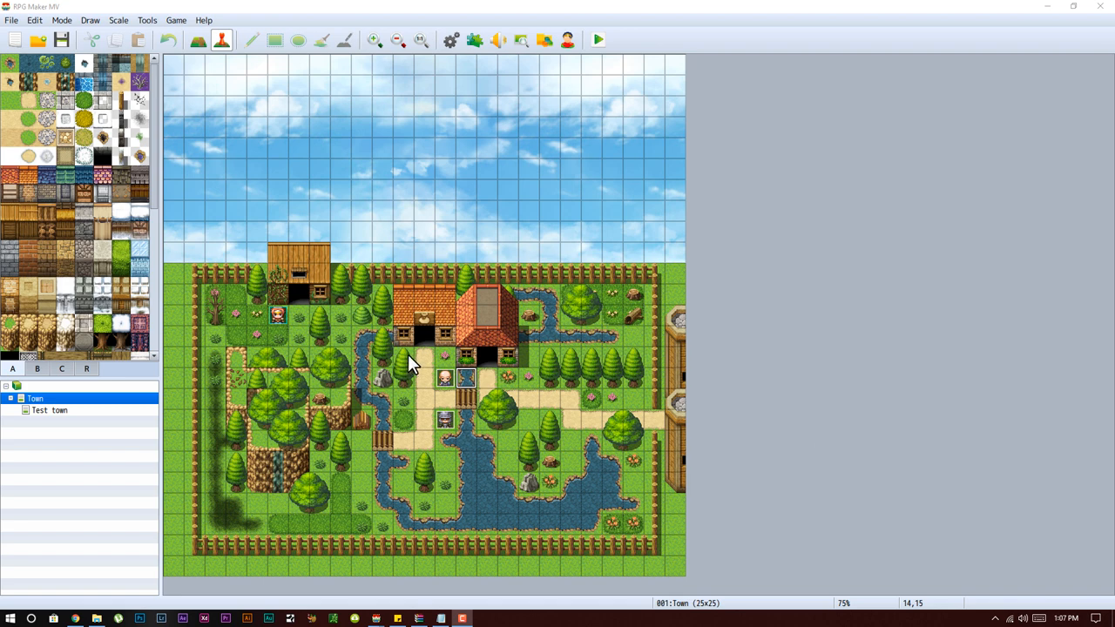
{"action": "mouse_move", "coordinate": [728, 357]}
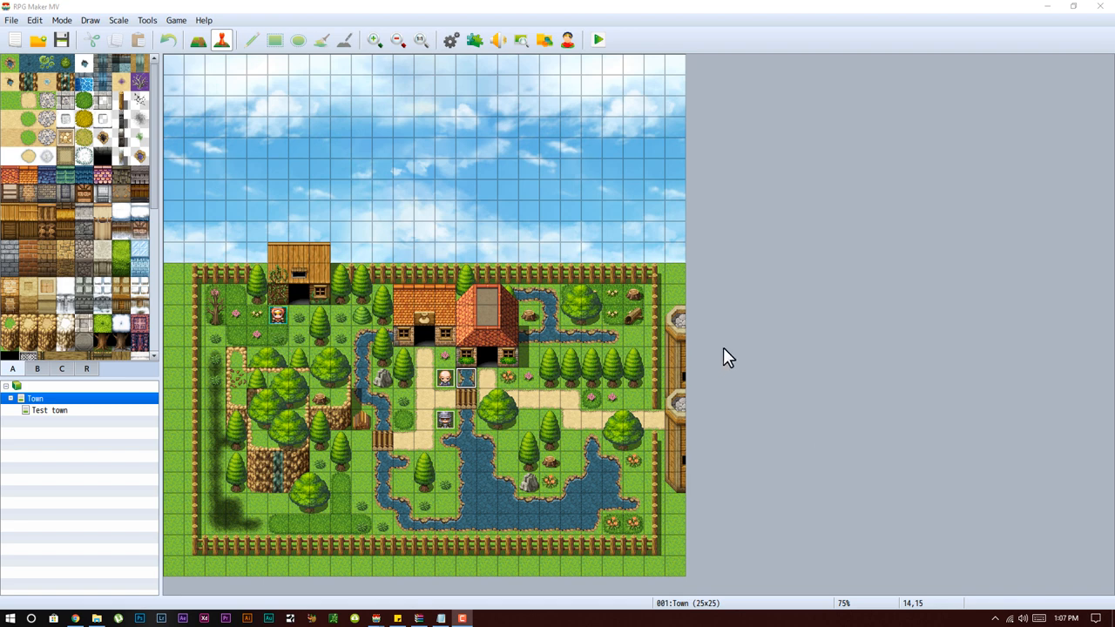
{"action": "mouse_move", "coordinate": [477, 393]}
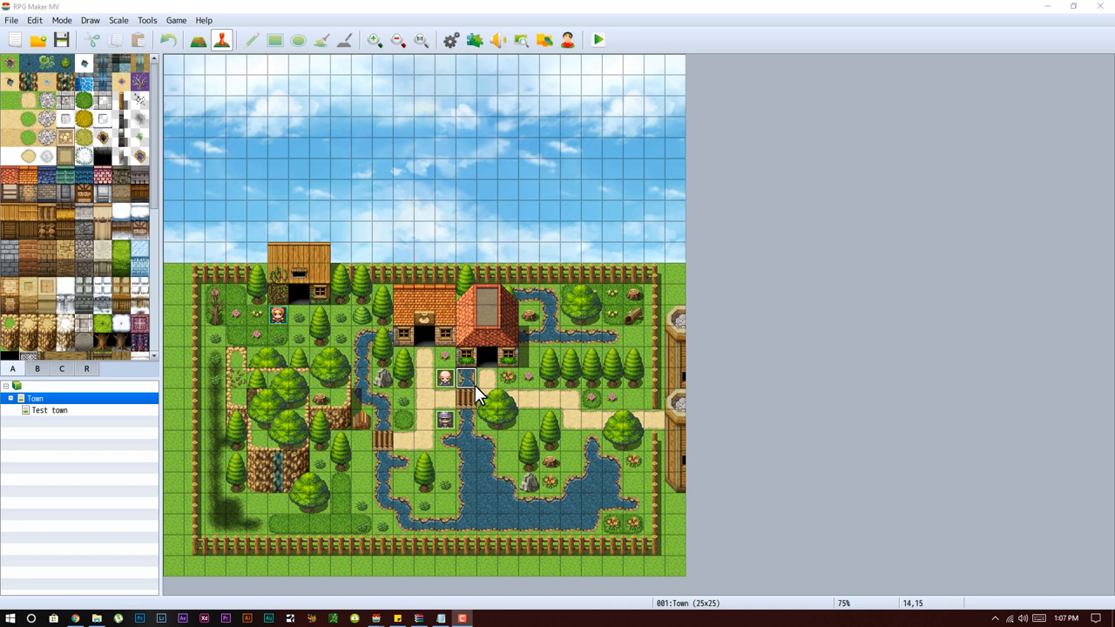
{"action": "mouse_move", "coordinate": [634, 300]}
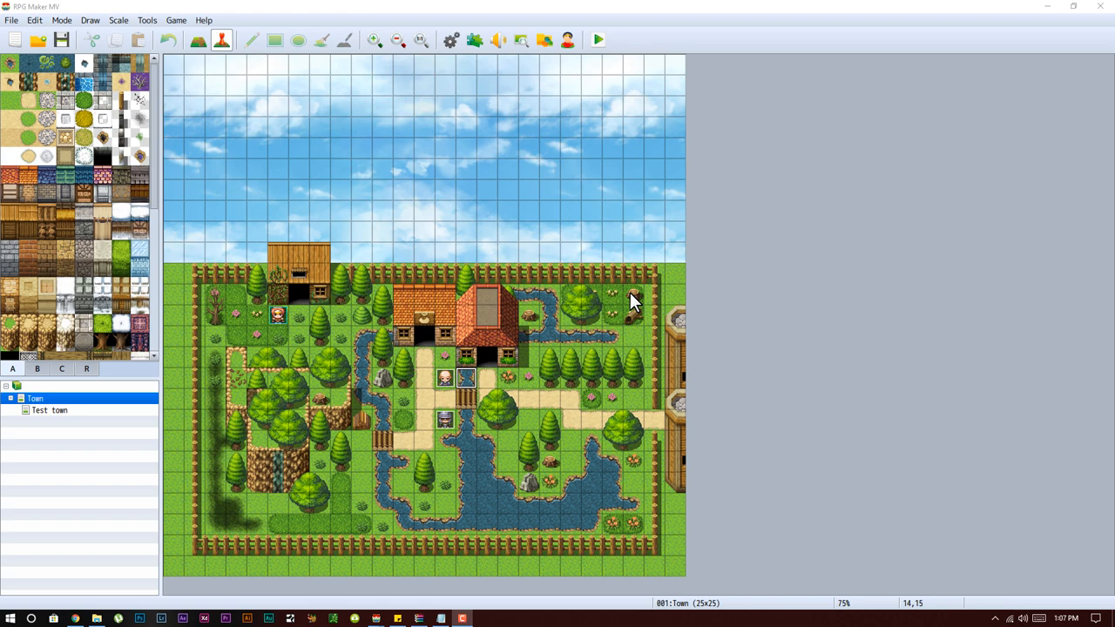
{"action": "mouse_move", "coordinate": [229, 412]}
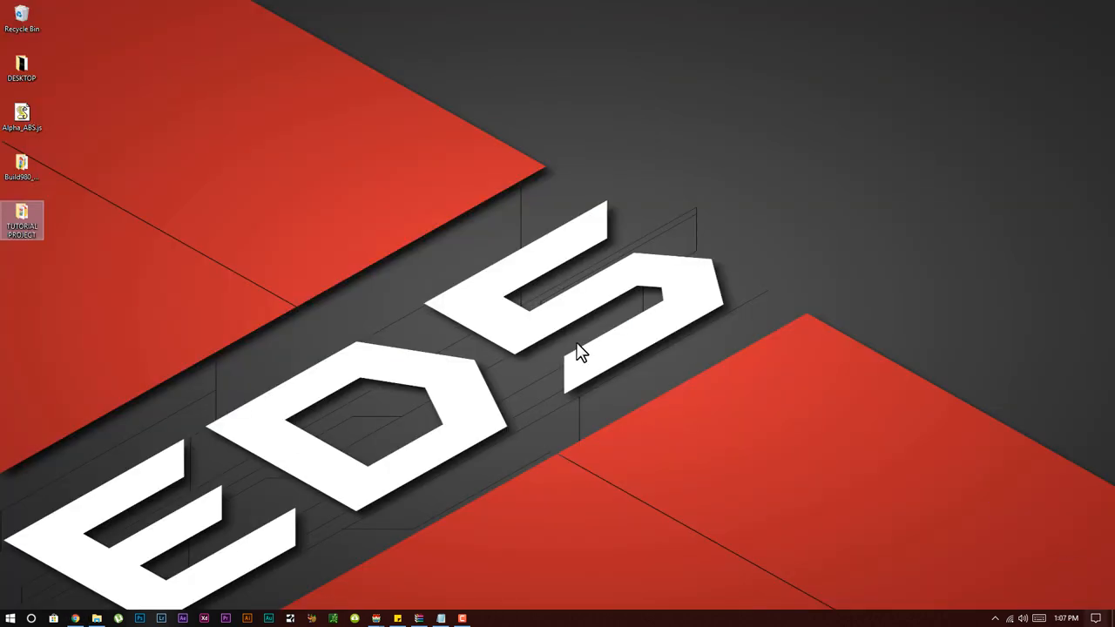
Step: Open the Build980_Demo folder from the desktop in File Explorer
{"action": "double_click", "coordinate": [21, 165]}
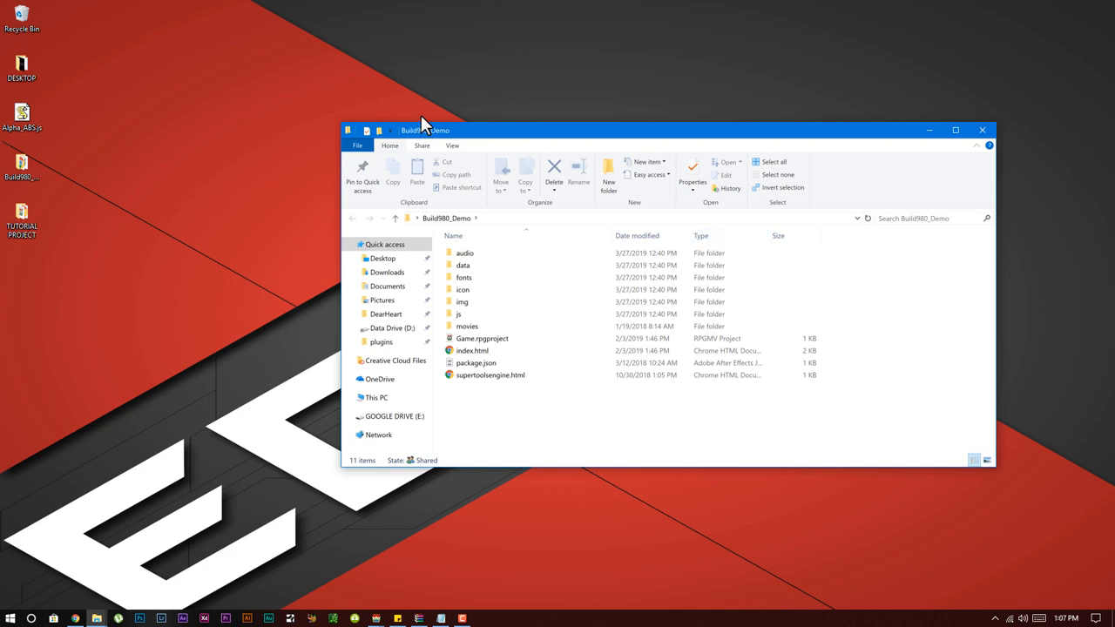
{"action": "mouse_move", "coordinate": [802, 144]}
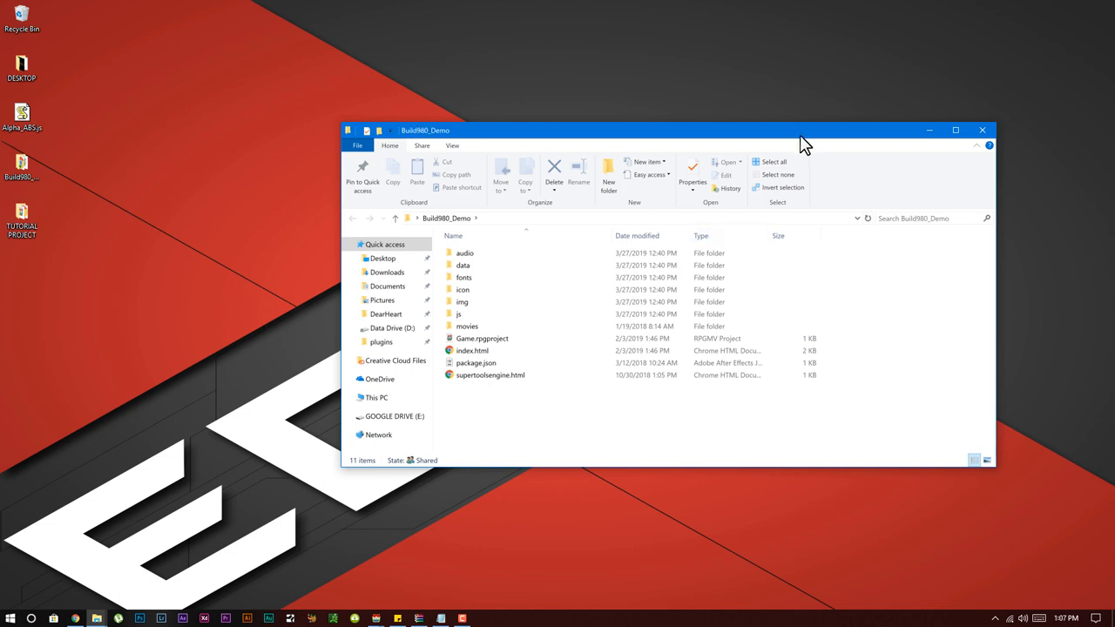
{"action": "mouse_move", "coordinate": [799, 108]}
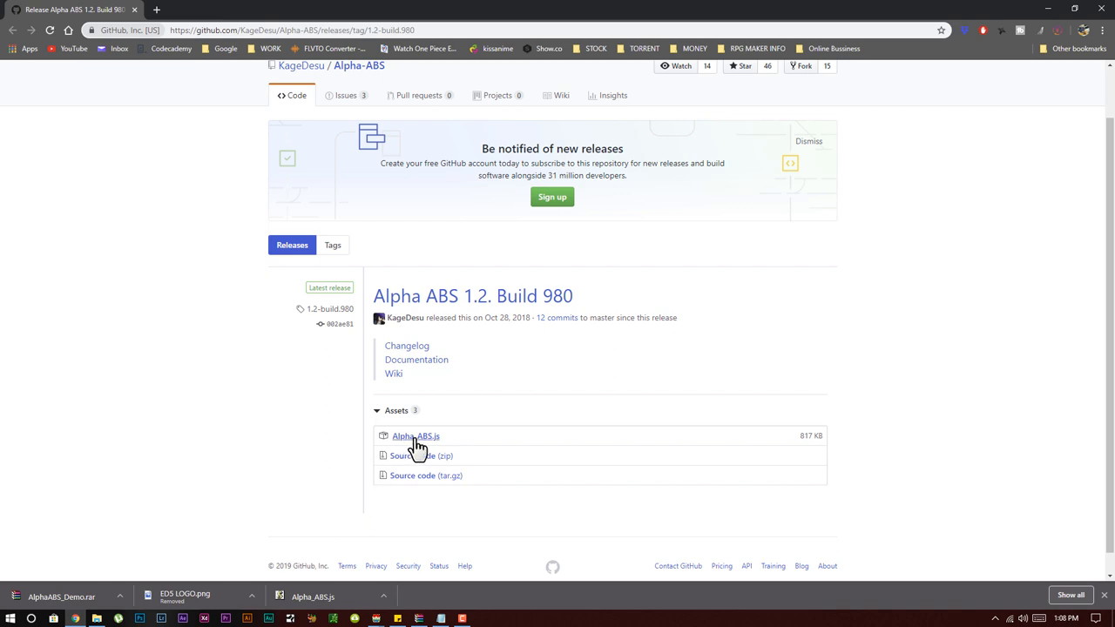
{"action": "mouse_move", "coordinate": [274, 98]}
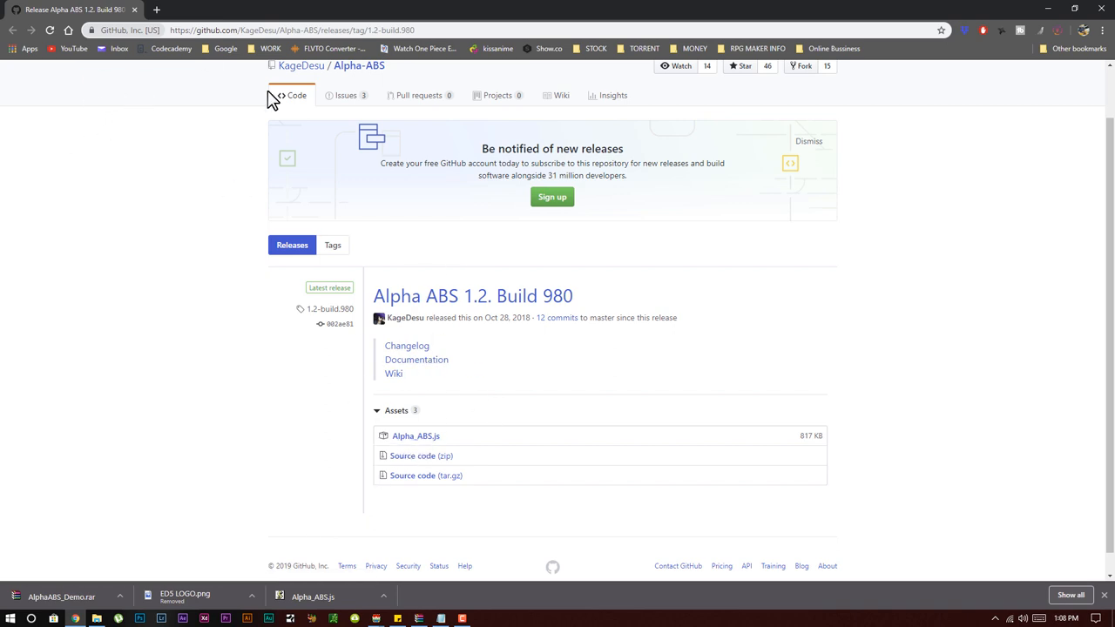
{"action": "mouse_move", "coordinate": [493, 351]}
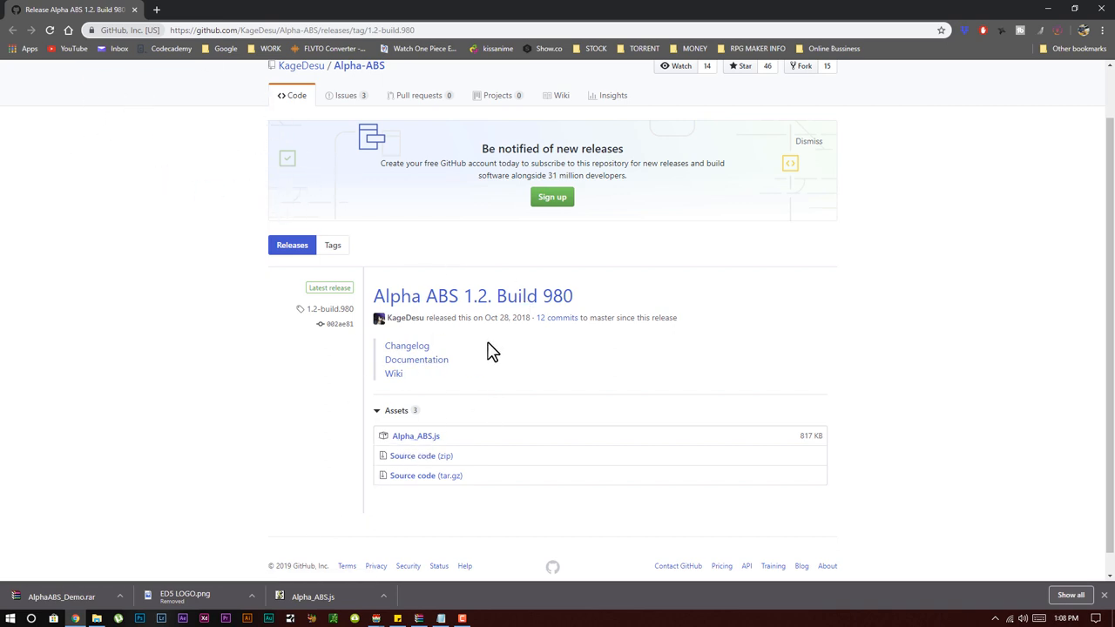
{"action": "mouse_move", "coordinate": [570, 338]}
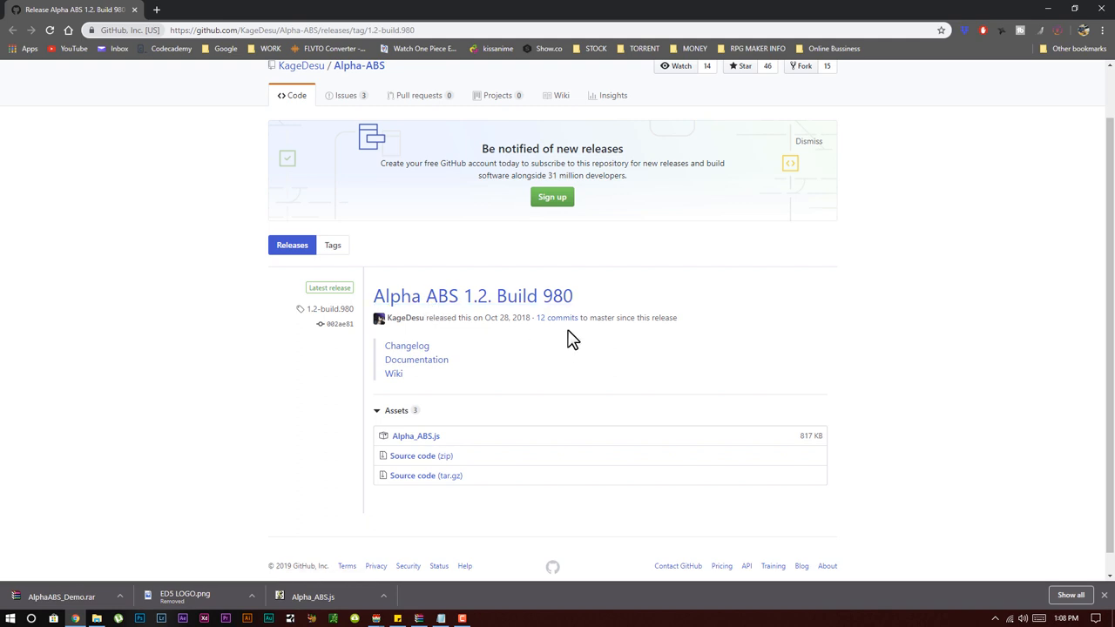
{"action": "mouse_move", "coordinate": [313, 439]}
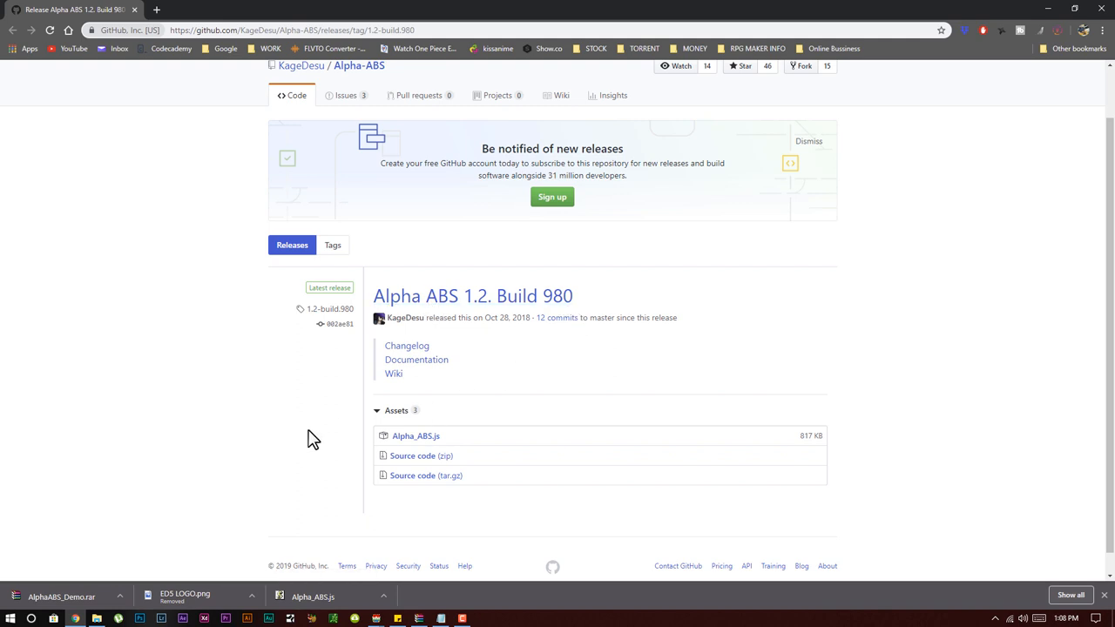
{"action": "mouse_move", "coordinate": [449, 400]}
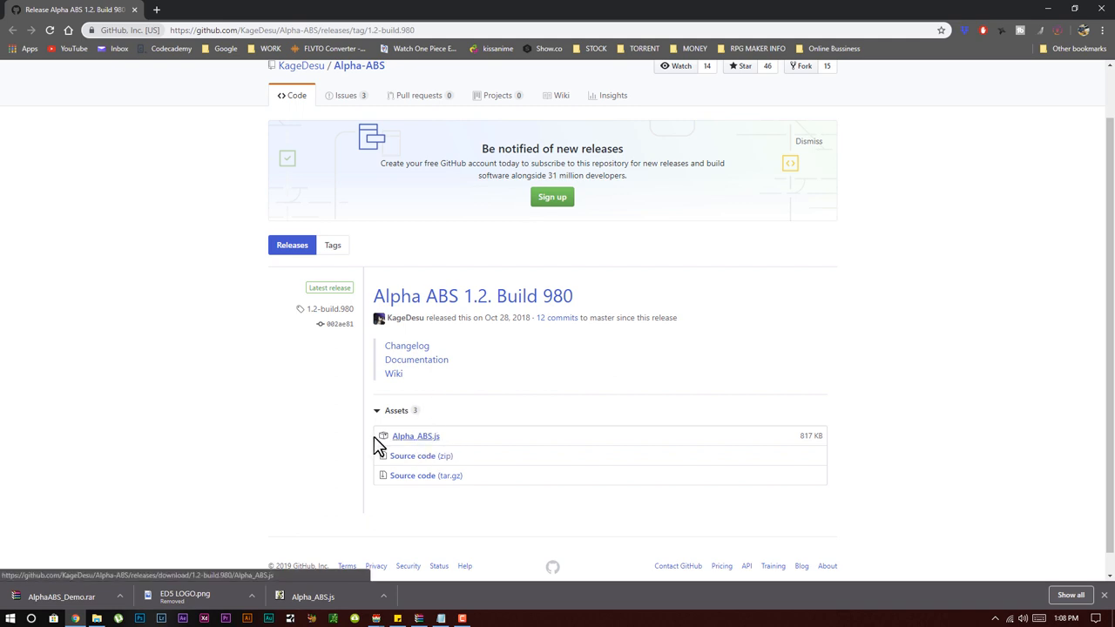
{"action": "mouse_move", "coordinate": [440, 450]}
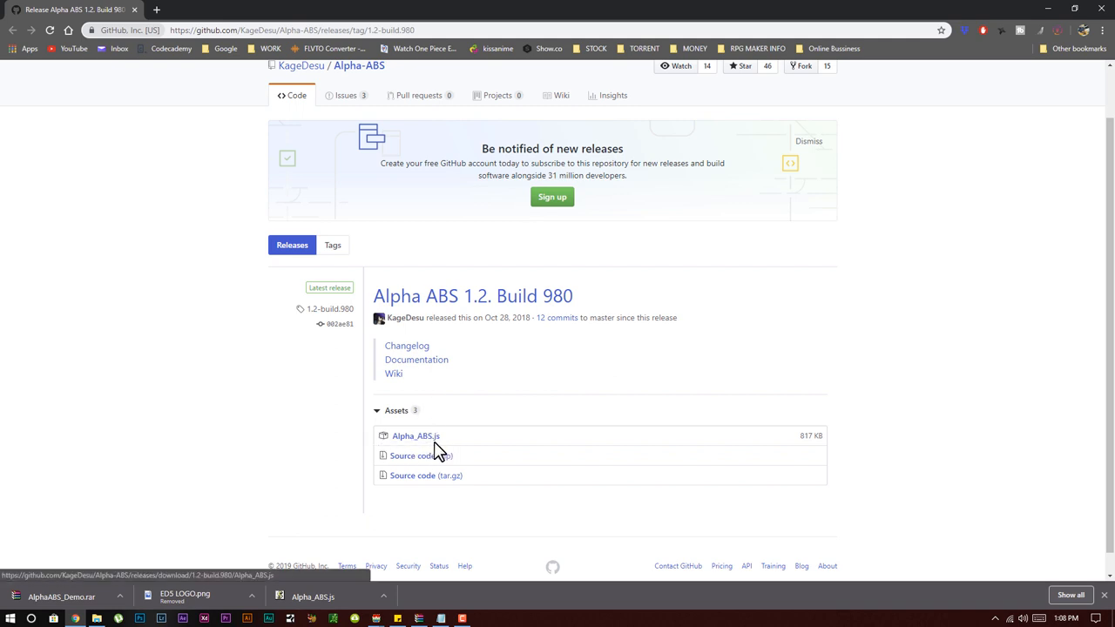
Step: Download the Alpha_ABS.js asset to the desktop, confirming replacement of the existing file
{"action": "left_click", "coordinate": [415, 435]}
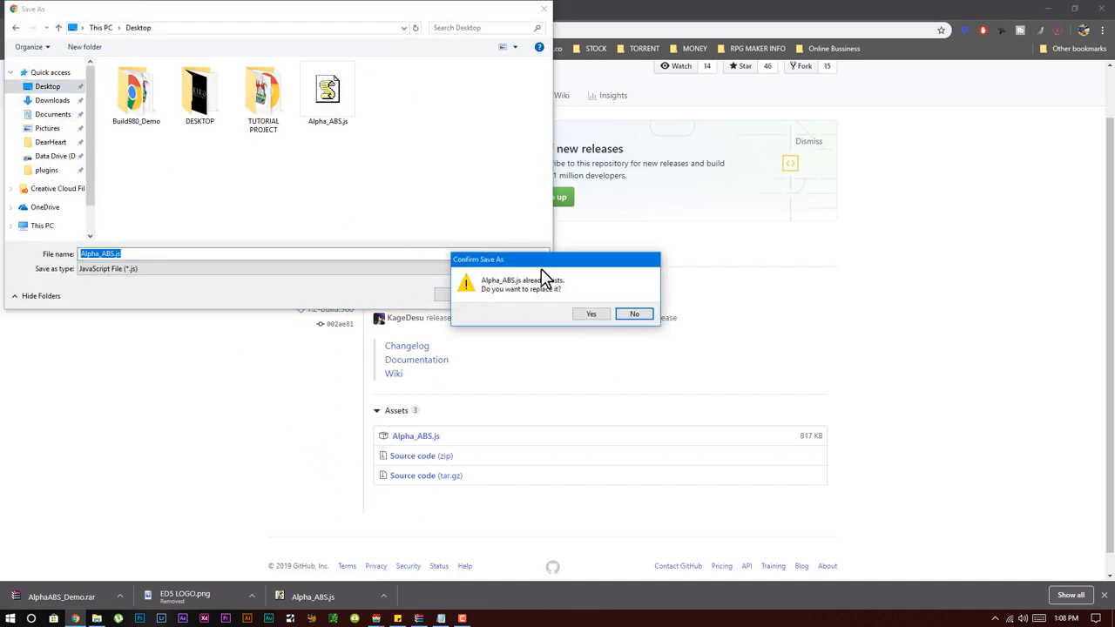
{"action": "left_click", "coordinate": [592, 313]}
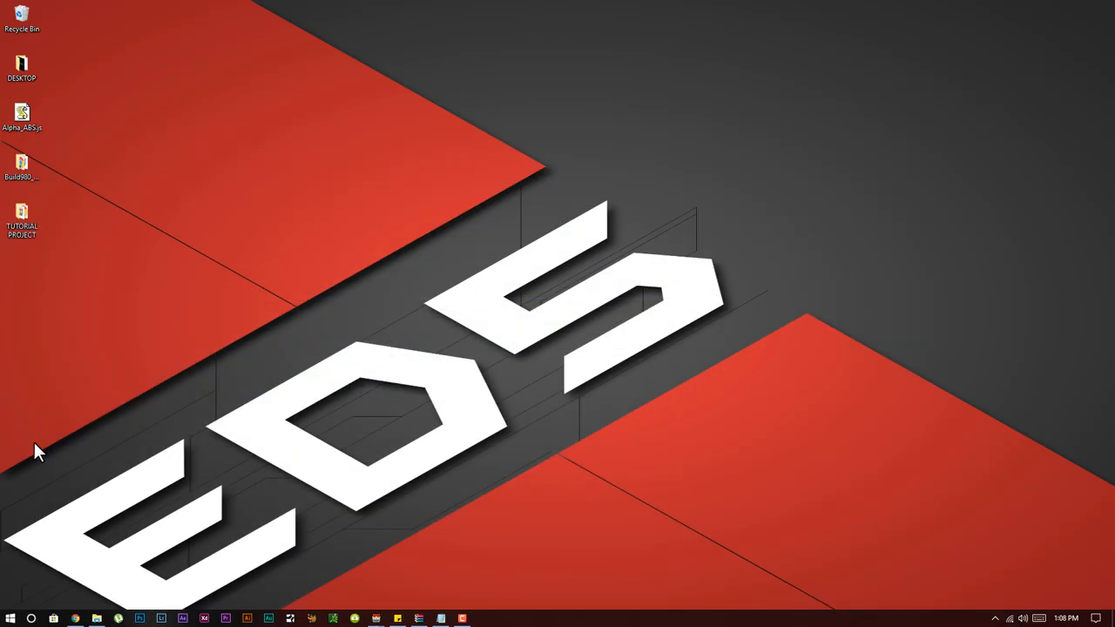
Step: Move the downloaded Alpha_ABS.js into TUTORIAL PROJECT's js/plugins folder
{"action": "left_click_drag", "start_coordinate": [22, 118], "coordinate": [199, 68]}
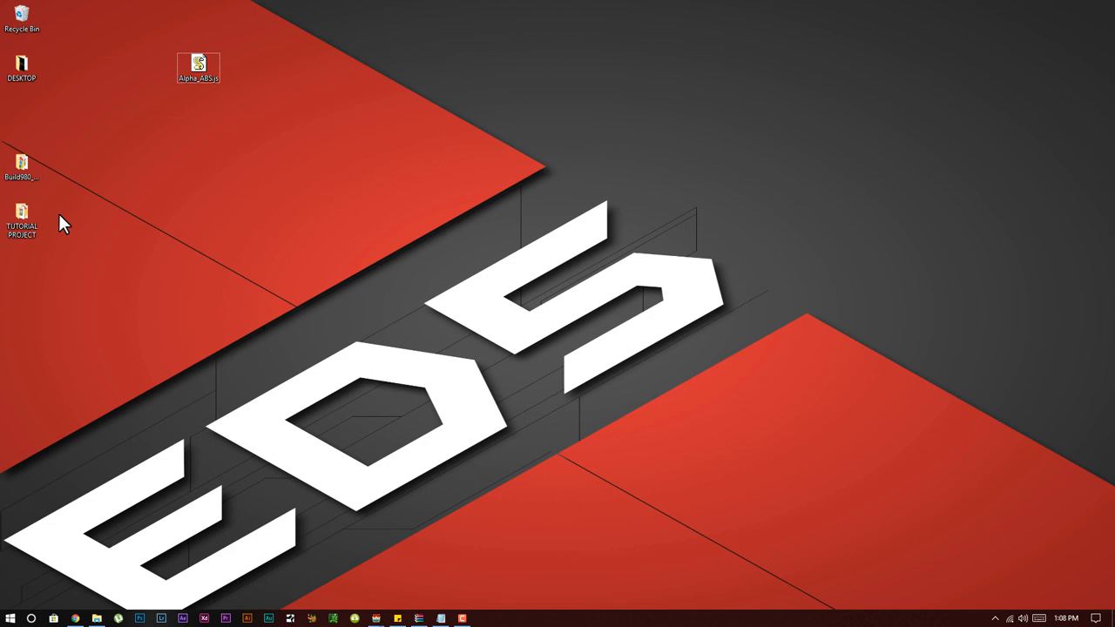
{"action": "mouse_move", "coordinate": [51, 246]}
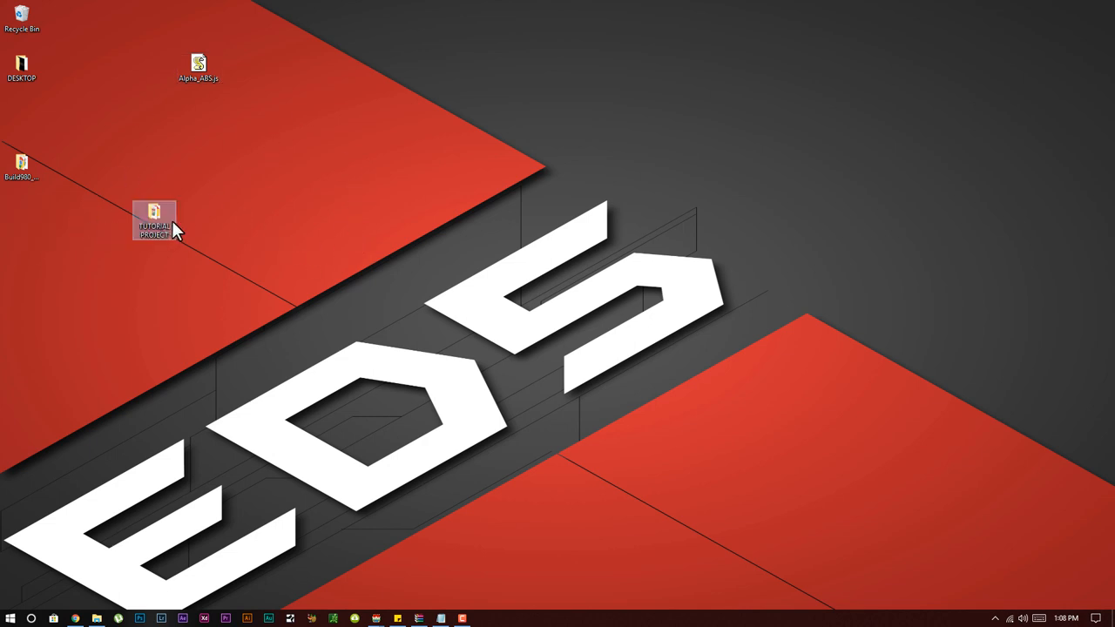
{"action": "double_click", "coordinate": [154, 216]}
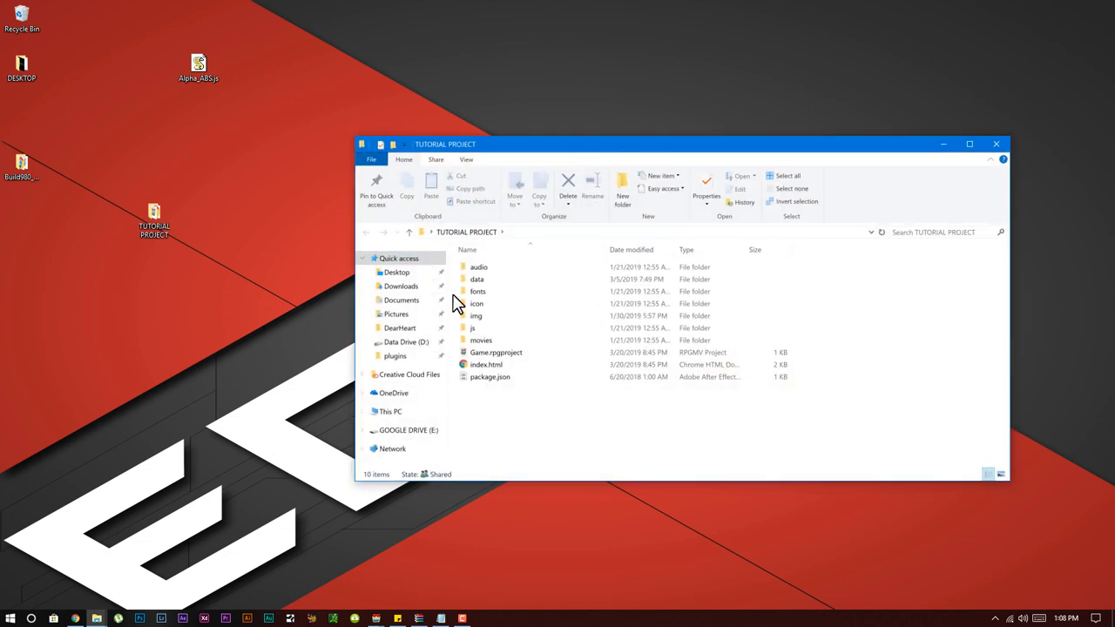
{"action": "left_click", "coordinate": [473, 328]}
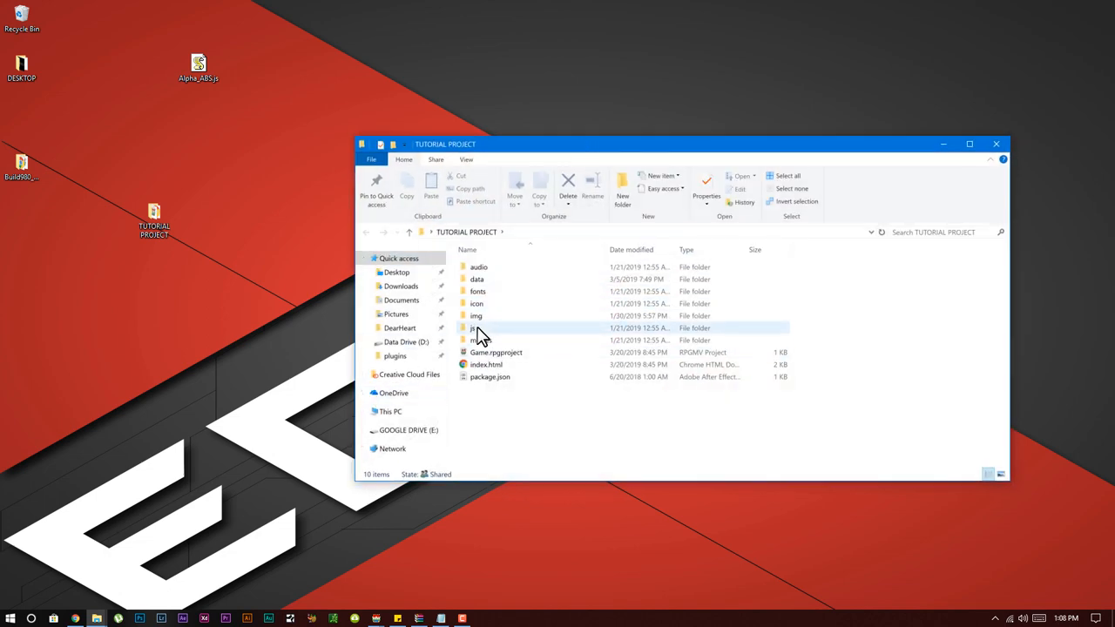
{"action": "double_click", "coordinate": [475, 327]}
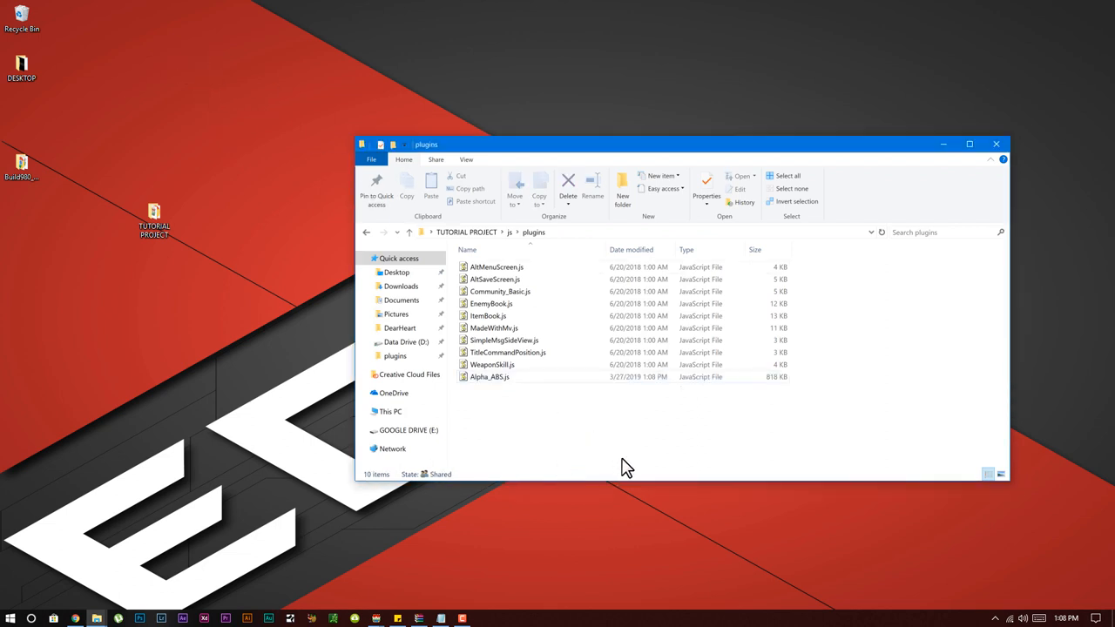
{"action": "mouse_move", "coordinate": [327, 229]}
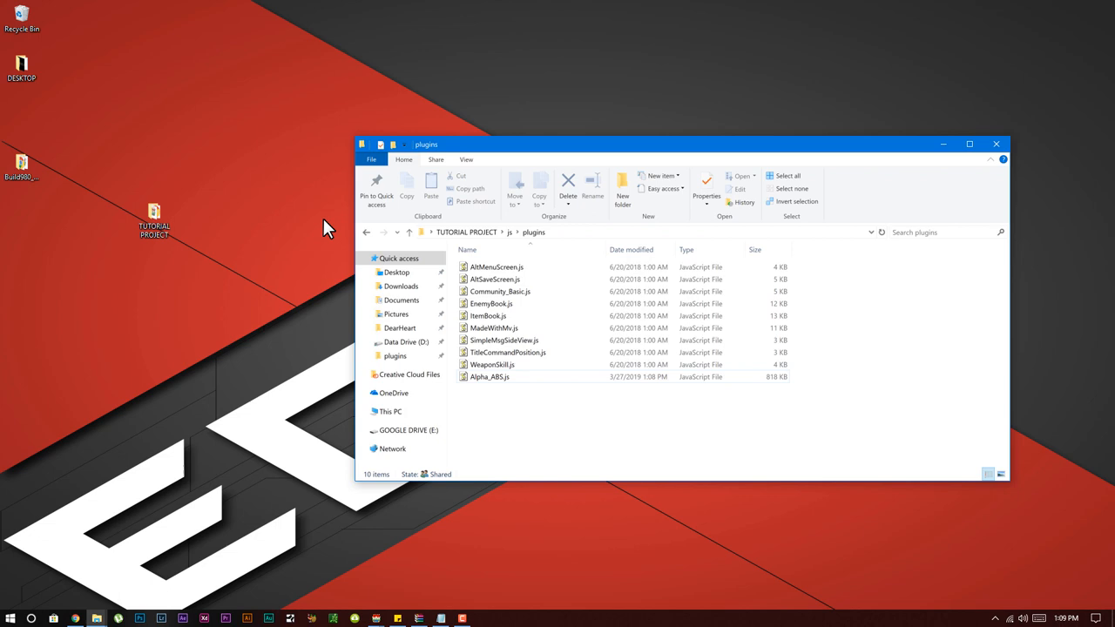
{"action": "left_click", "coordinate": [366, 231]}
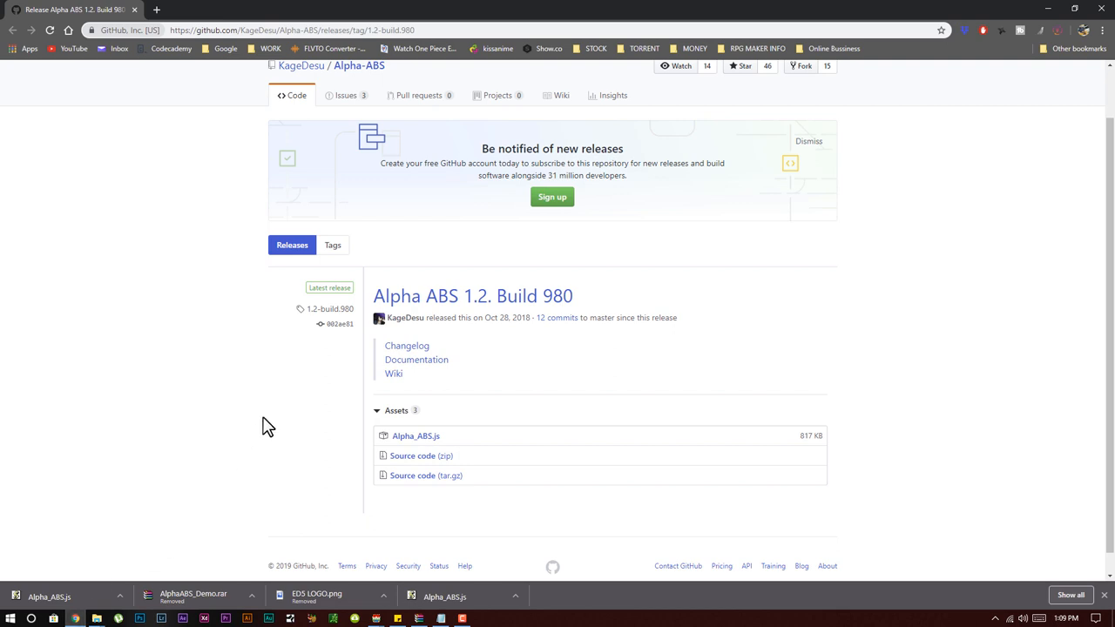
{"action": "mouse_move", "coordinate": [462, 369]}
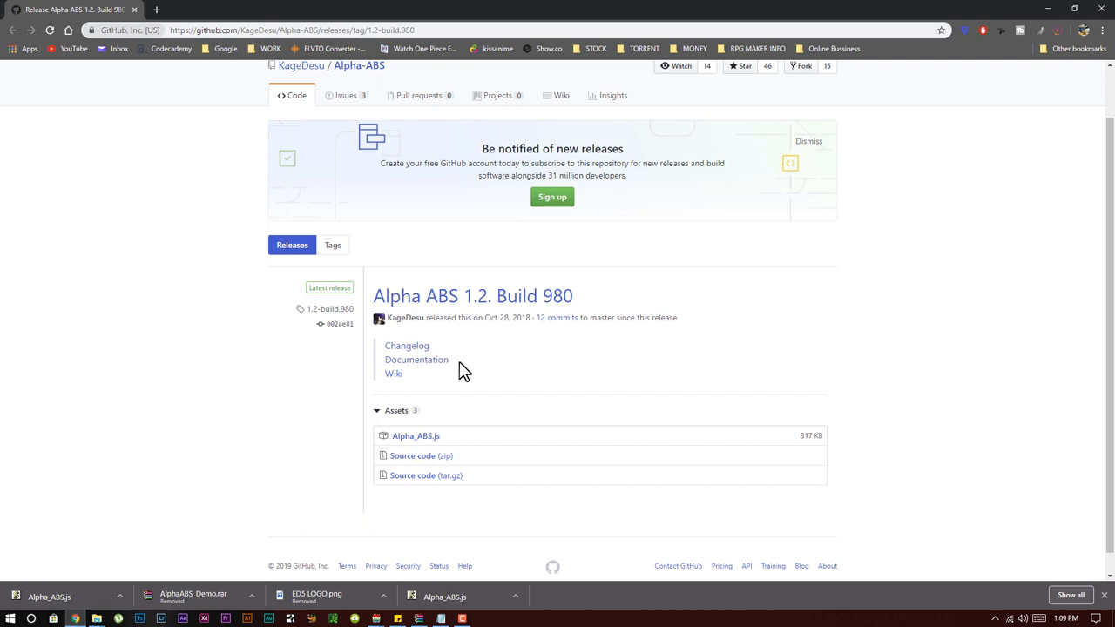
{"action": "mouse_move", "coordinate": [465, 411]}
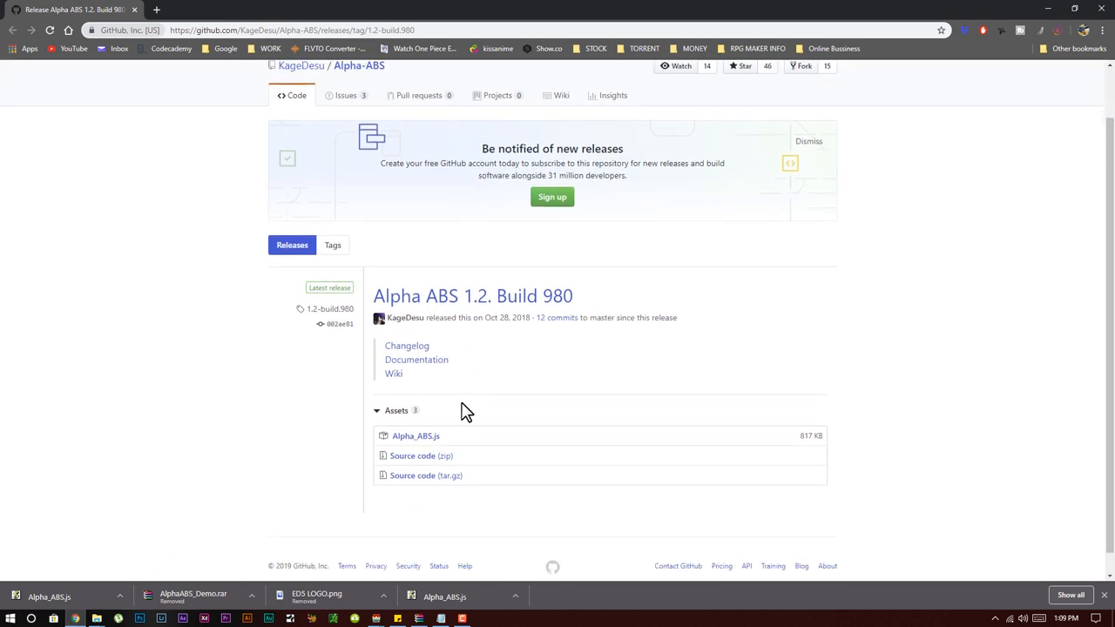
Step: Scroll the Alpha ABS 1.2 forum thread down to the demo game link
{"action": "scroll", "scroll_direction": "down", "scroll_amount": 3}
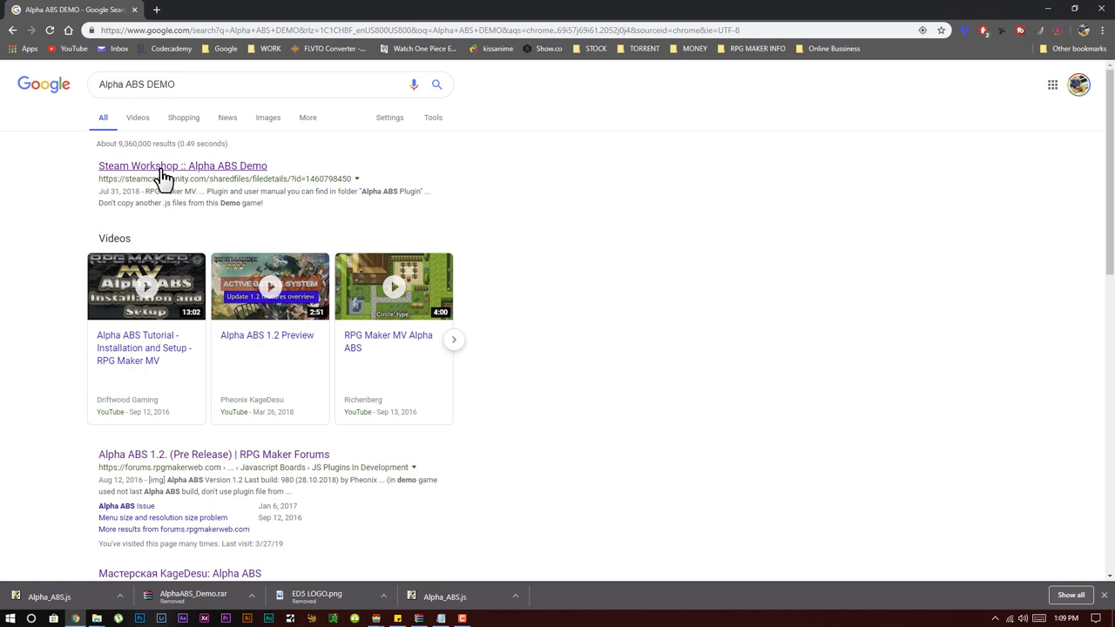
{"action": "mouse_move", "coordinate": [206, 183]}
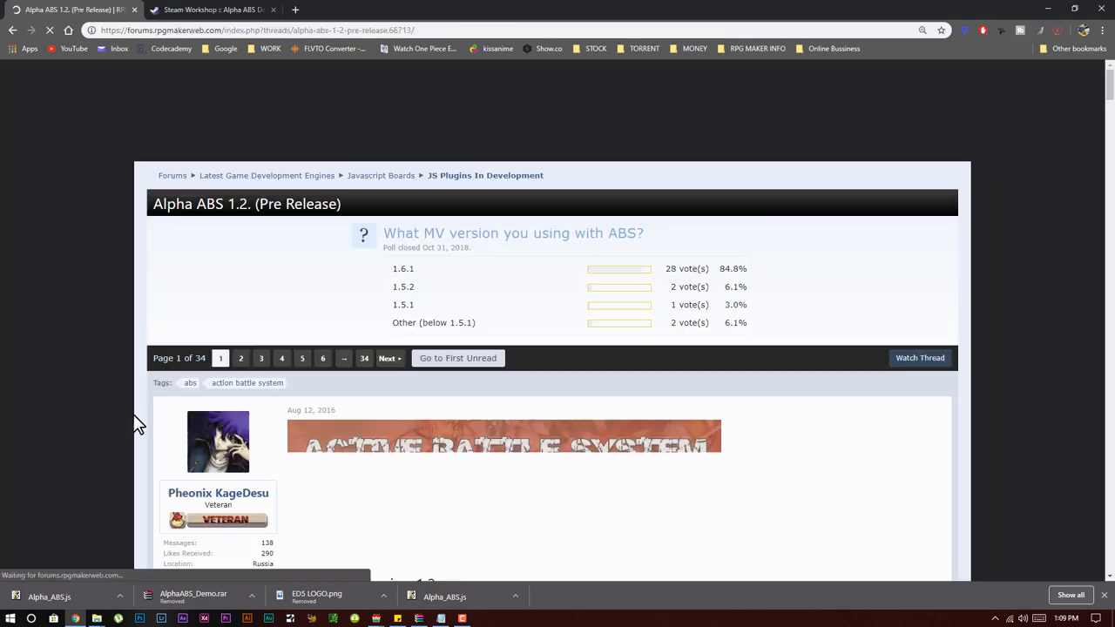
{"action": "scroll", "scroll_direction": "down", "scroll_amount": 3}
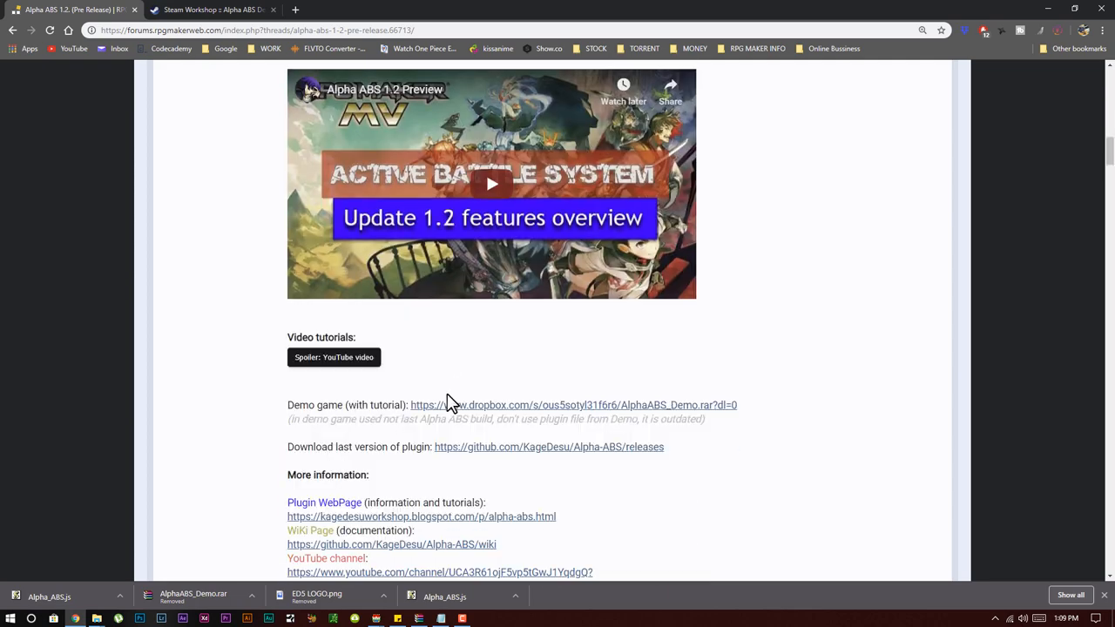
{"action": "scroll", "scroll_direction": "down", "scroll_amount": 3}
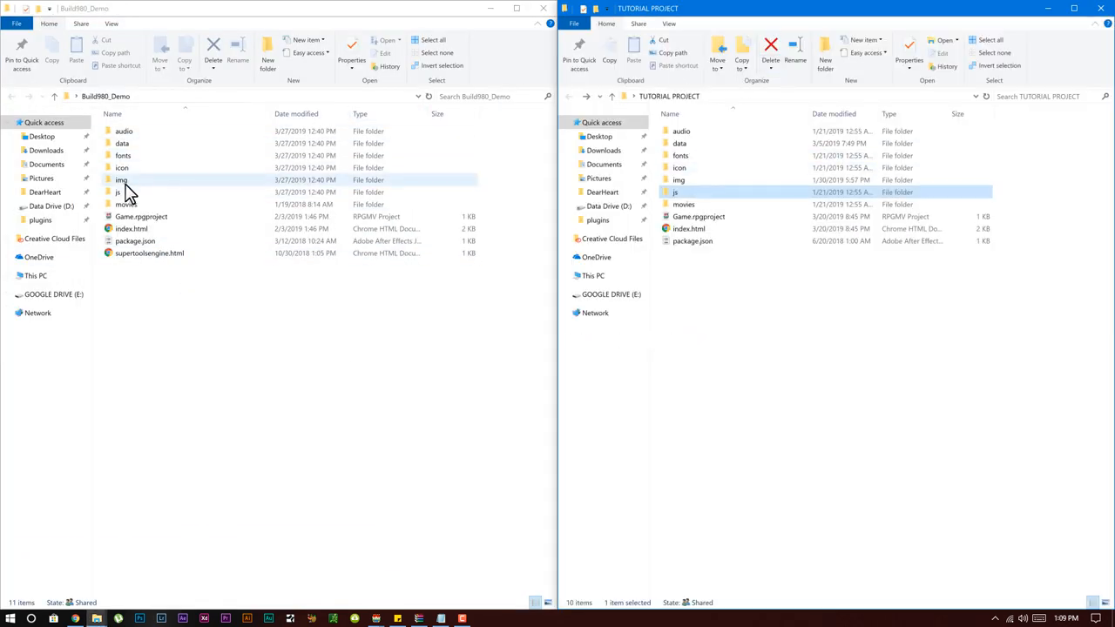
Step: Copy the six demo PNGs from img/pictures into TUTORIAL PROJECT, skipping existing files
{"action": "double_click", "coordinate": [121, 180]}
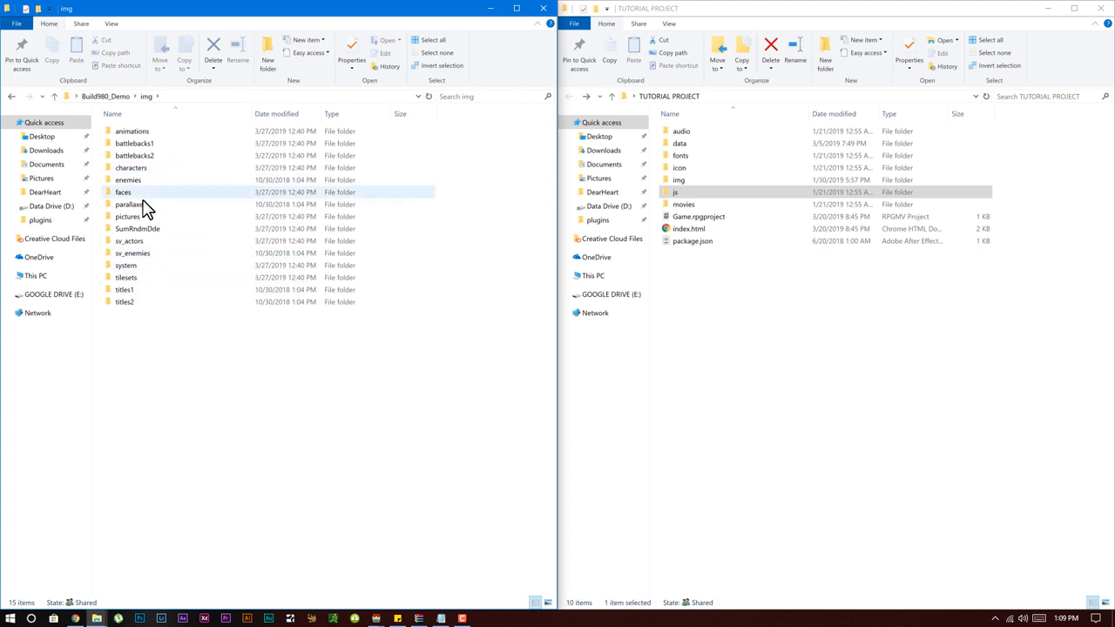
{"action": "double_click", "coordinate": [128, 216]}
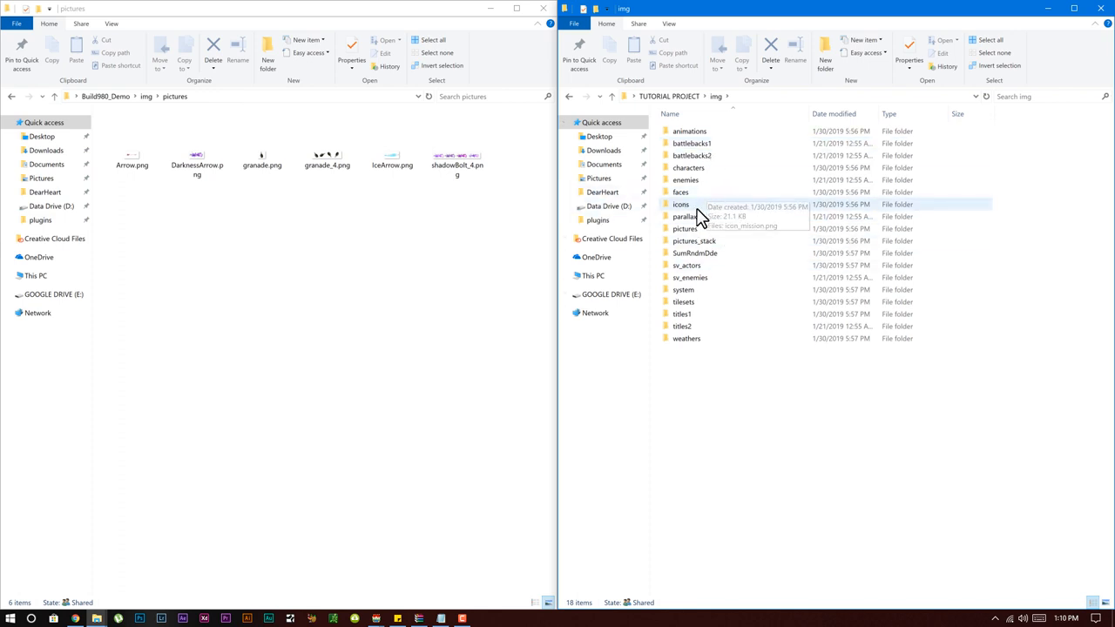
{"action": "mouse_move", "coordinate": [688, 168]}
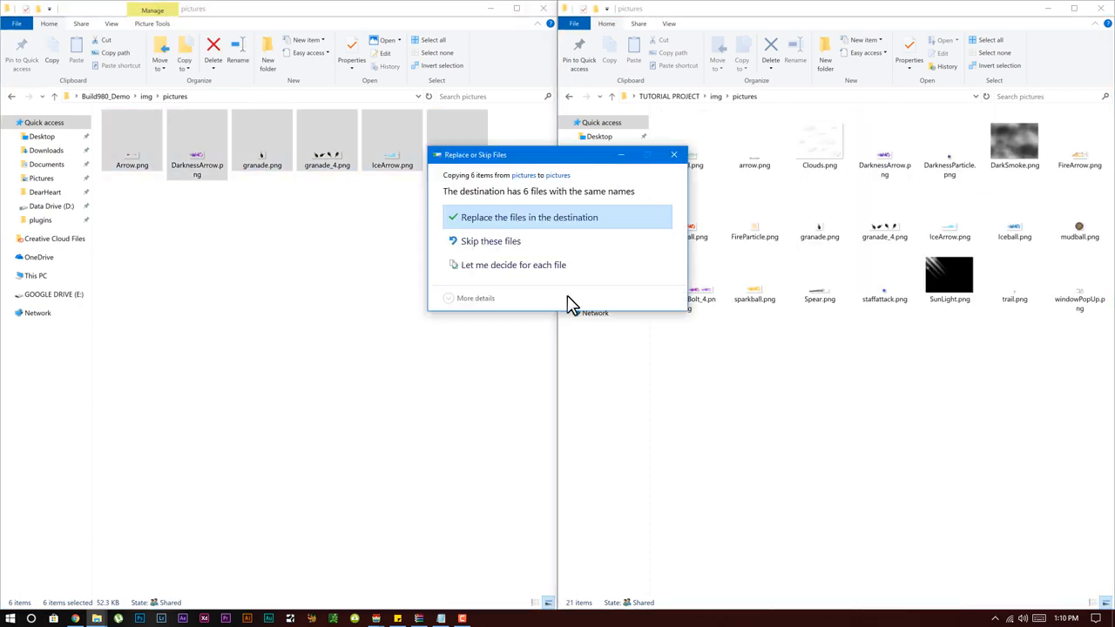
{"action": "mouse_move", "coordinate": [490, 241]}
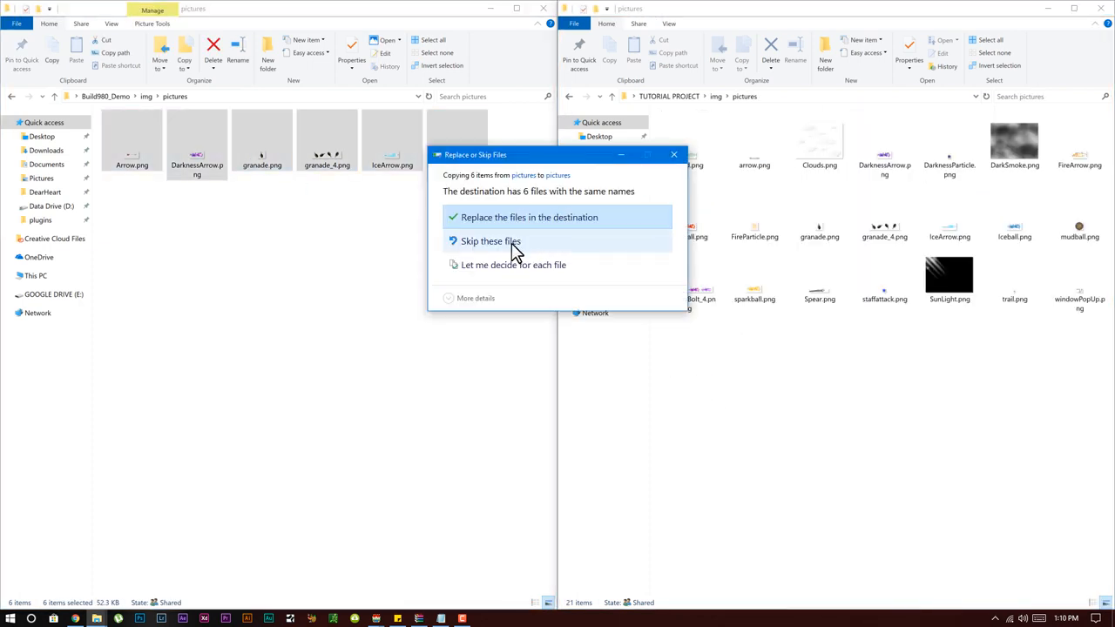
{"action": "left_click", "coordinate": [528, 217]}
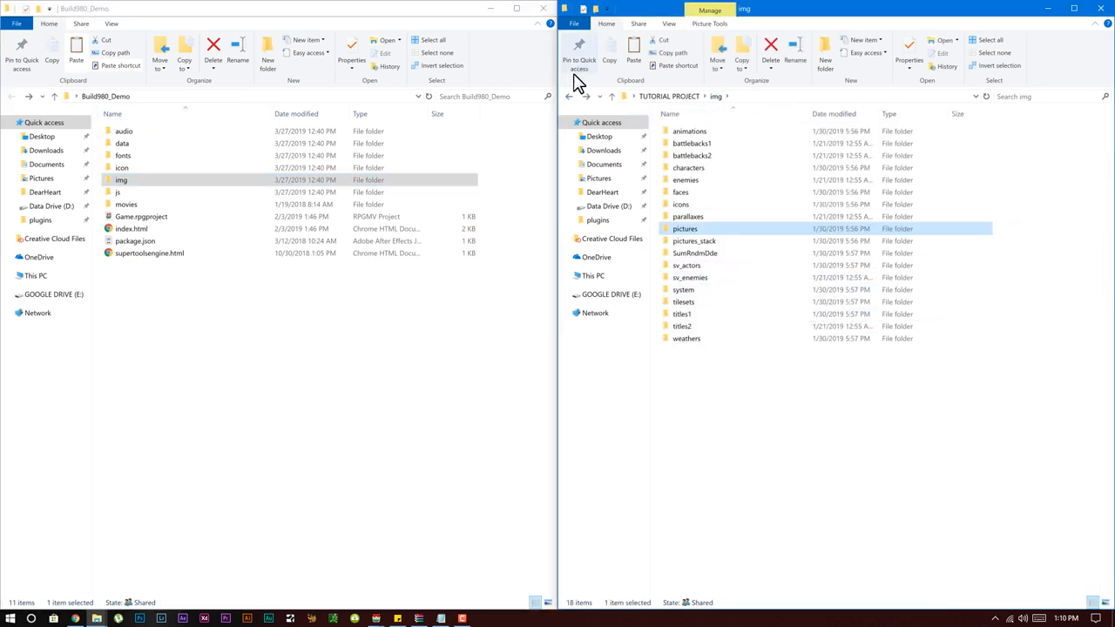
Step: Paste the demo folders into TUTORIAL PROJECT skipping duplicates, then close the Build980_Demo window
{"action": "right_click", "coordinate": [836, 365]}
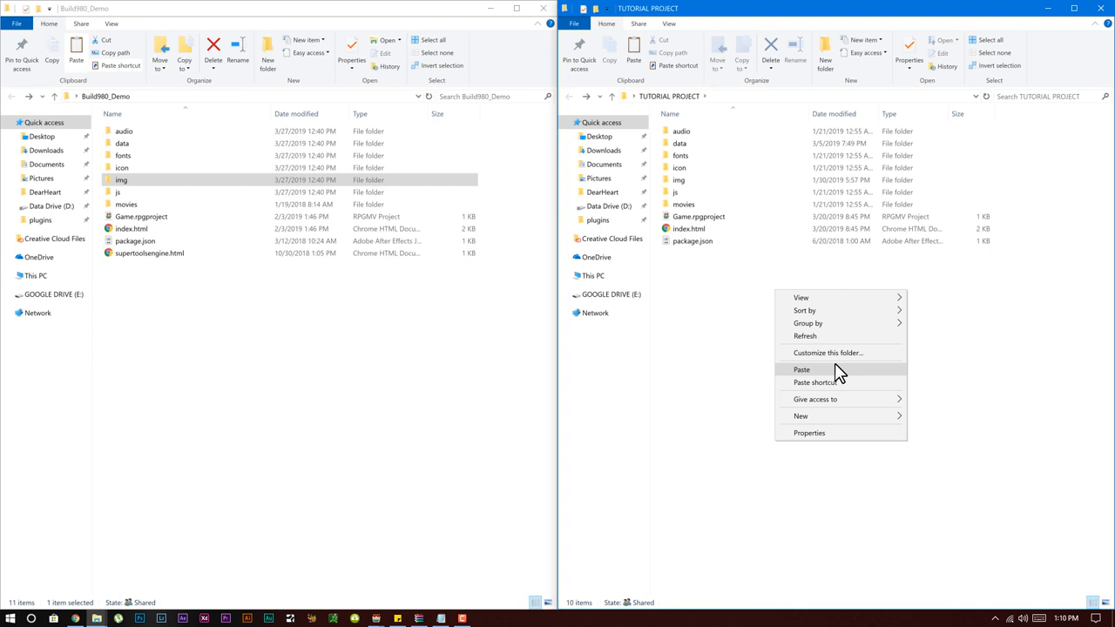
{"action": "left_click", "coordinate": [802, 369]}
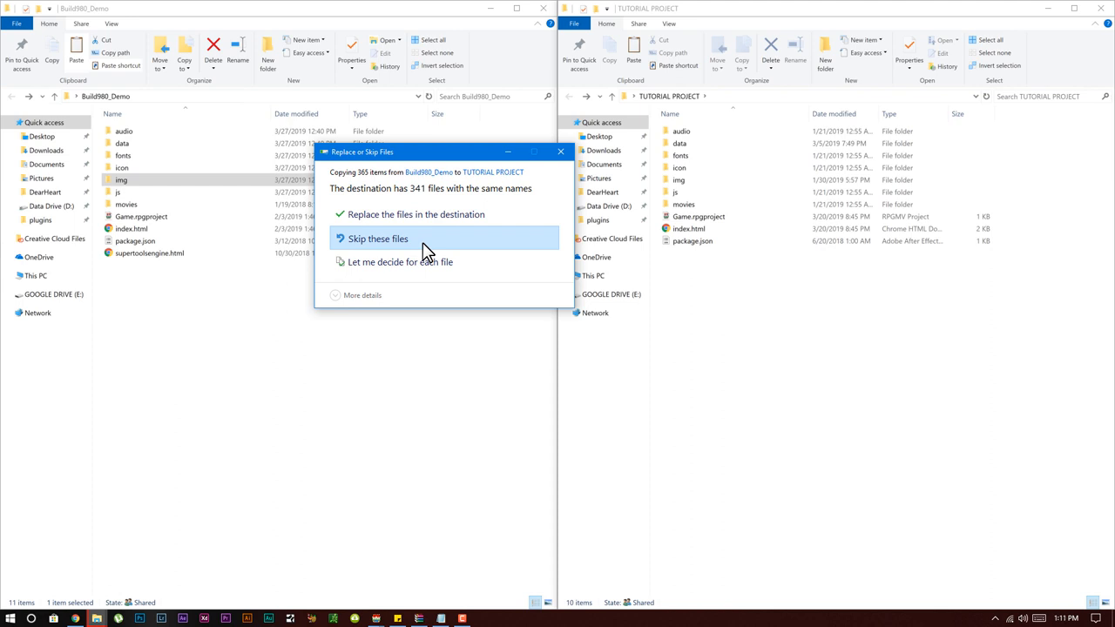
{"action": "left_click", "coordinate": [377, 238]}
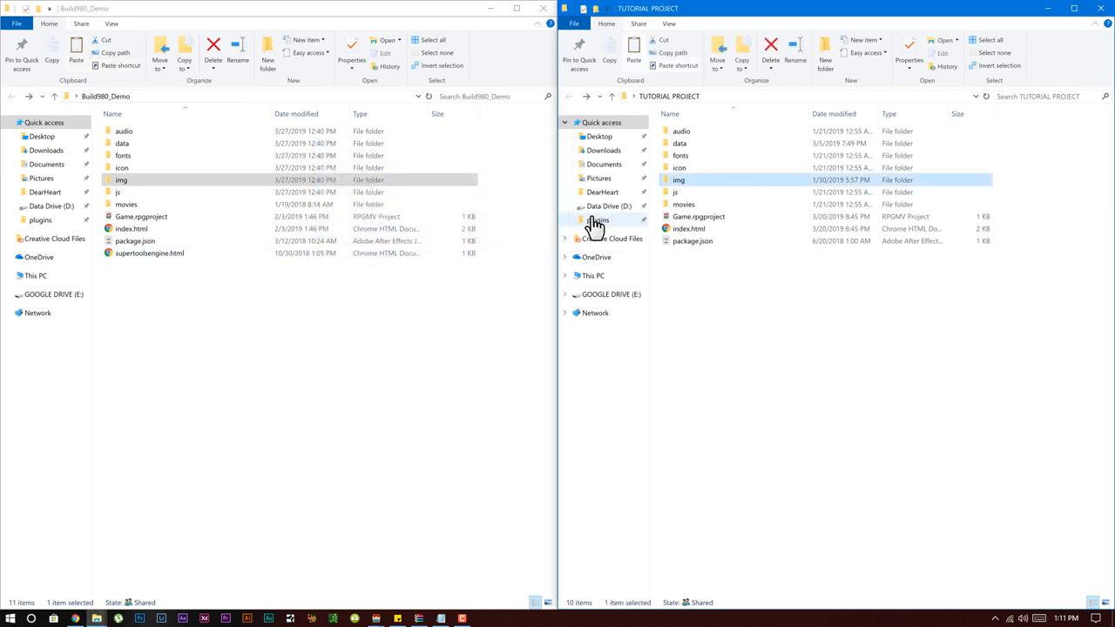
{"action": "double_click", "coordinate": [679, 179]}
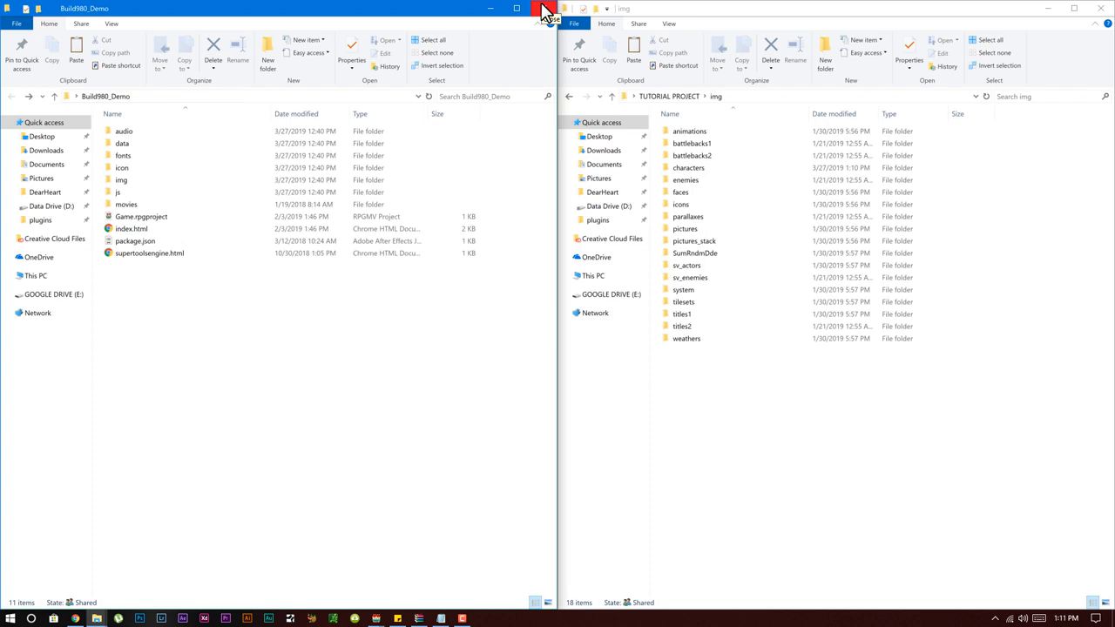
{"action": "left_click", "coordinate": [549, 8]}
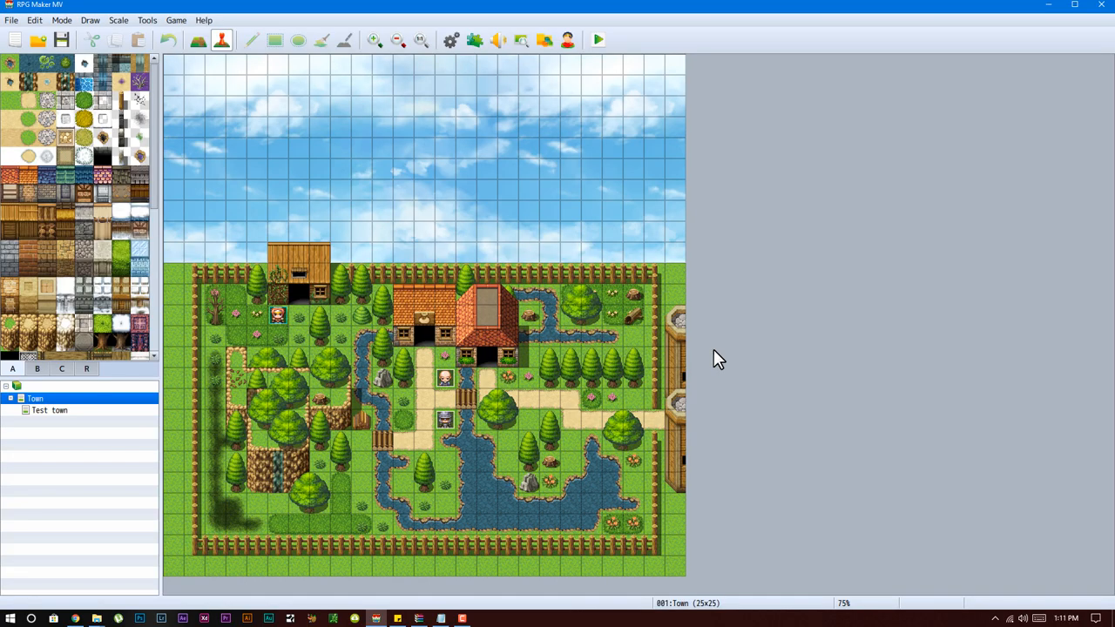
{"action": "mouse_move", "coordinate": [475, 40]}
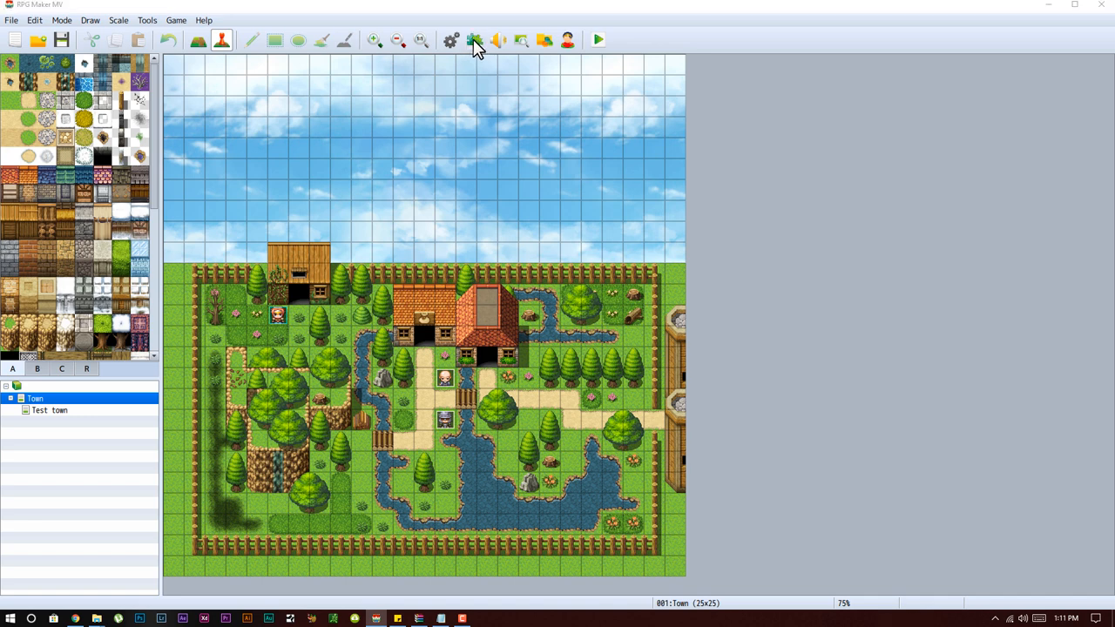
Step: Add a new Plugin Manager entry with Alpha_ABS selected as the plugin name
{"action": "left_click", "coordinate": [474, 40]}
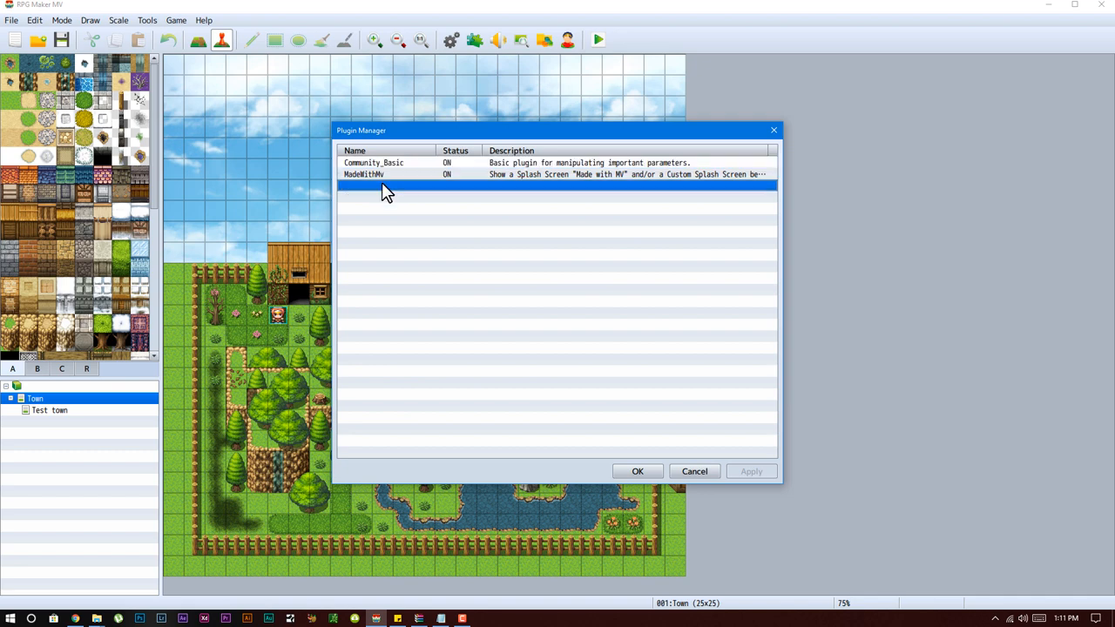
{"action": "double_click", "coordinate": [385, 188]}
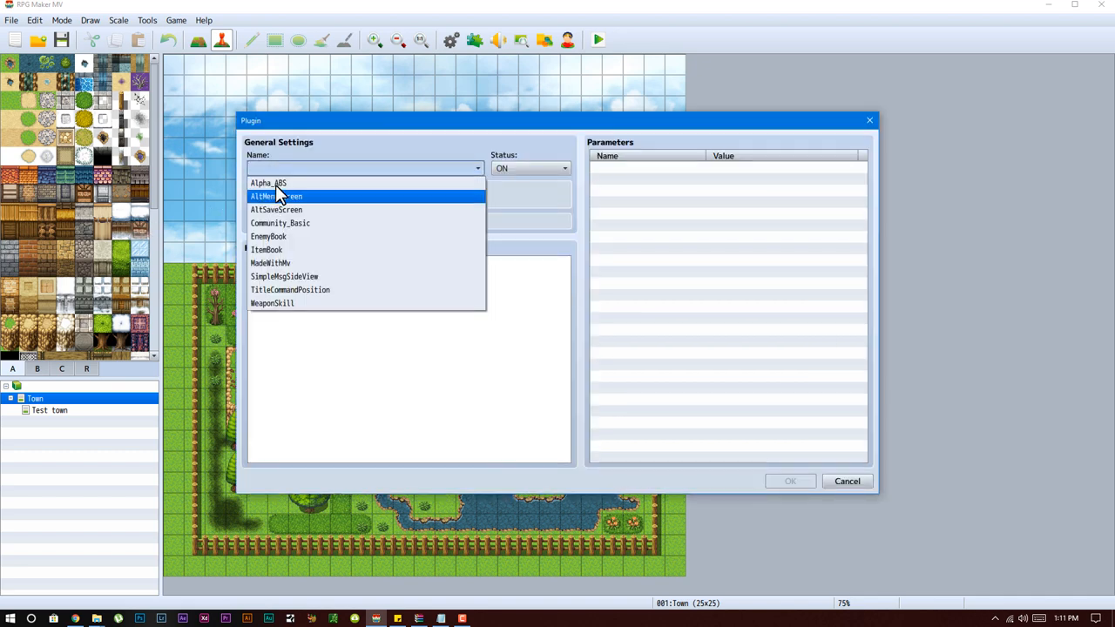
{"action": "mouse_move", "coordinate": [268, 183]}
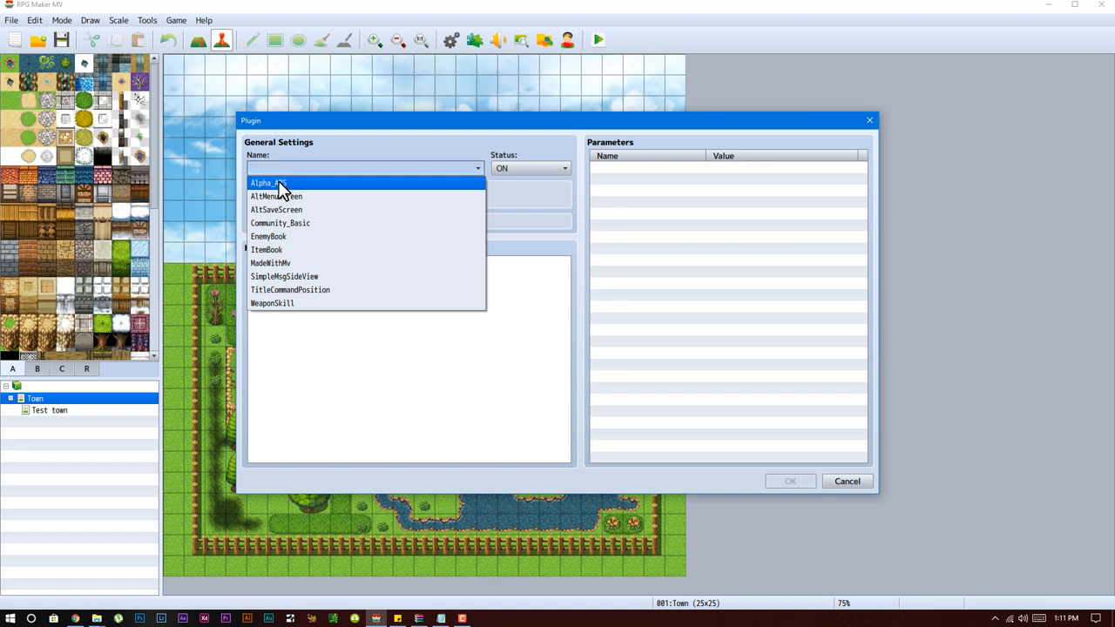
{"action": "left_click", "coordinate": [268, 183]}
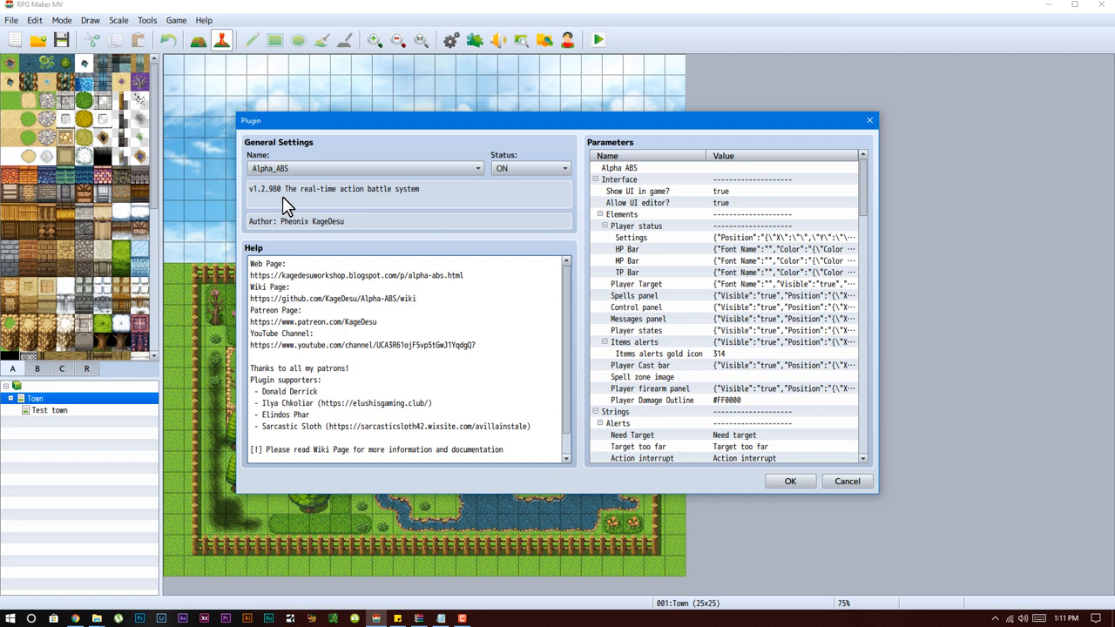
{"action": "mouse_move", "coordinate": [270, 207]}
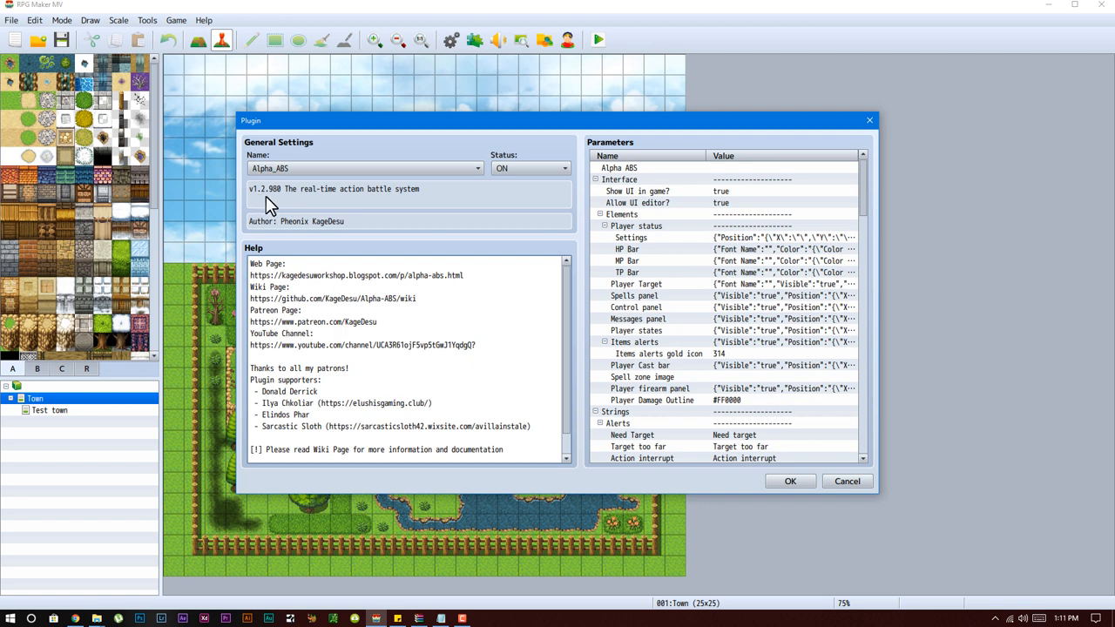
{"action": "mouse_move", "coordinate": [1062, 544]}
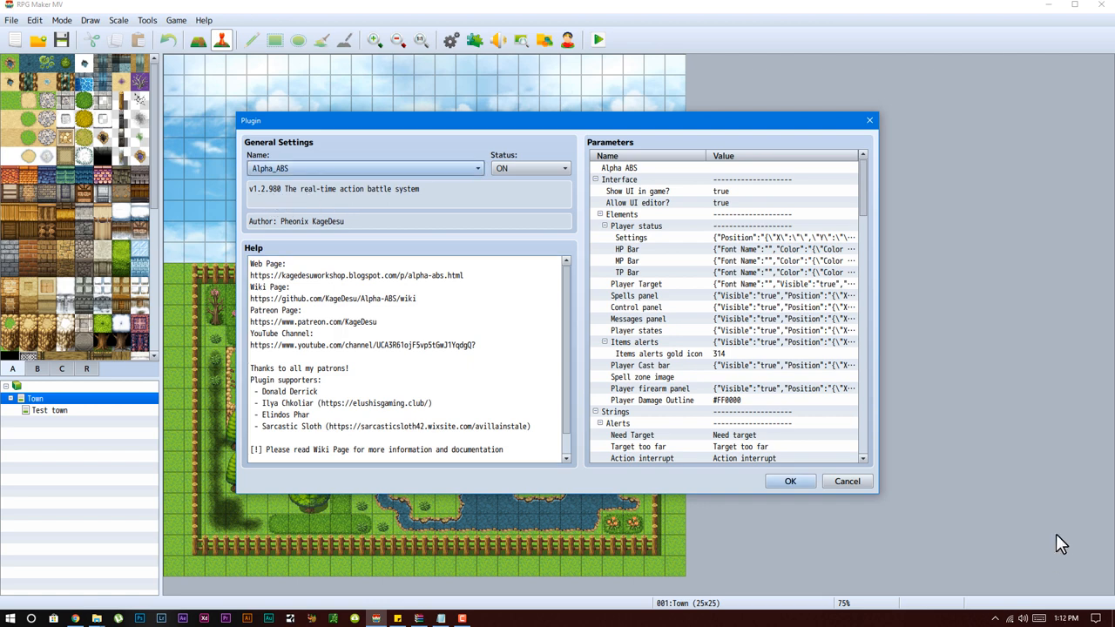
{"action": "mouse_move", "coordinate": [882, 252]}
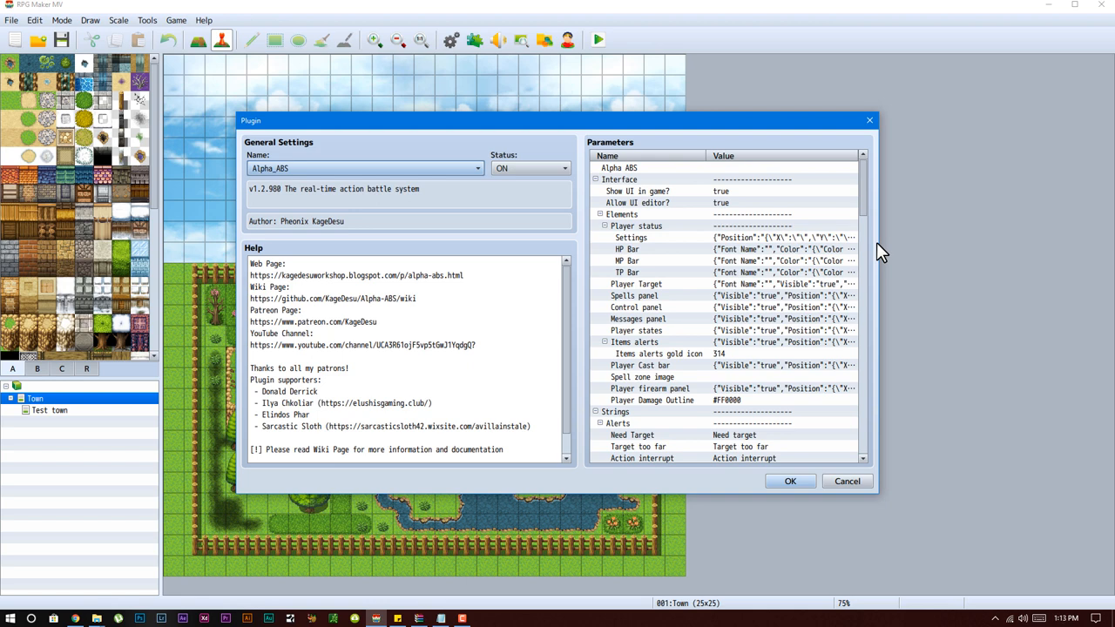
{"action": "mouse_move", "coordinate": [862, 292]}
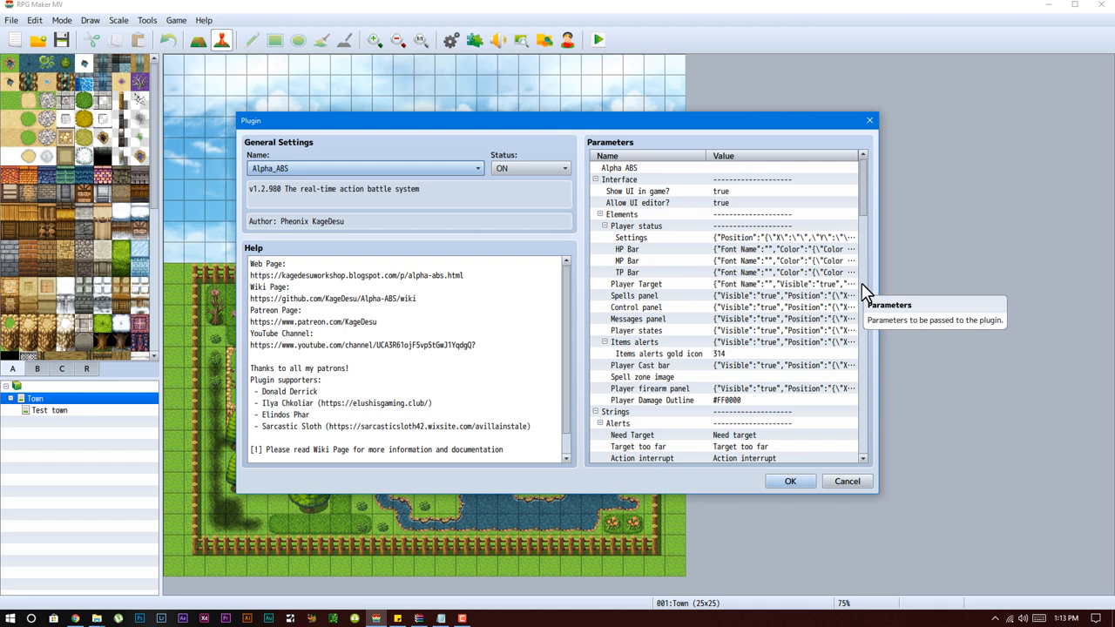
{"action": "mouse_move", "coordinate": [877, 172]}
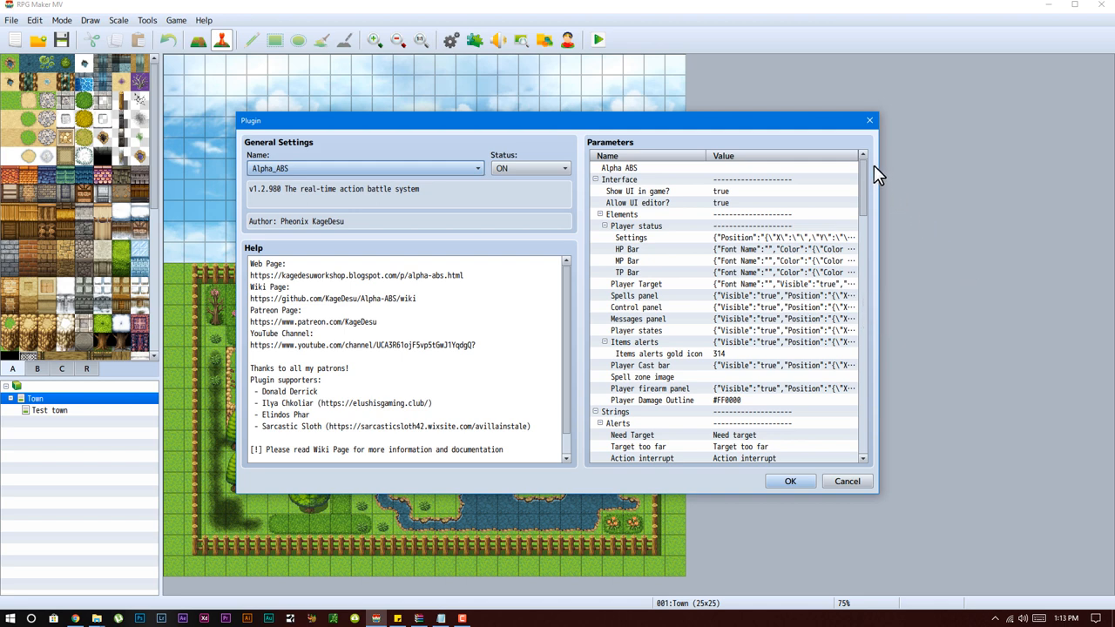
{"action": "mouse_move", "coordinate": [806, 135]}
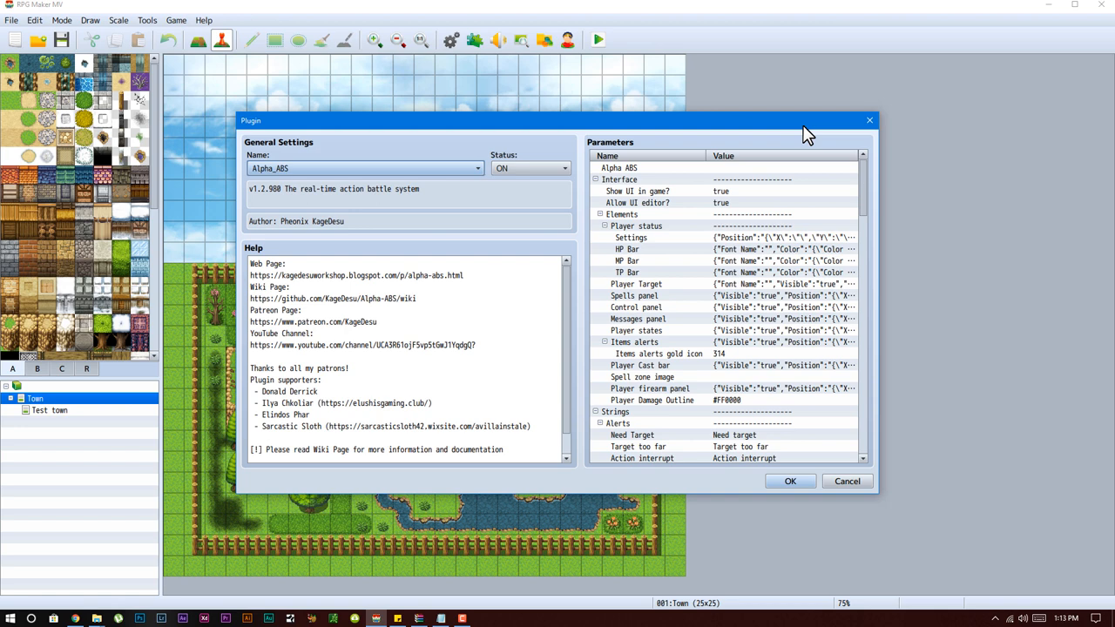
{"action": "mouse_move", "coordinate": [701, 191]}
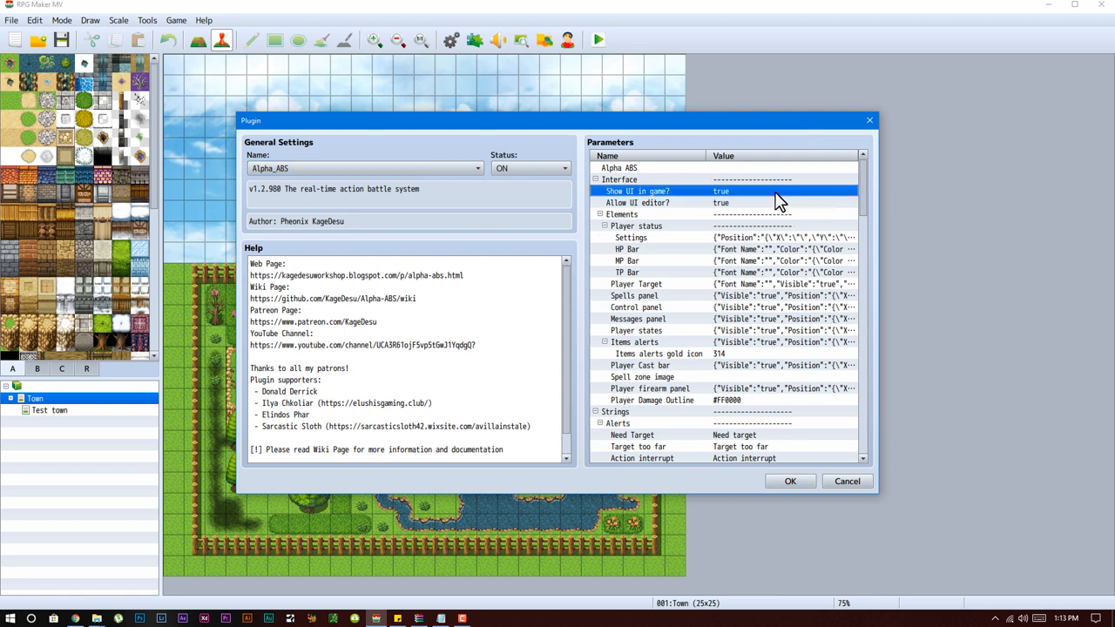
Step: Collapse the Player status group and inspect Player Damage Outline among the element parameters
{"action": "left_click", "coordinate": [631, 237]}
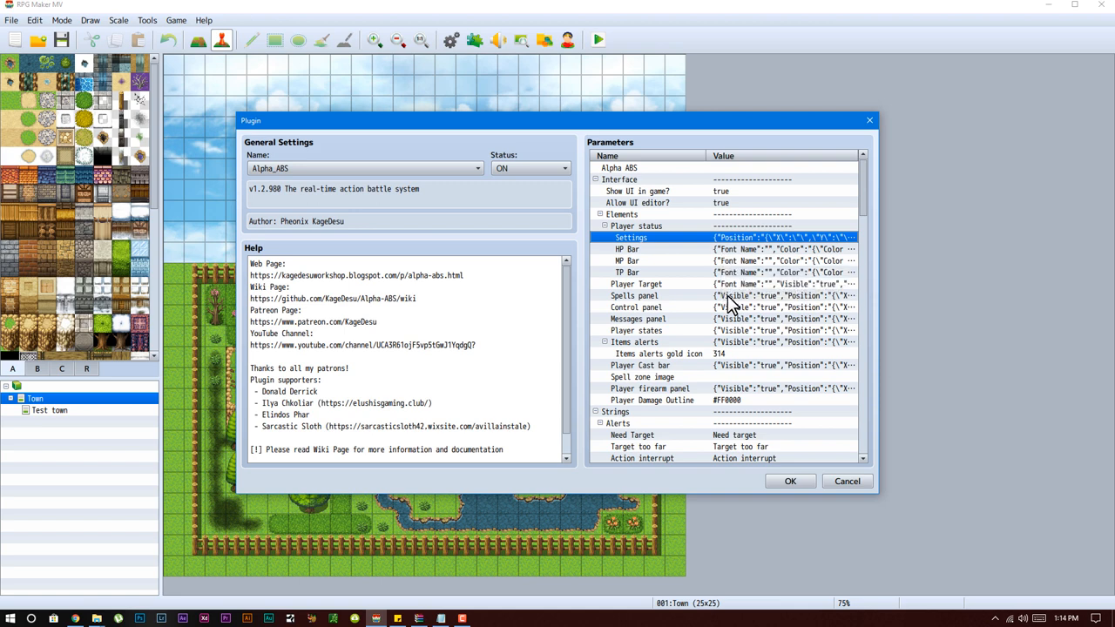
{"action": "scroll", "scroll_direction": "down", "scroll_amount": 3}
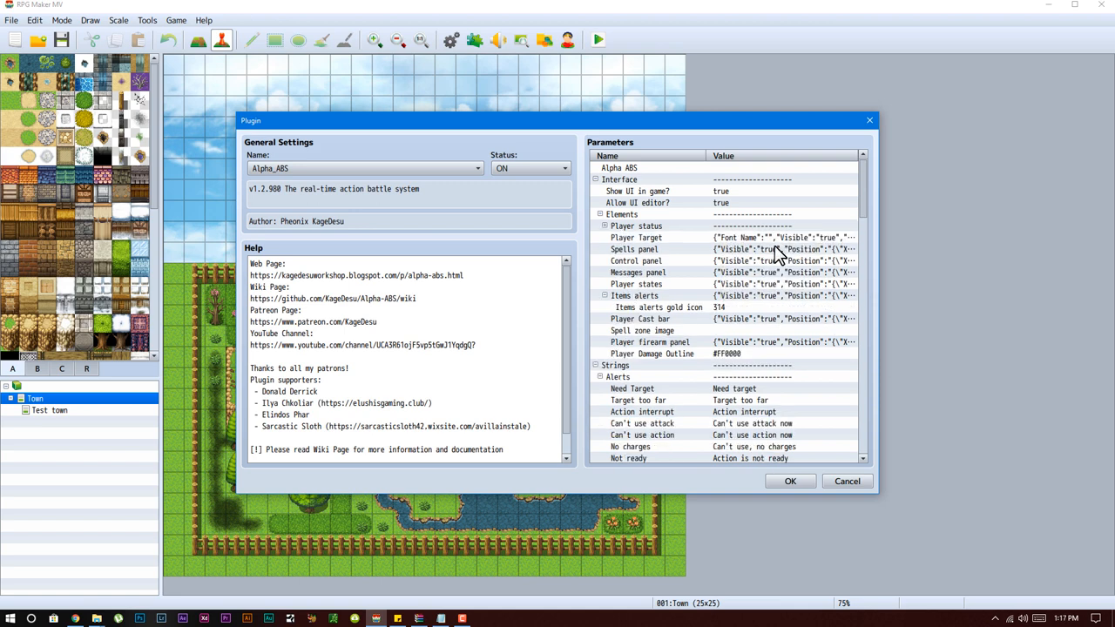
{"action": "scroll", "scroll_direction": "down", "scroll_amount": 3}
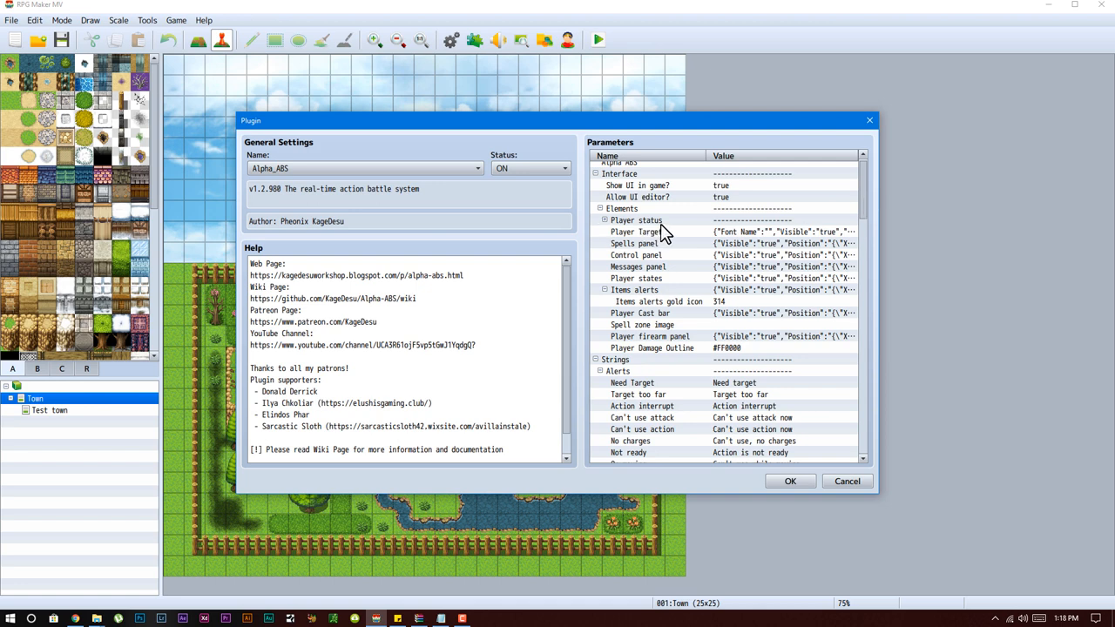
{"action": "left_click", "coordinate": [636, 219]}
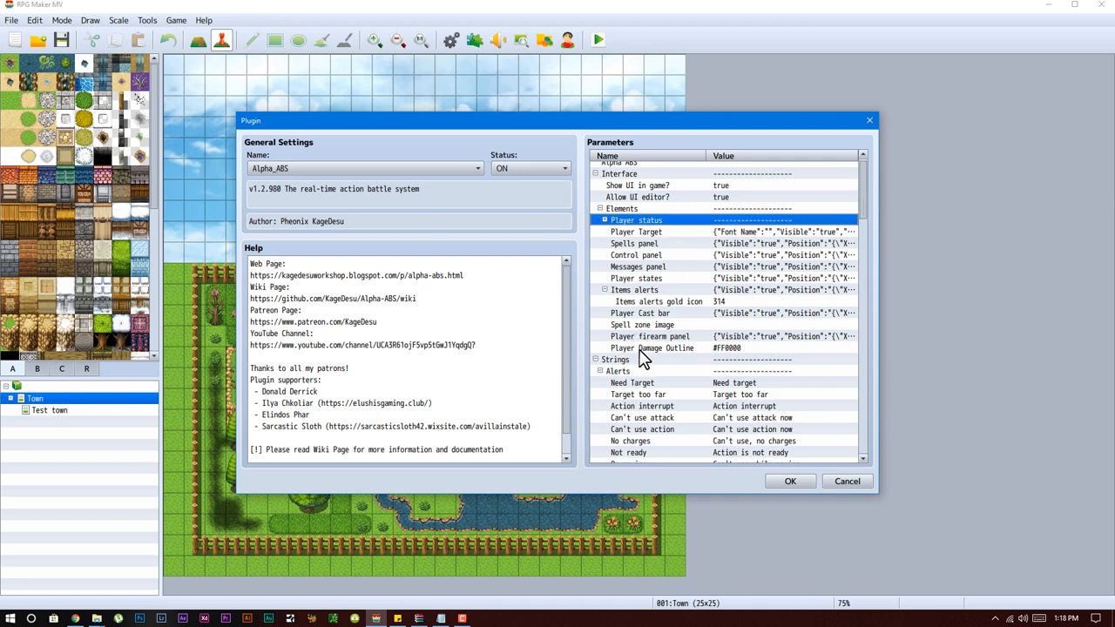
{"action": "left_click", "coordinate": [651, 348]}
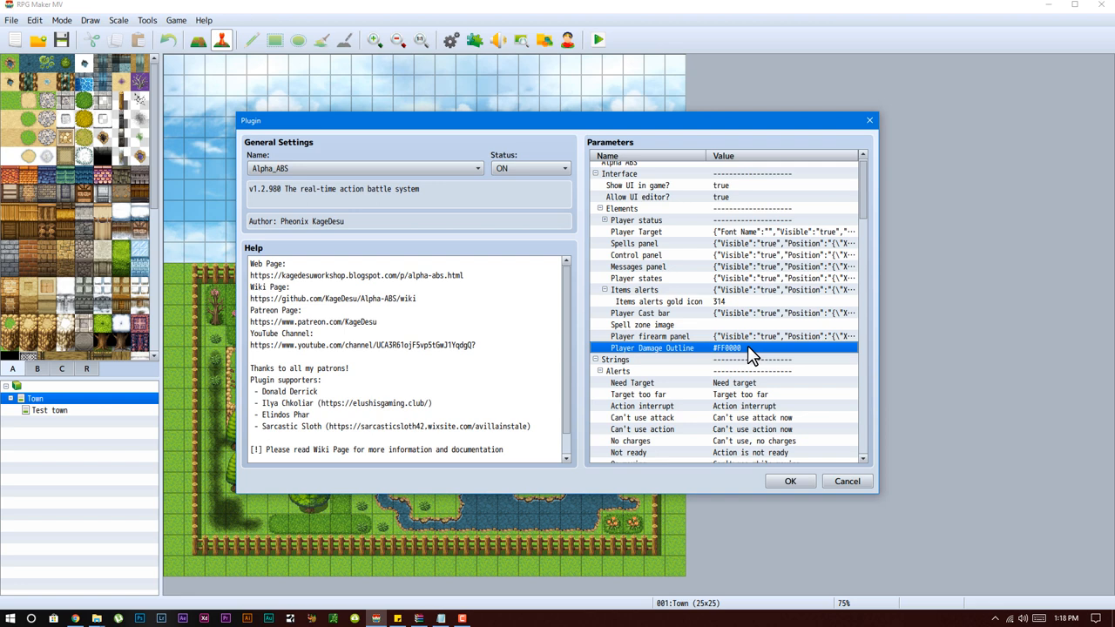
{"action": "mouse_move", "coordinate": [778, 281]}
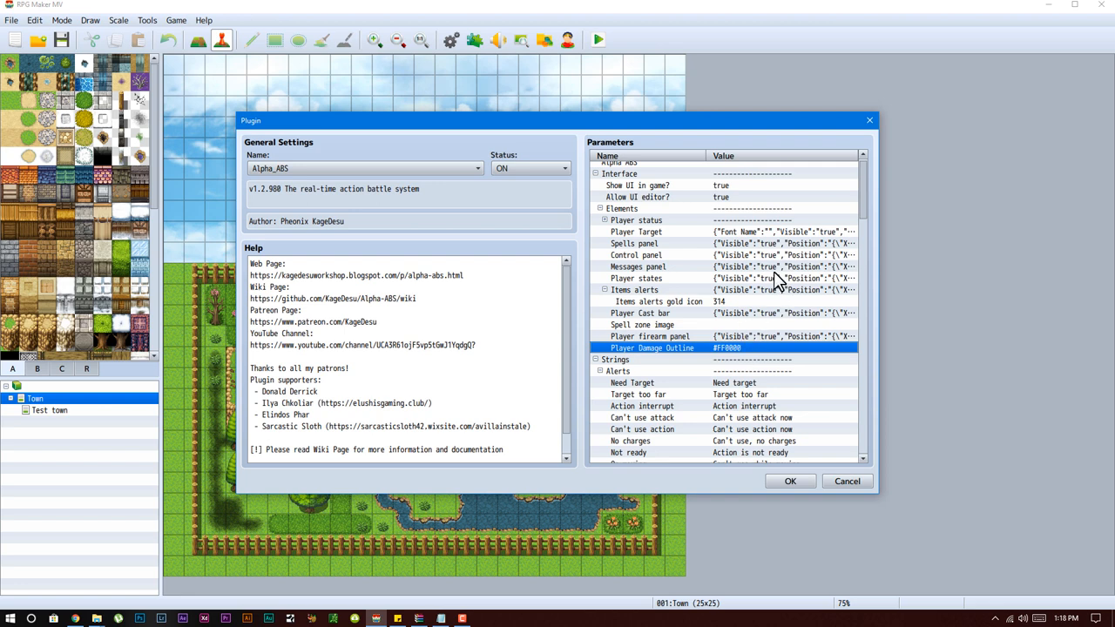
{"action": "mouse_move", "coordinate": [772, 279]}
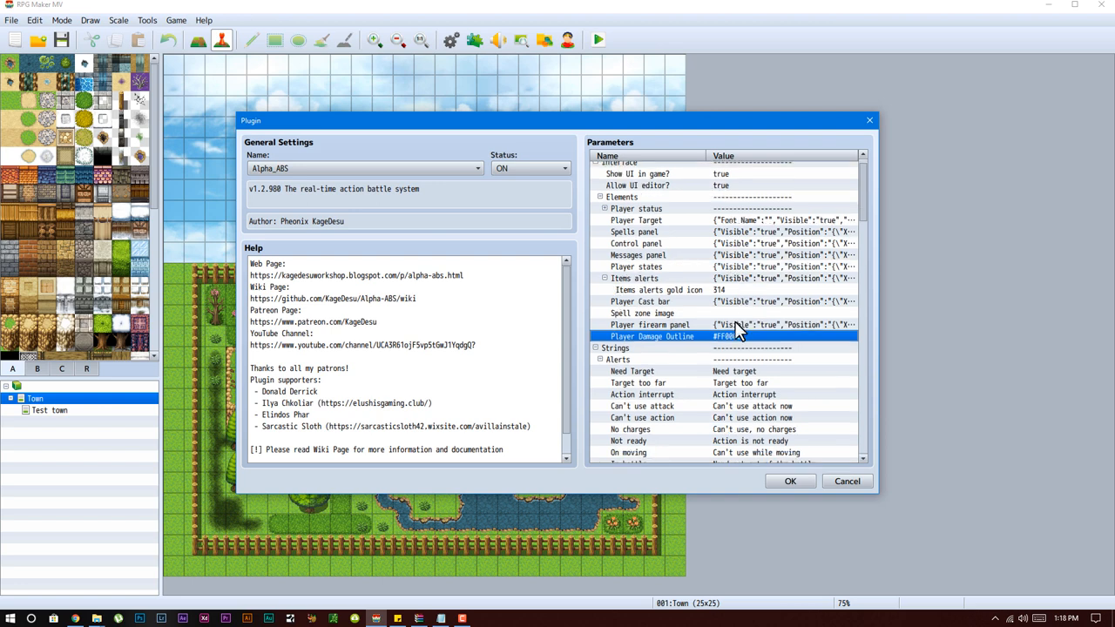
{"action": "scroll", "scroll_direction": "down", "scroll_amount": 3}
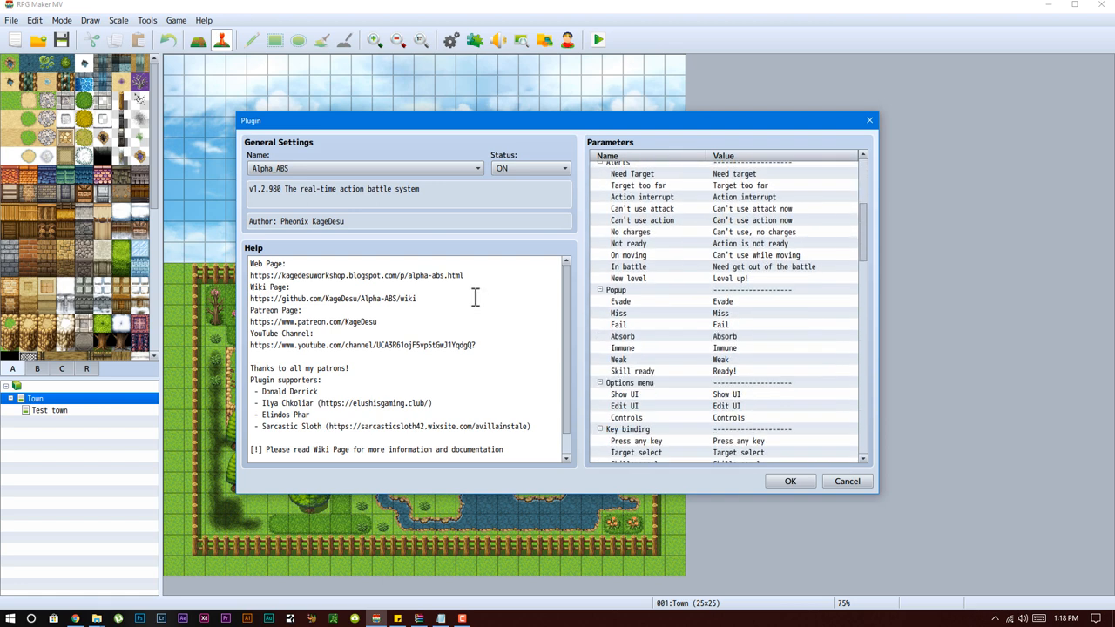
{"action": "scroll", "scroll_direction": "down", "scroll_amount": 3}
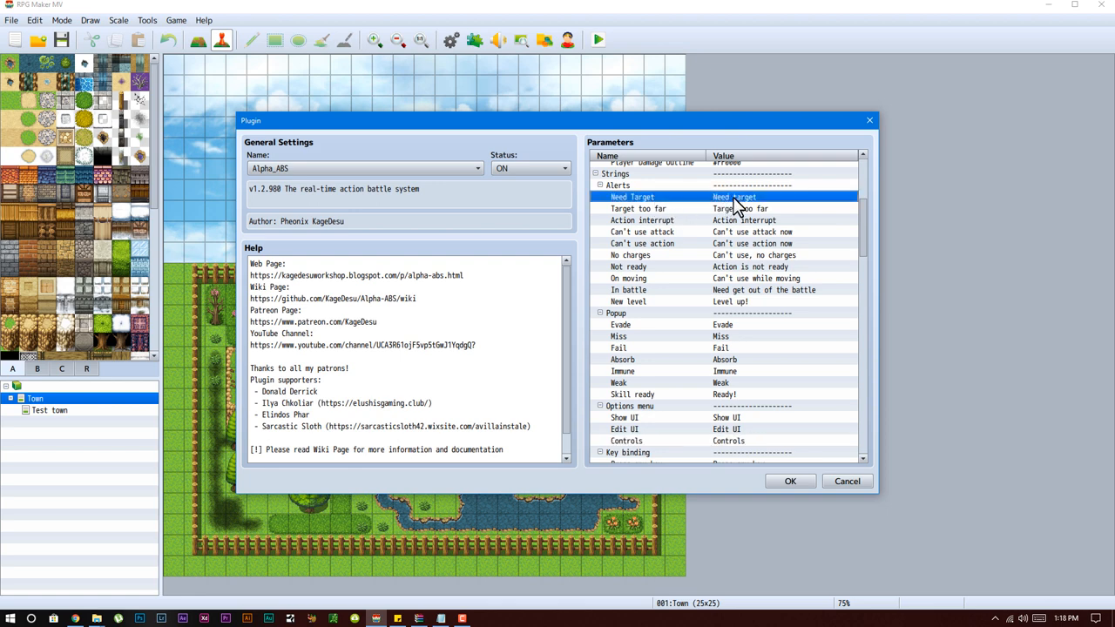
{"action": "mouse_move", "coordinate": [657, 244]}
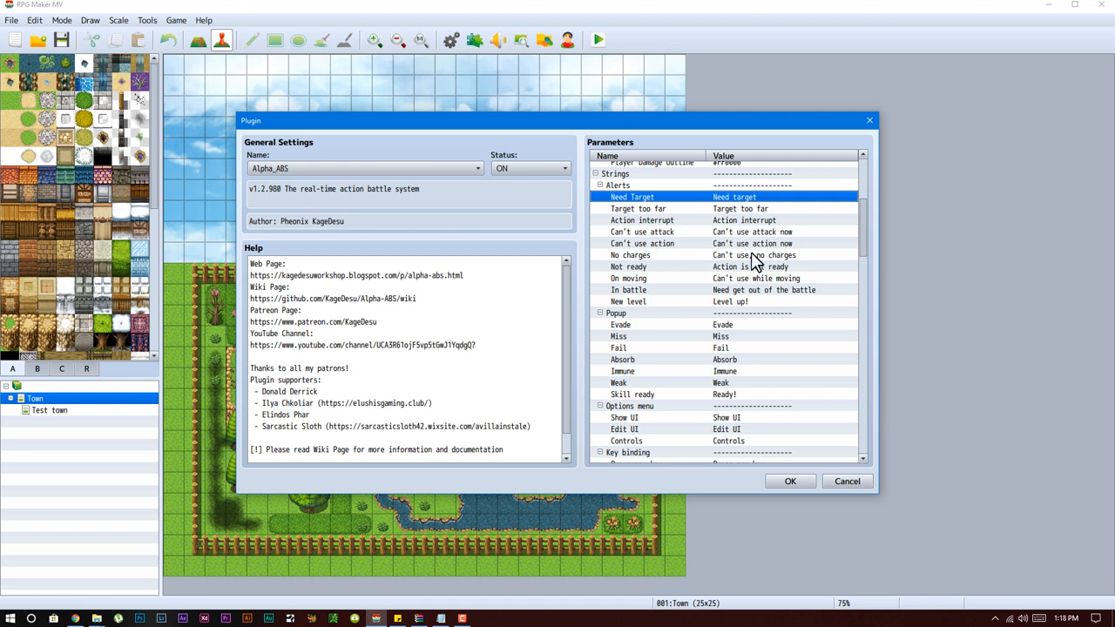
{"action": "left_click", "coordinate": [642, 243]}
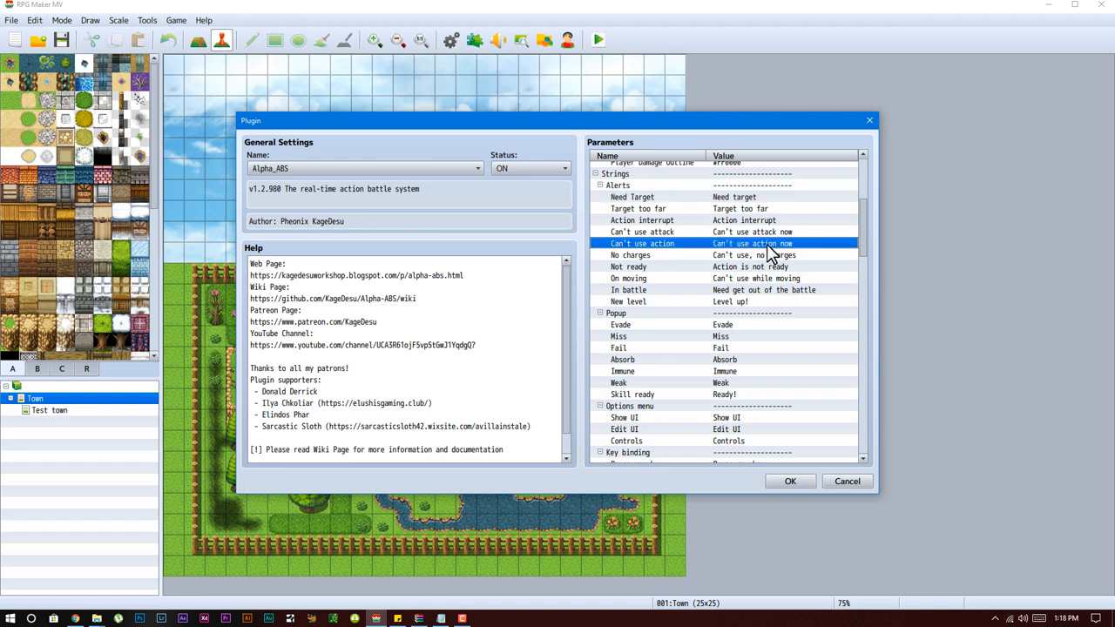
{"action": "double_click", "coordinate": [752, 243]}
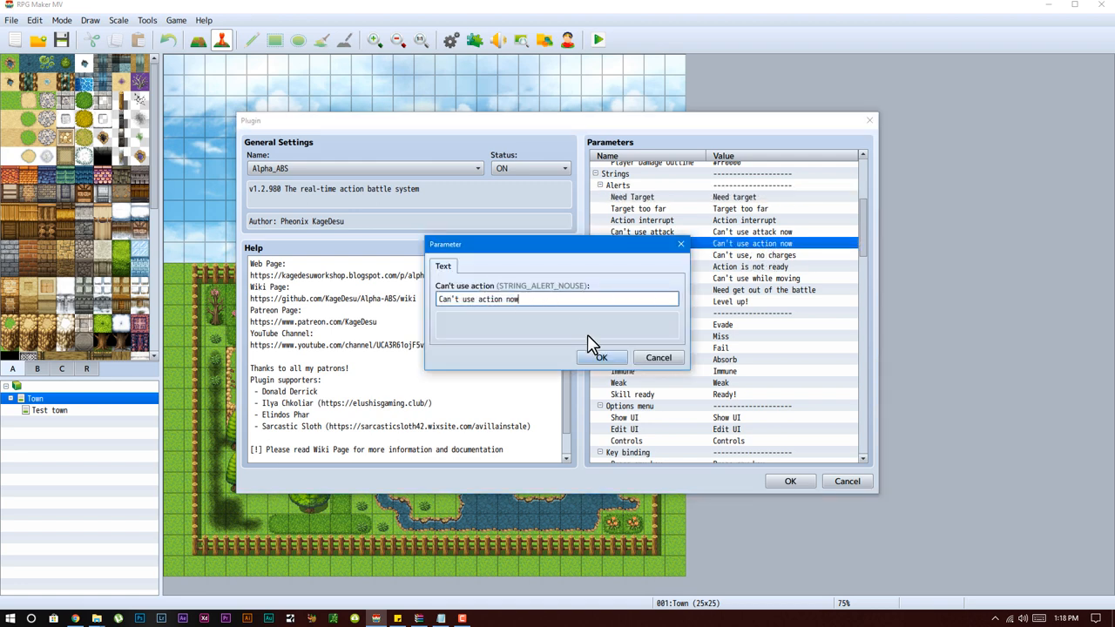
{"action": "left_click", "coordinate": [602, 357]}
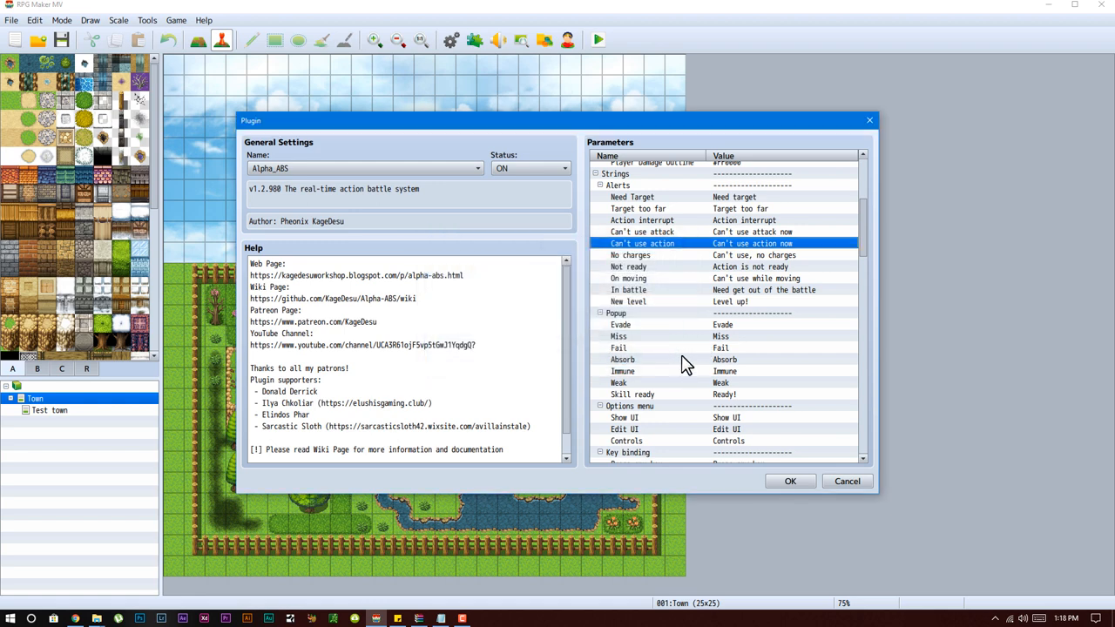
{"action": "mouse_move", "coordinate": [740, 339]}
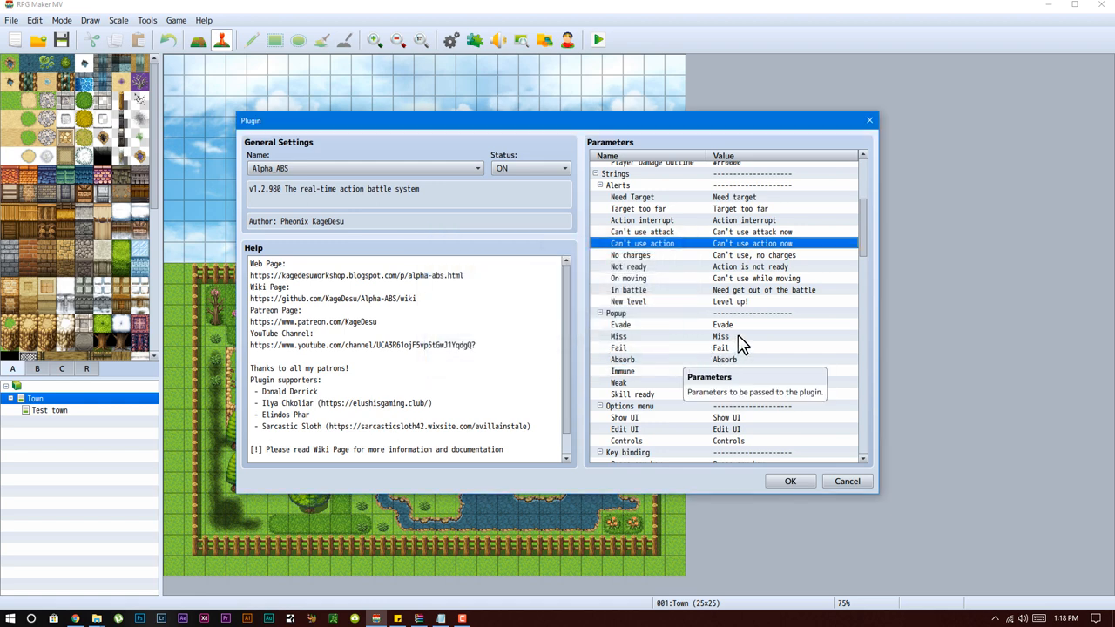
{"action": "mouse_move", "coordinate": [757, 312]}
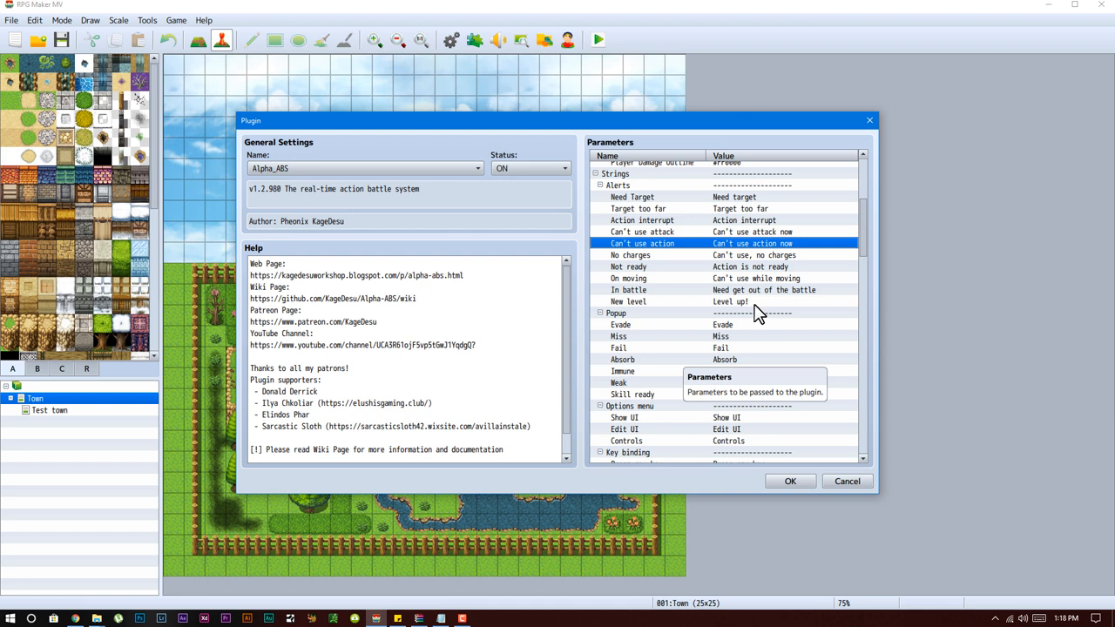
{"action": "scroll", "scroll_direction": "down", "scroll_amount": 3}
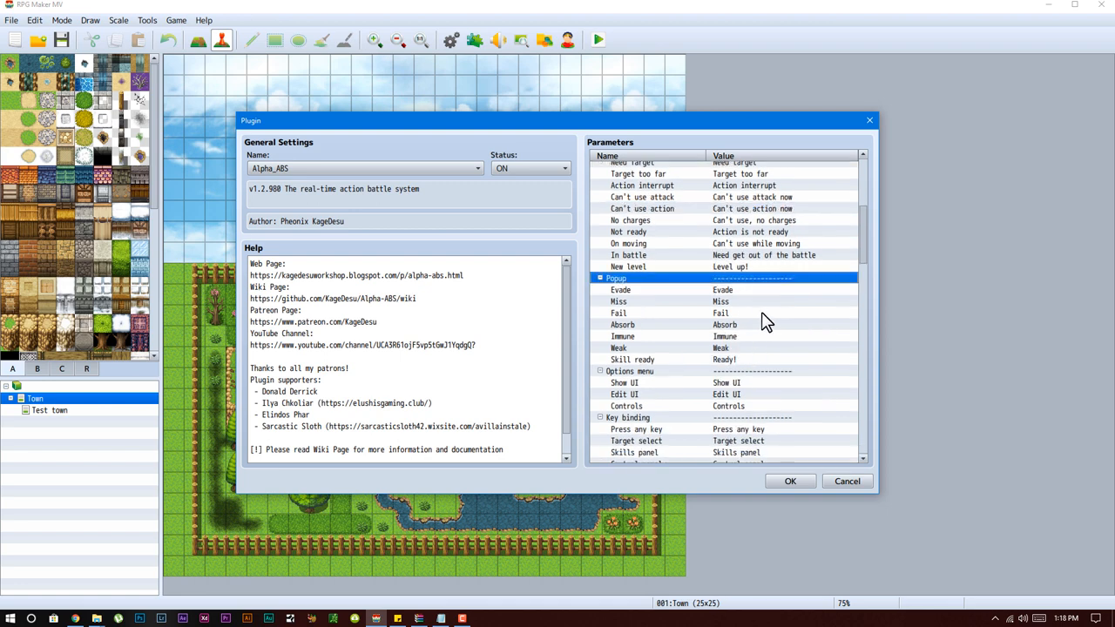
{"action": "left_click", "coordinate": [723, 289]}
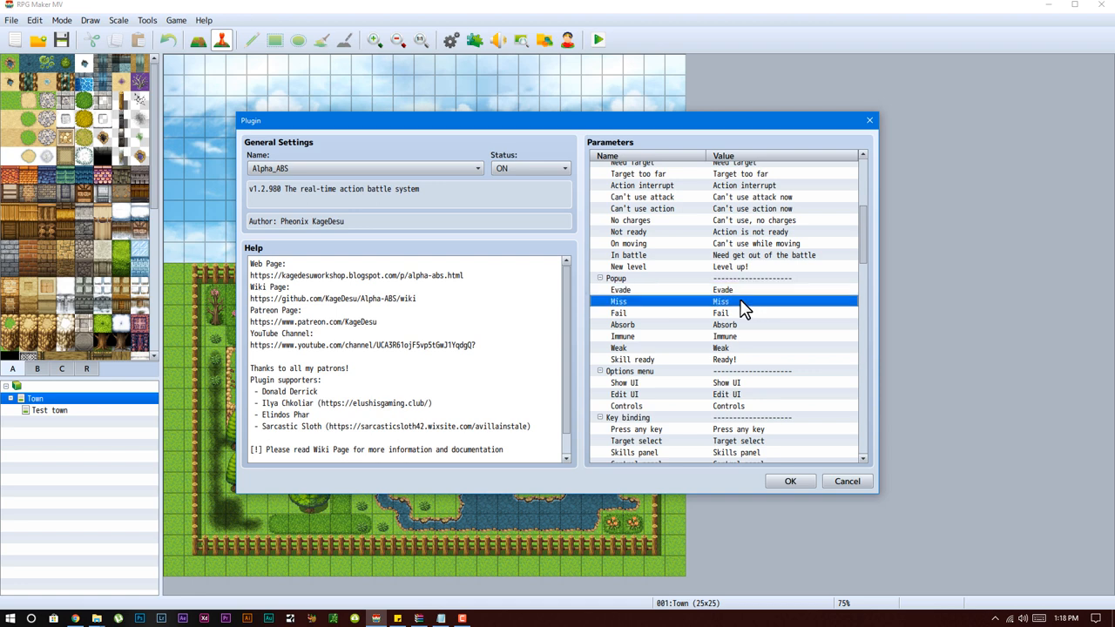
{"action": "mouse_move", "coordinate": [740, 340]}
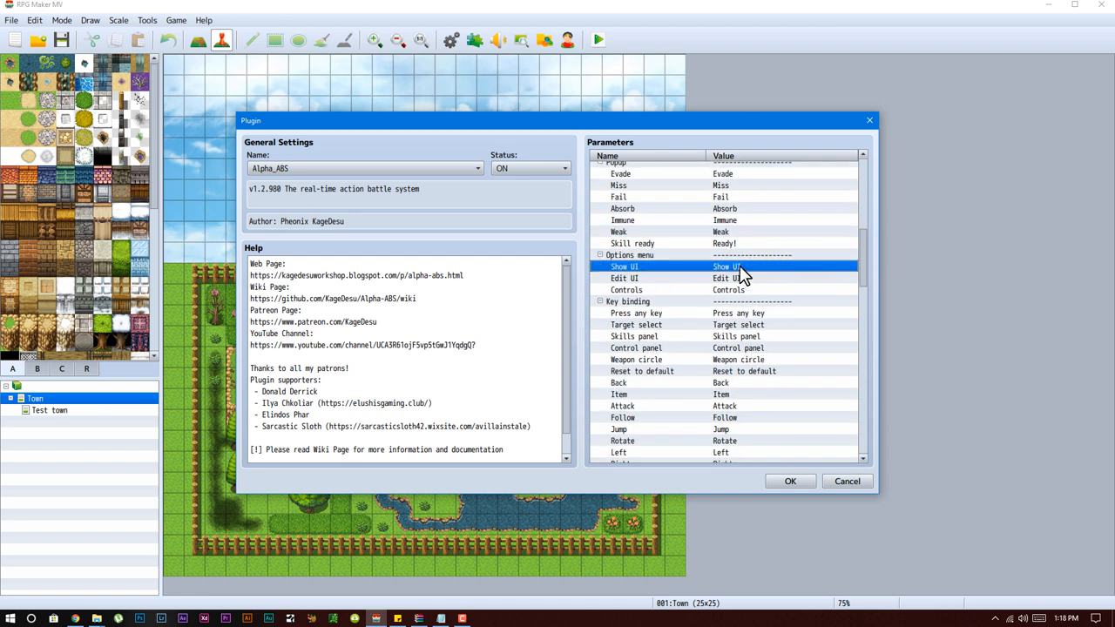
{"action": "double_click", "coordinate": [749, 266]}
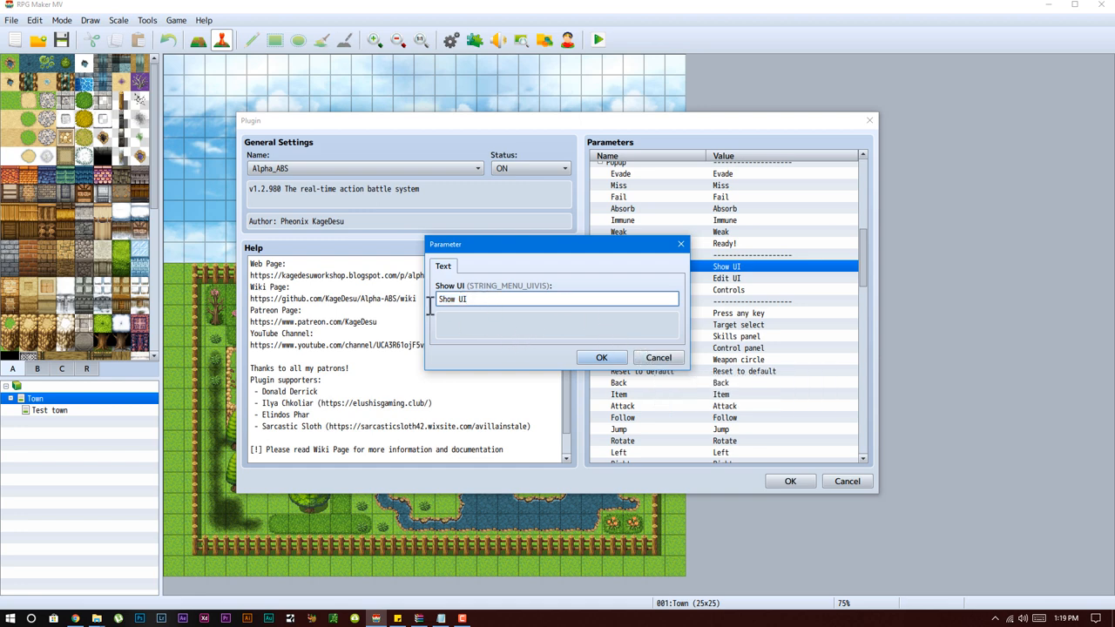
{"action": "left_click", "coordinate": [601, 357]}
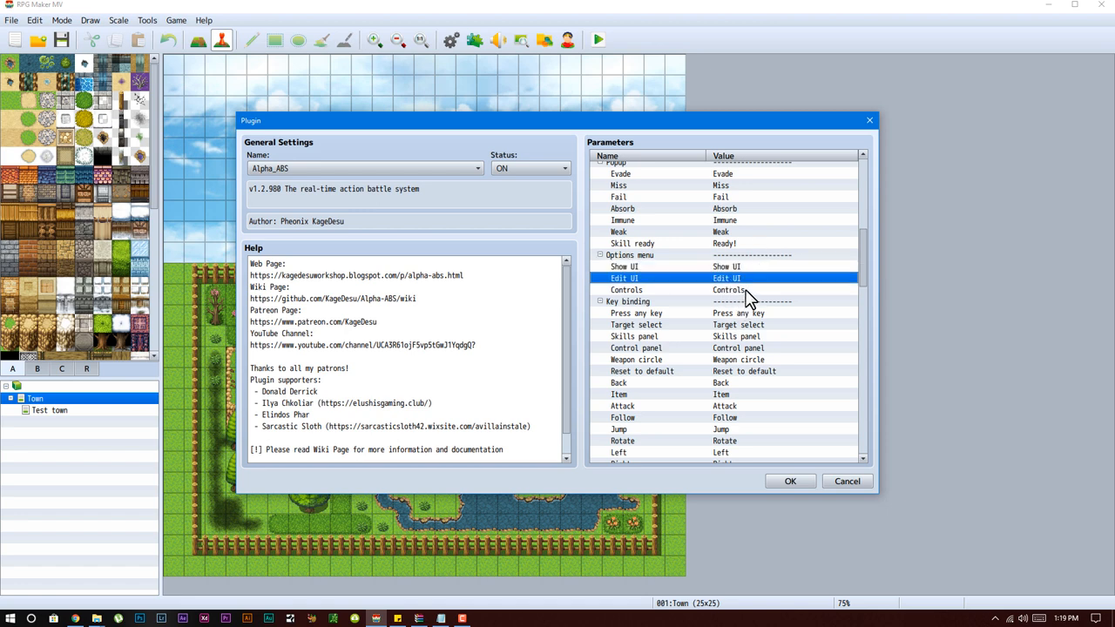
{"action": "left_click", "coordinate": [626, 289]}
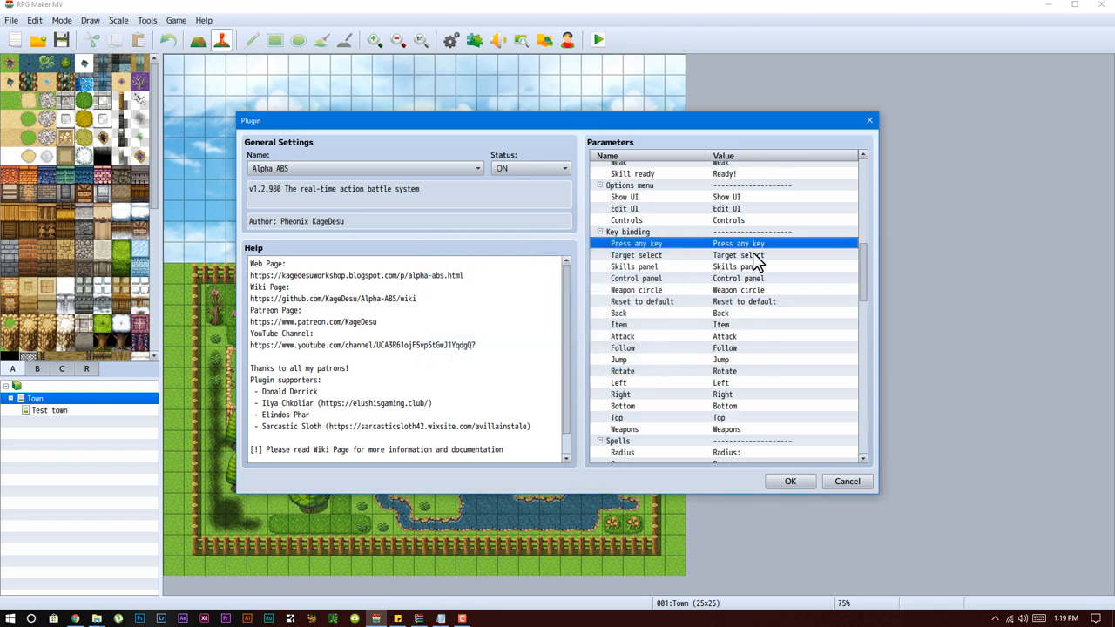
{"action": "mouse_move", "coordinate": [744, 257]}
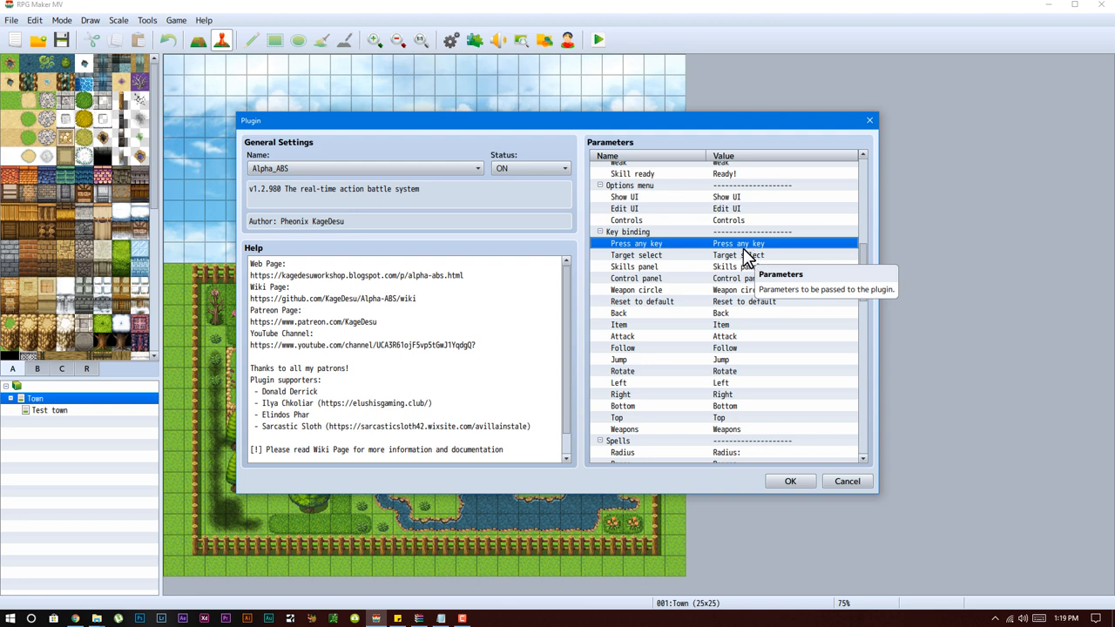
{"action": "left_click", "coordinate": [634, 265]}
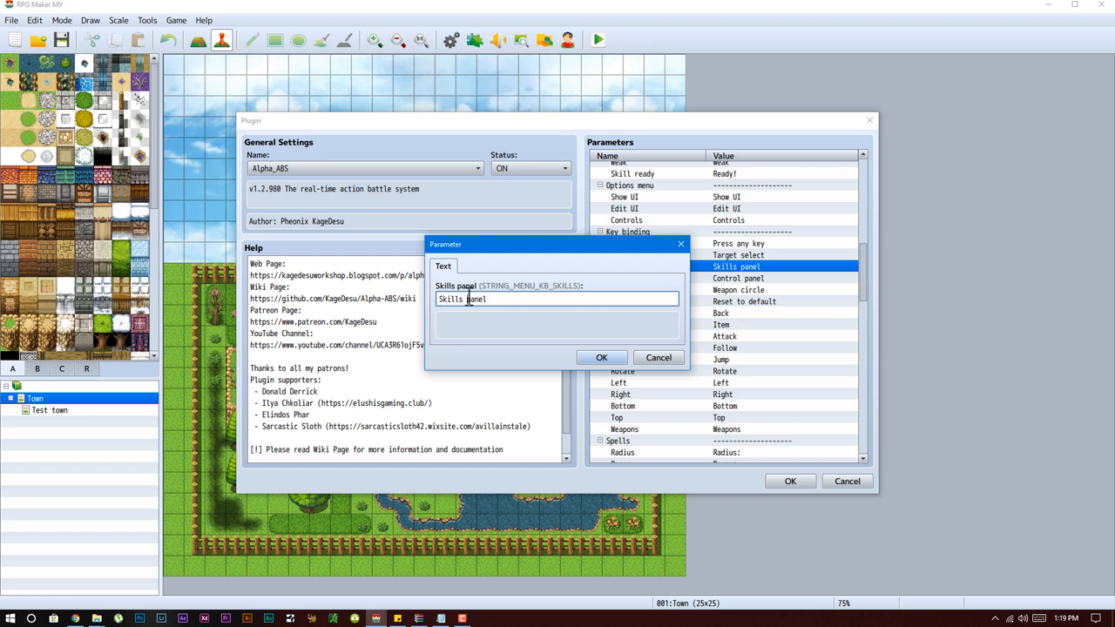
{"action": "type", "text": "RYTREYRTH"}
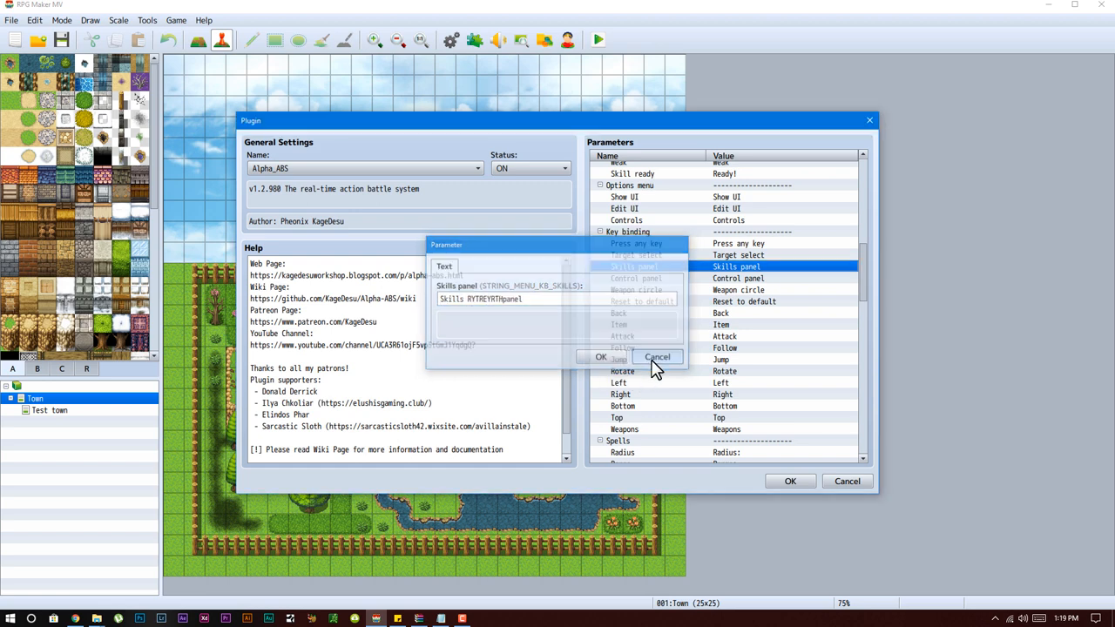
{"action": "left_click", "coordinate": [658, 357]}
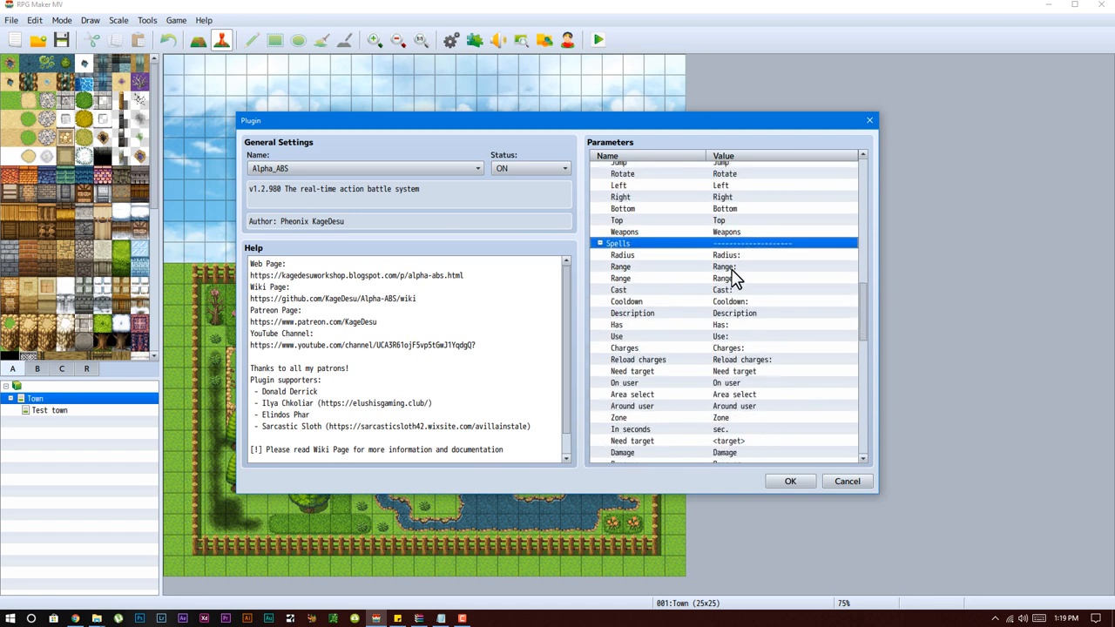
{"action": "scroll", "scroll_direction": "down", "scroll_amount": 3}
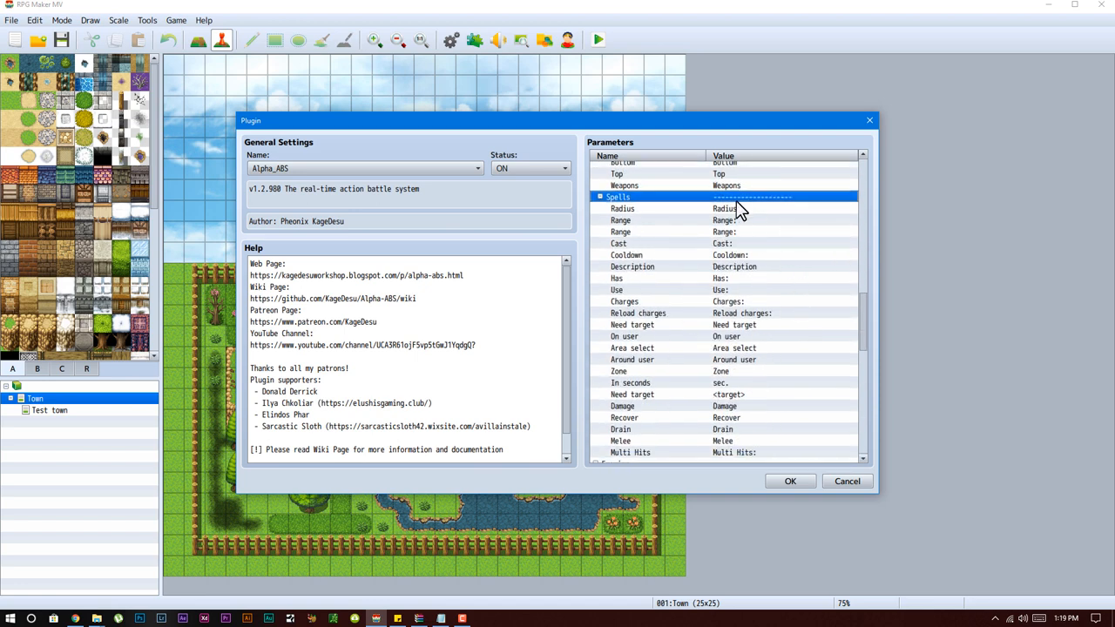
{"action": "left_click", "coordinate": [627, 278]}
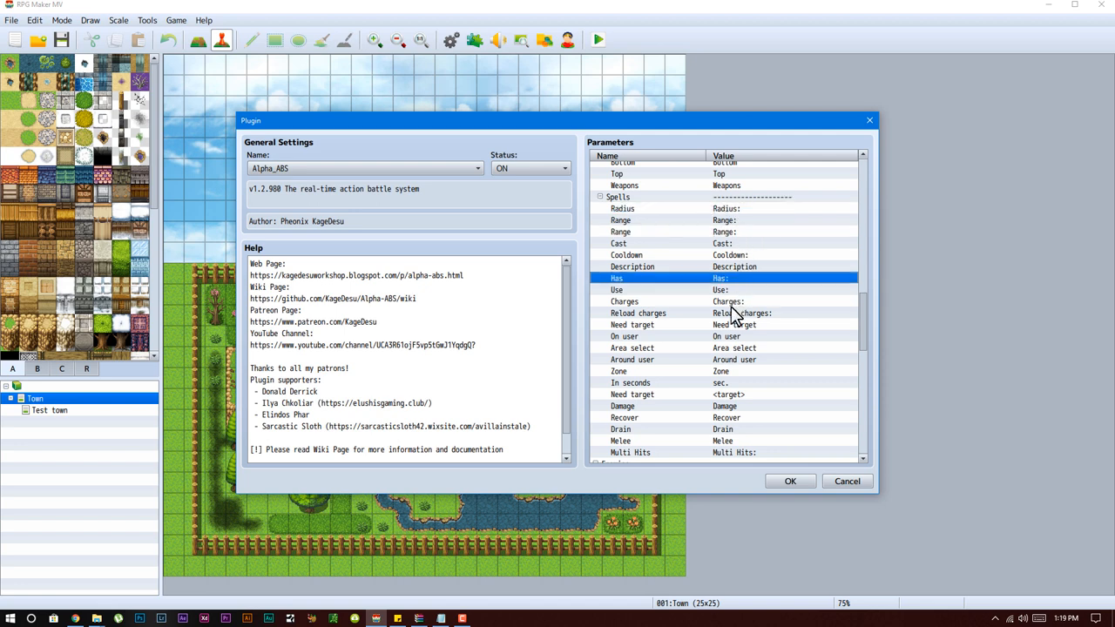
{"action": "scroll", "scroll_direction": "down", "scroll_amount": 3}
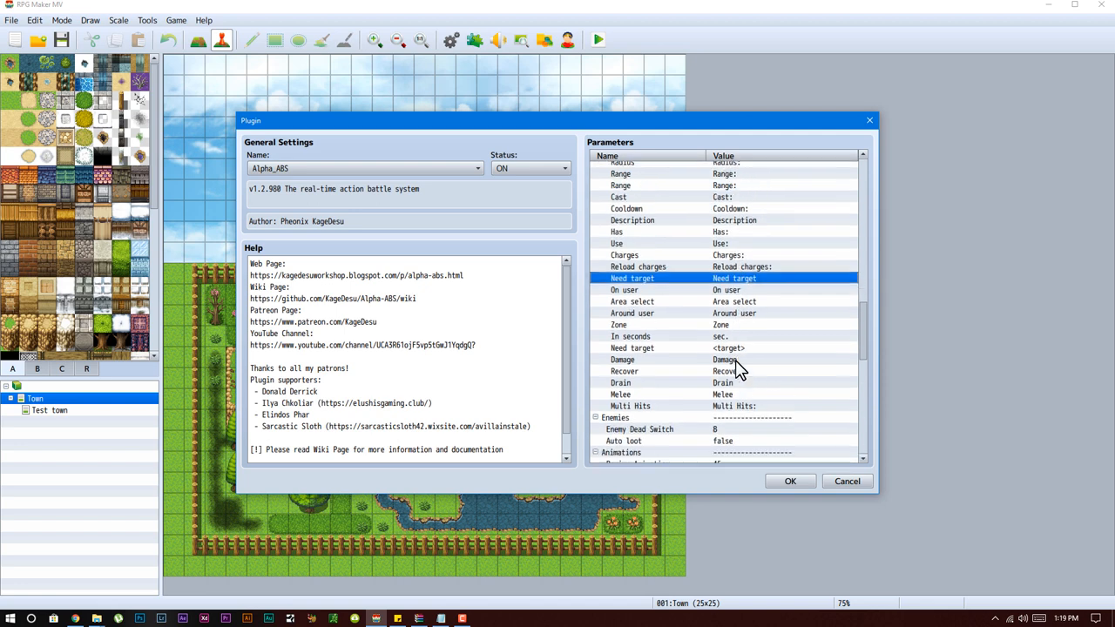
{"action": "left_click", "coordinate": [620, 383]}
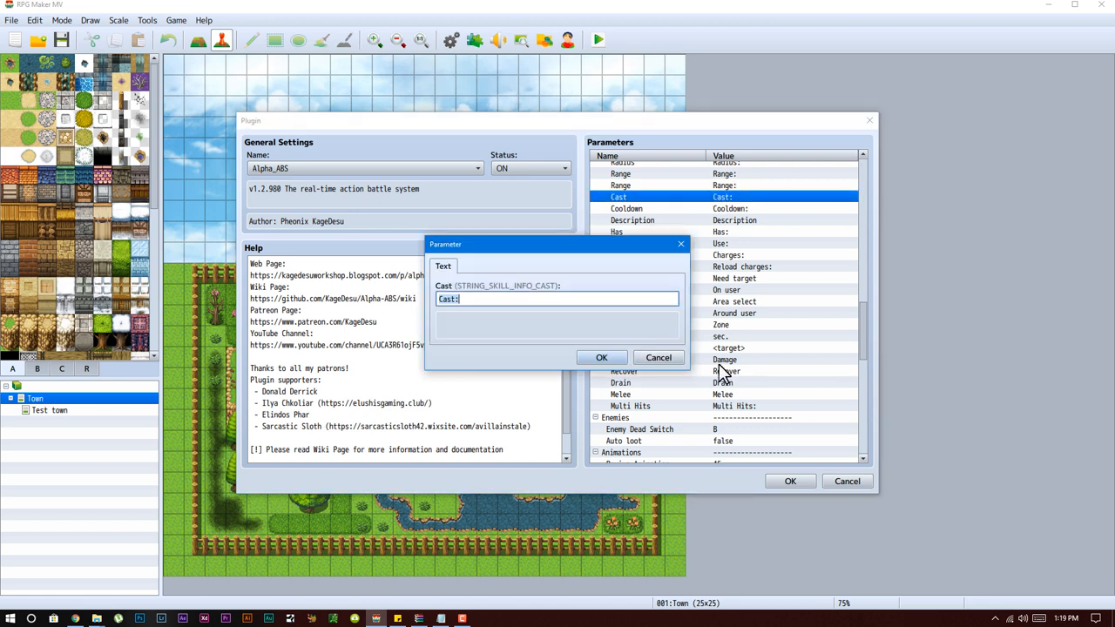
{"action": "left_click", "coordinate": [601, 357]}
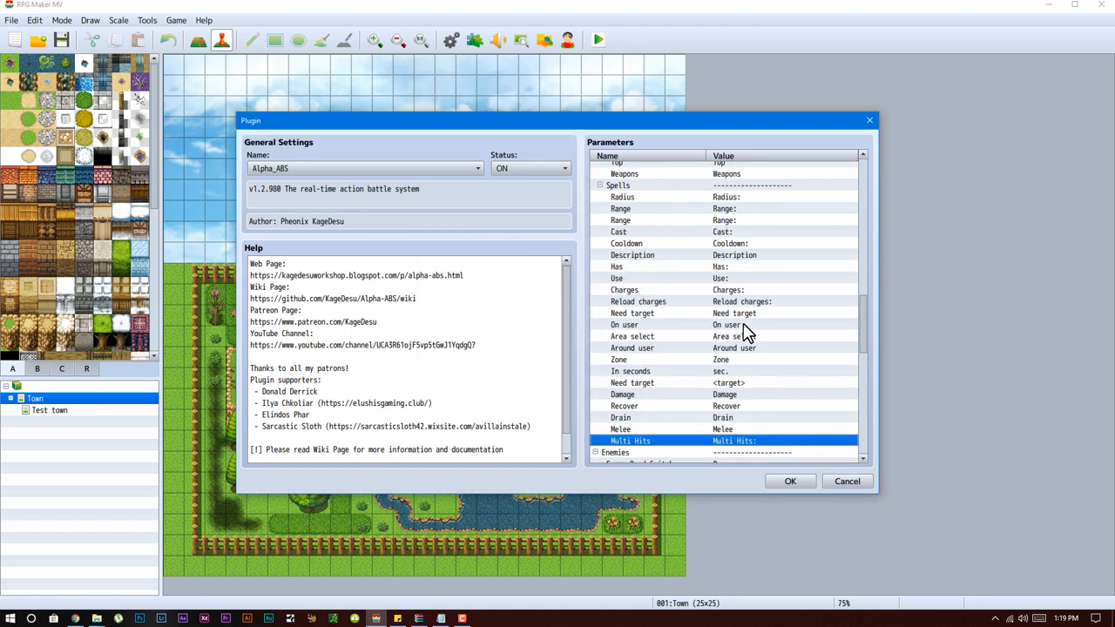
{"action": "scroll", "scroll_direction": "down", "scroll_amount": 3}
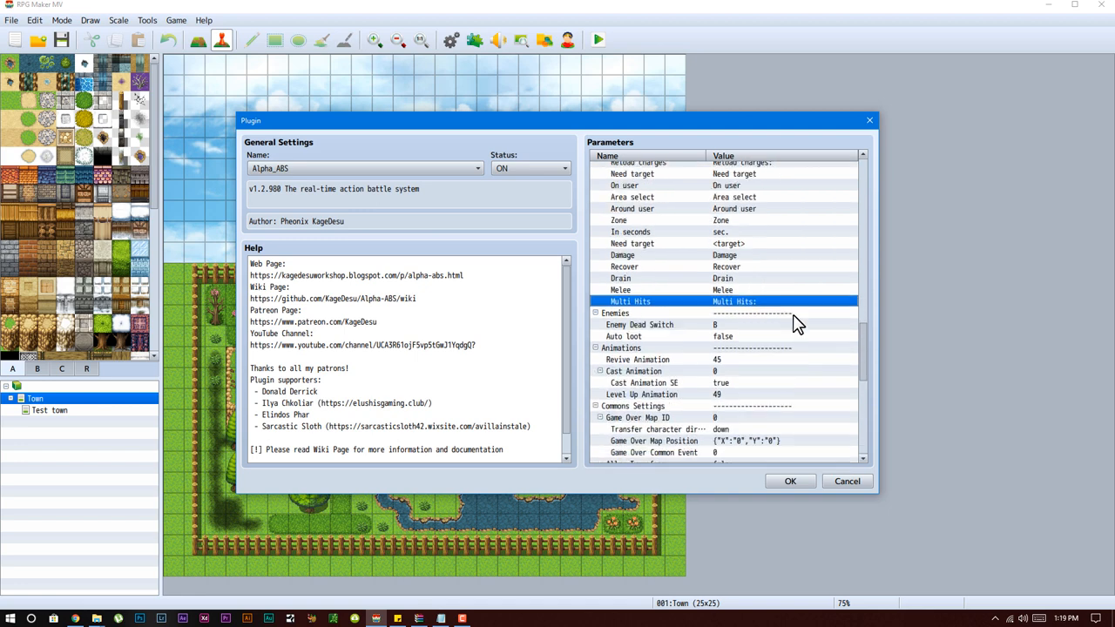
{"action": "scroll", "scroll_direction": "down", "scroll_amount": 3}
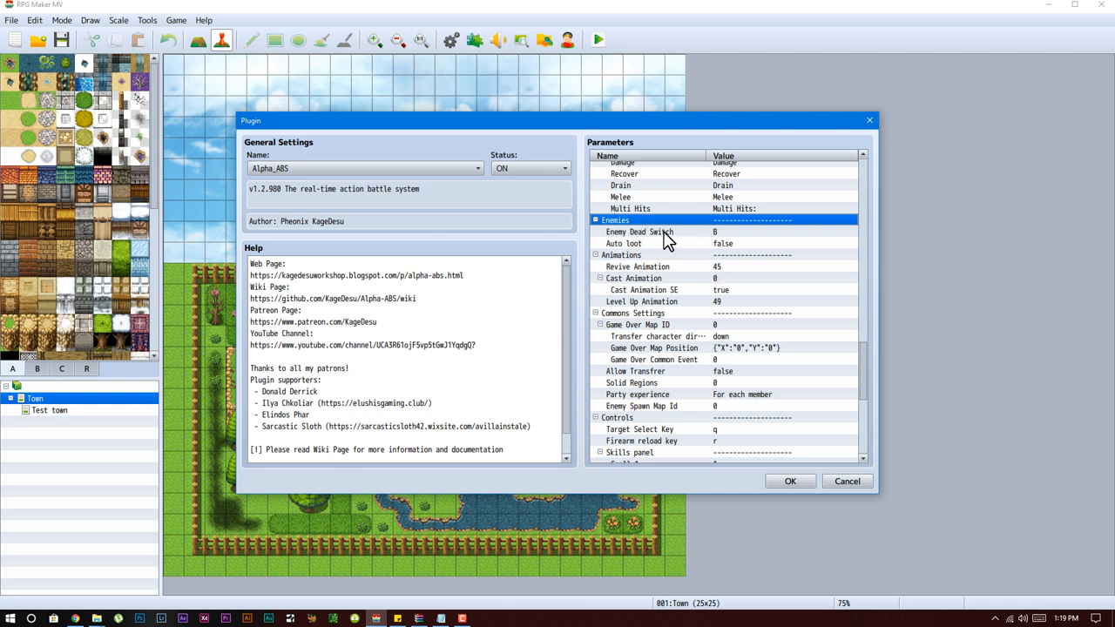
Step: Change the Alpha_ABS Enemy Dead Switch from B to D
{"action": "left_click", "coordinate": [640, 232]}
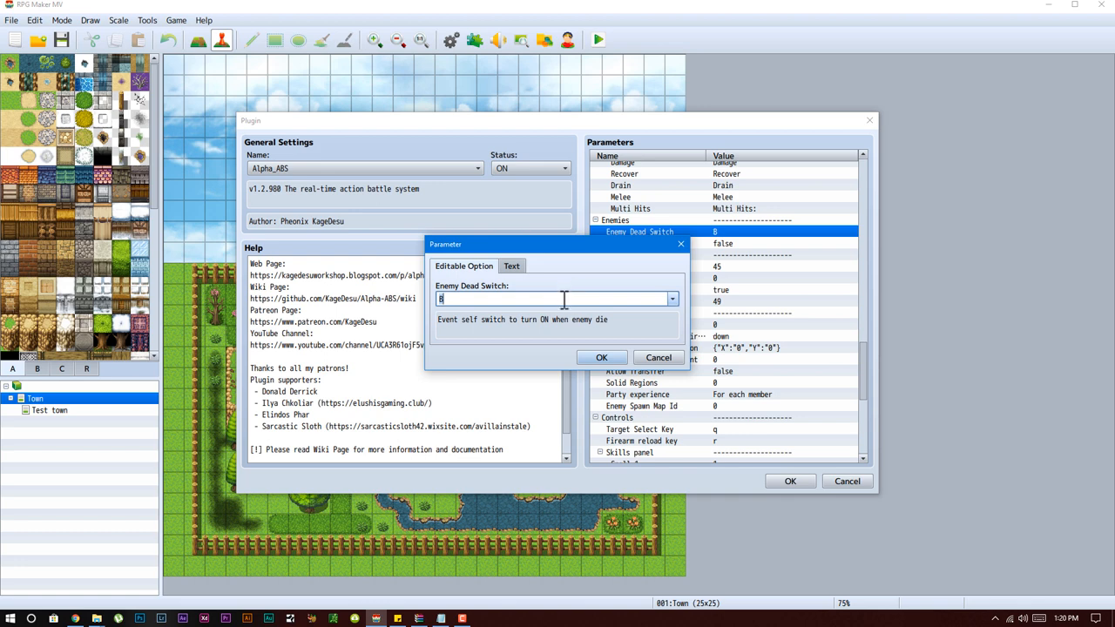
{"action": "type", "text": "d"}
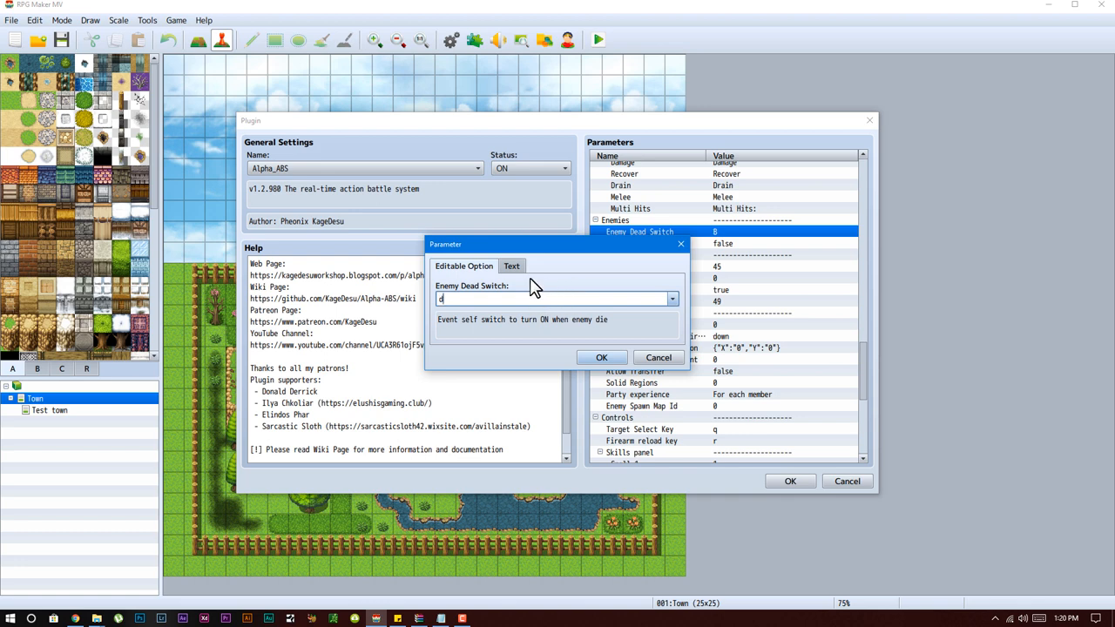
{"action": "left_click", "coordinate": [601, 358]}
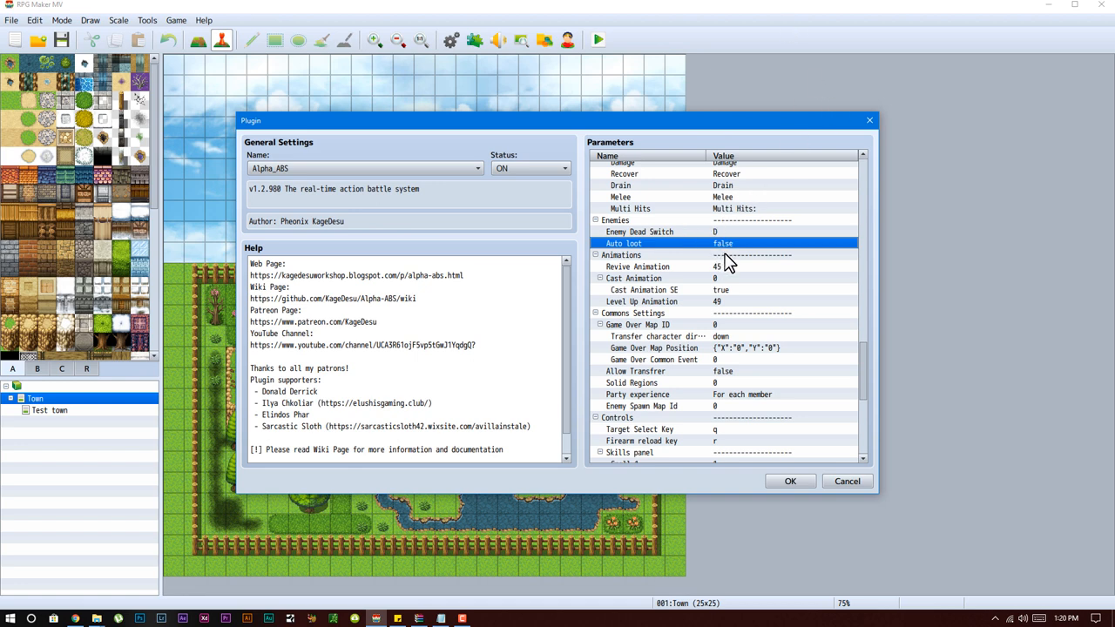
{"action": "mouse_move", "coordinate": [720, 267]}
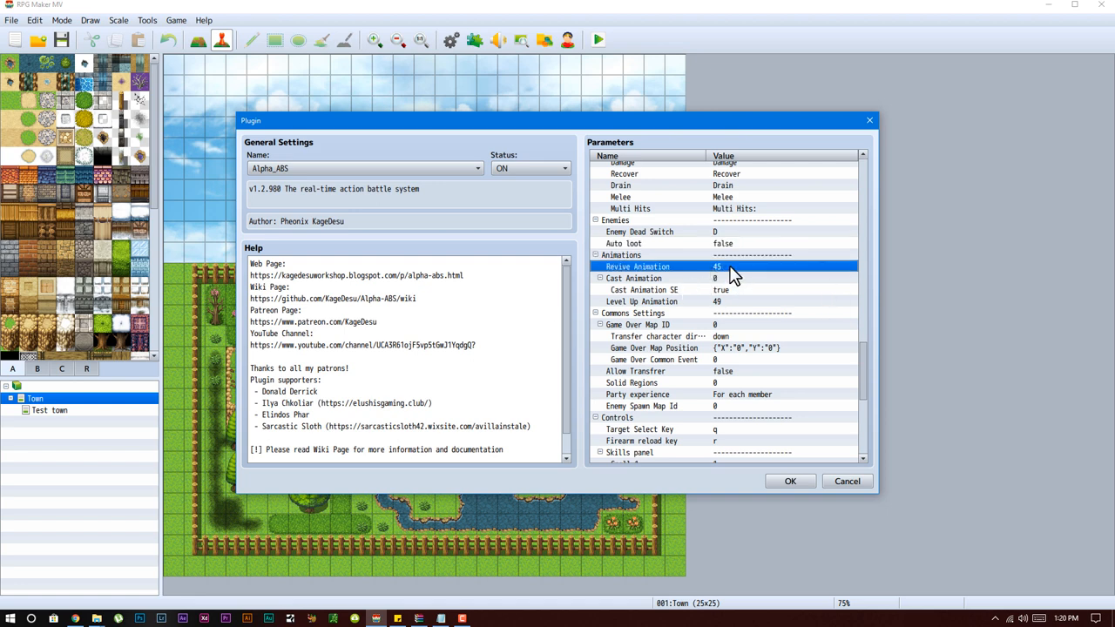
{"action": "mouse_move", "coordinate": [732, 278]}
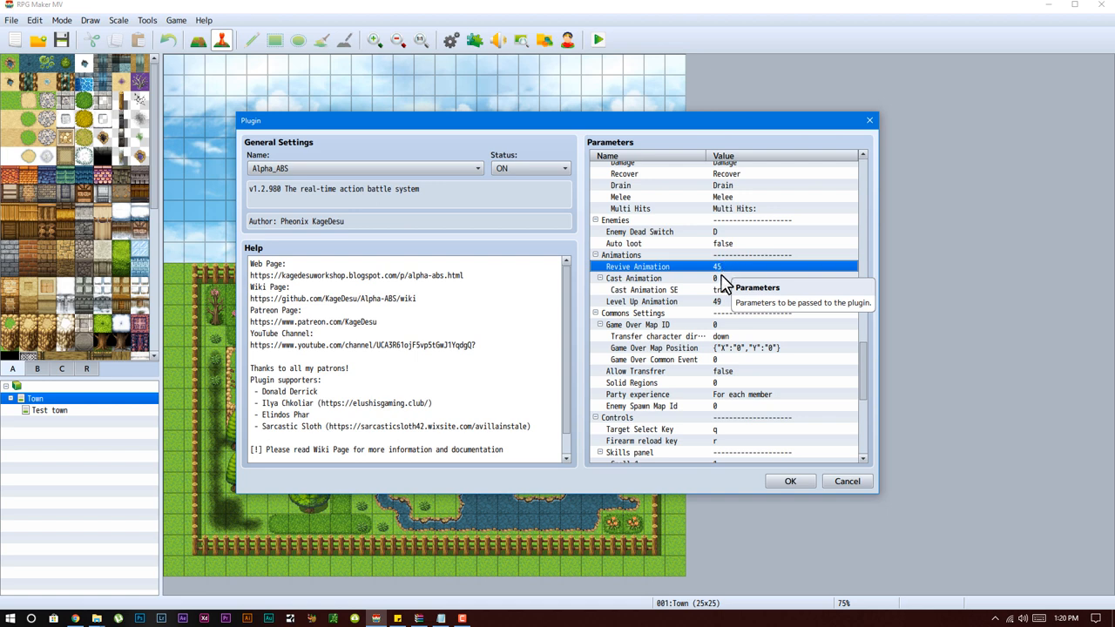
Step: Inspect the Cast Animation and Cast Animation SE settings
{"action": "left_click", "coordinate": [634, 278]}
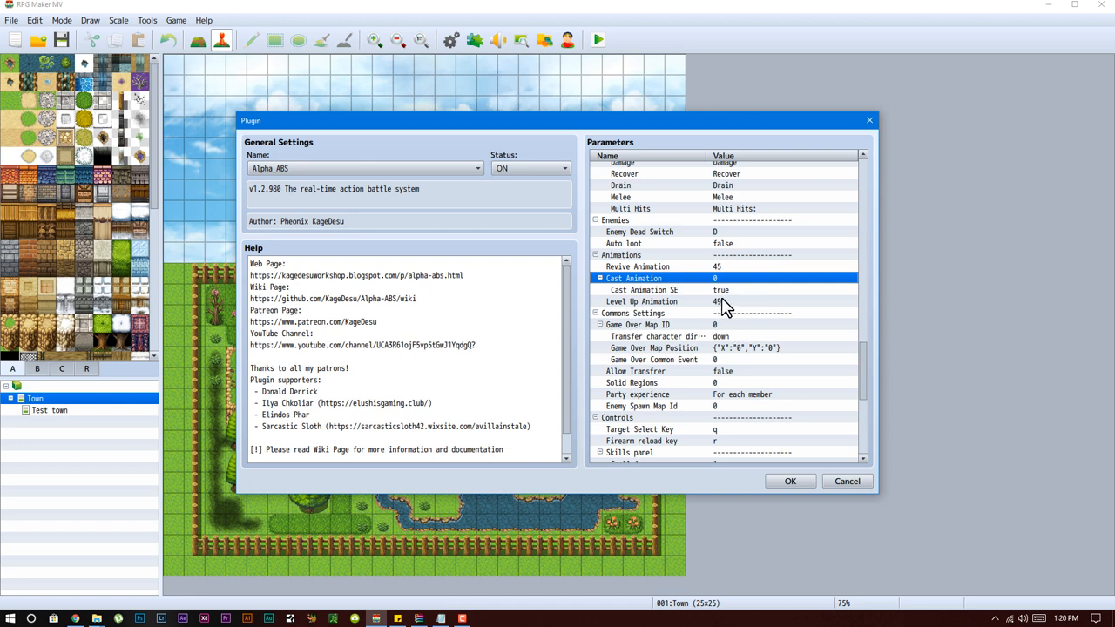
{"action": "left_click", "coordinate": [643, 289]}
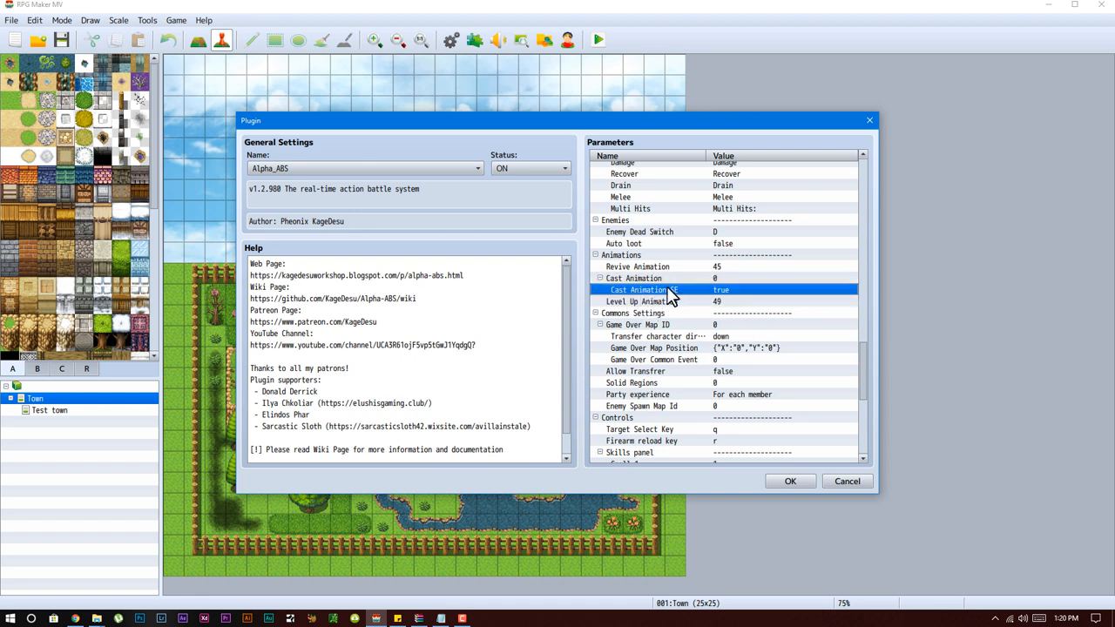
{"action": "left_click", "coordinate": [642, 301]}
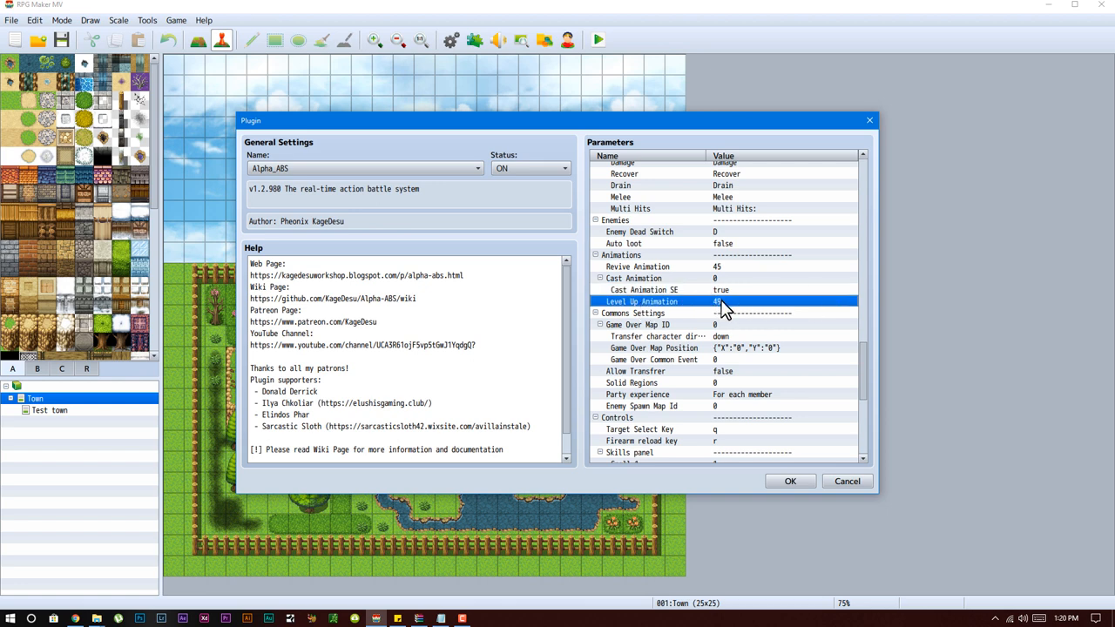
Step: Keep Game Over Map ID at 0, then open the Allow Transfrer Boolean editor
{"action": "left_click", "coordinate": [657, 336]}
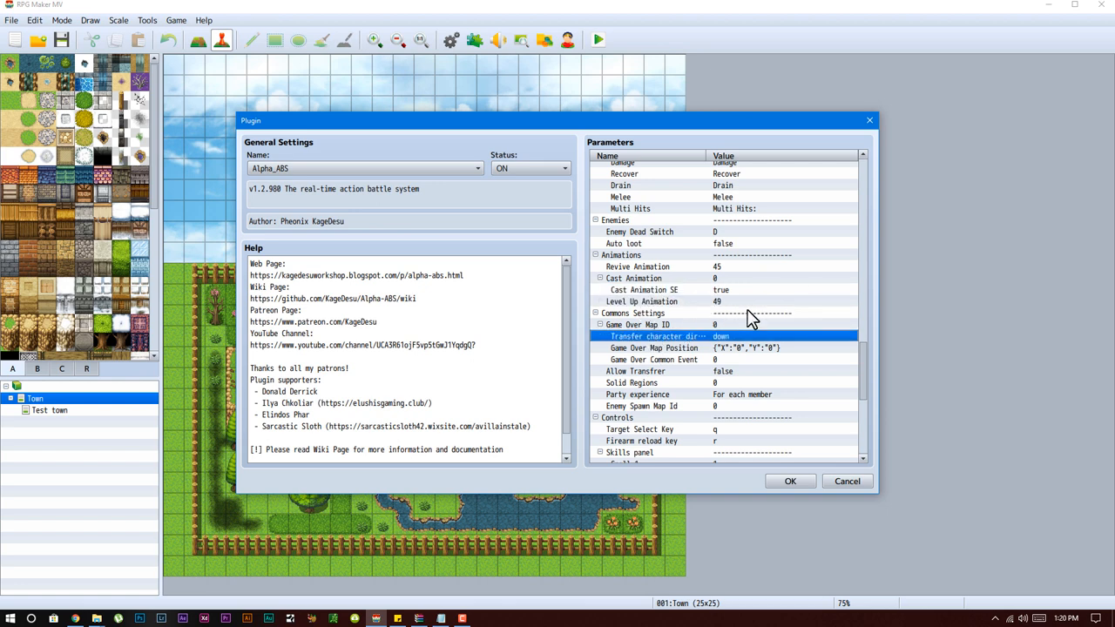
{"action": "scroll", "scroll_direction": "down", "scroll_amount": 3}
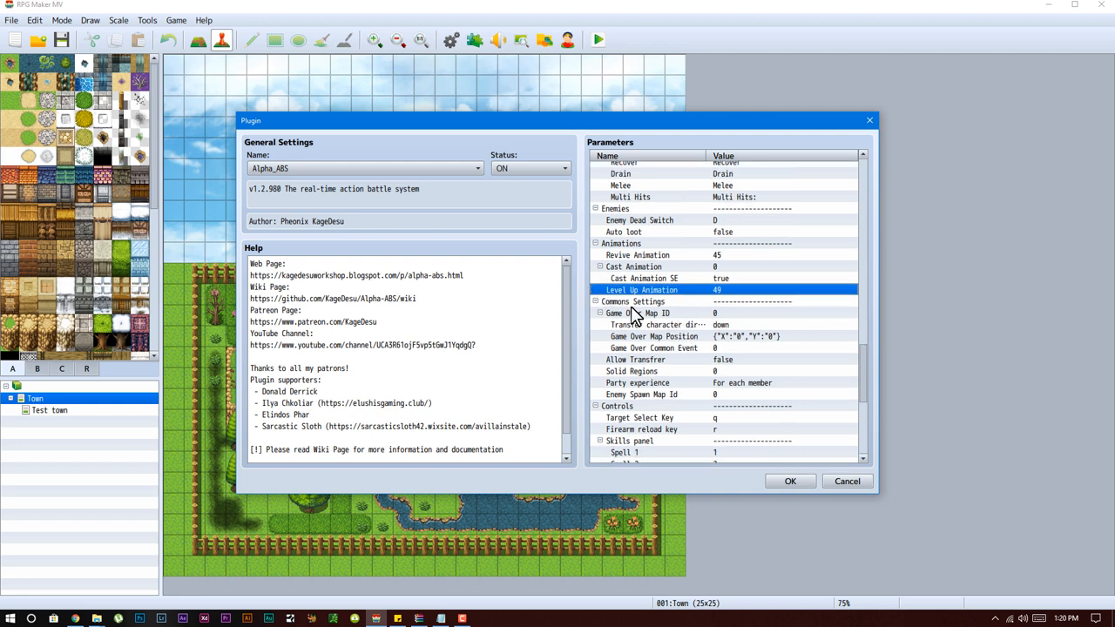
{"action": "left_click", "coordinate": [645, 313]}
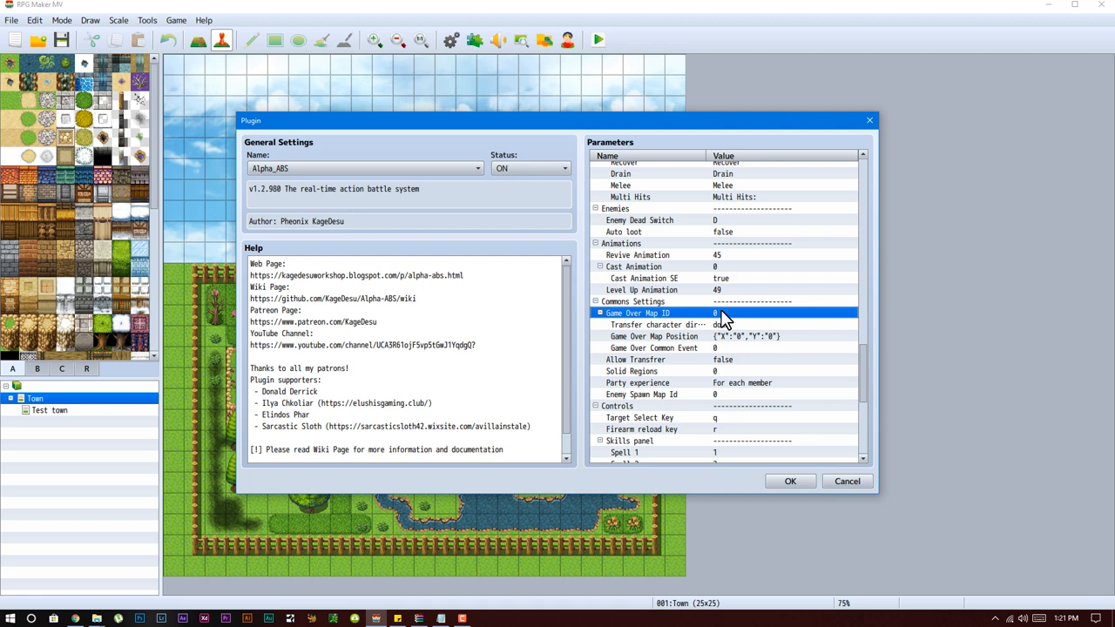
{"action": "double_click", "coordinate": [758, 312]}
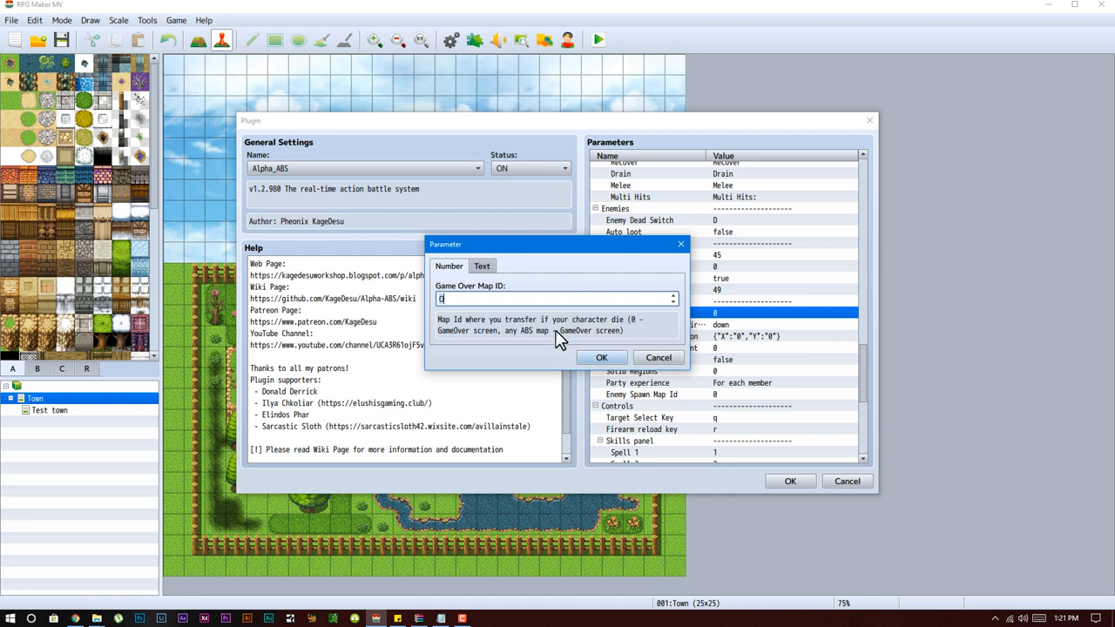
{"action": "mouse_move", "coordinate": [555, 348]}
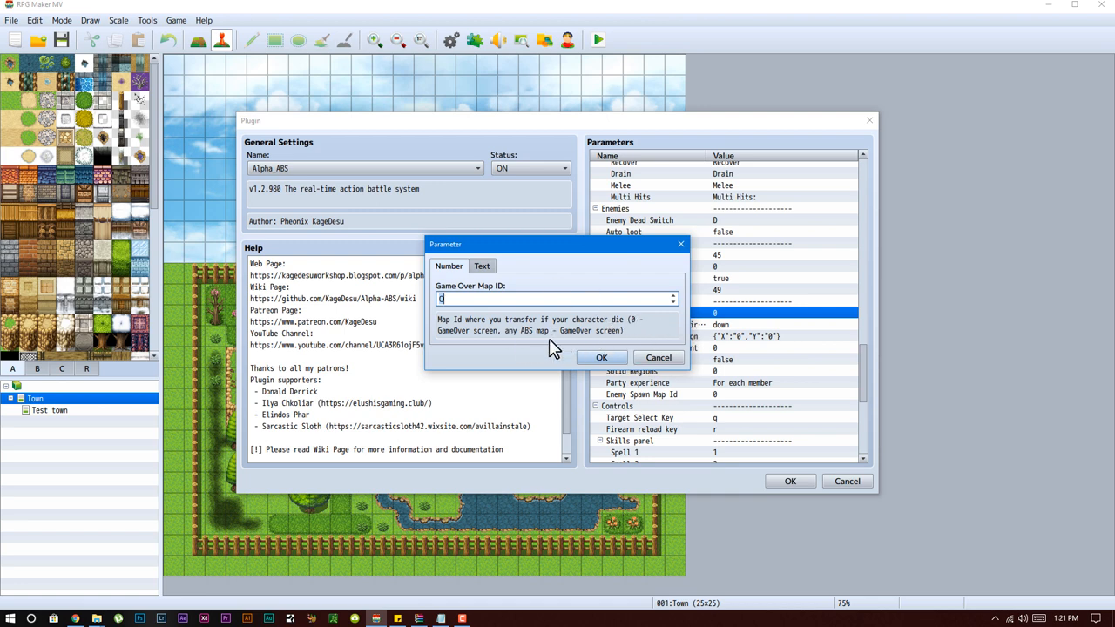
{"action": "left_click", "coordinate": [601, 357]}
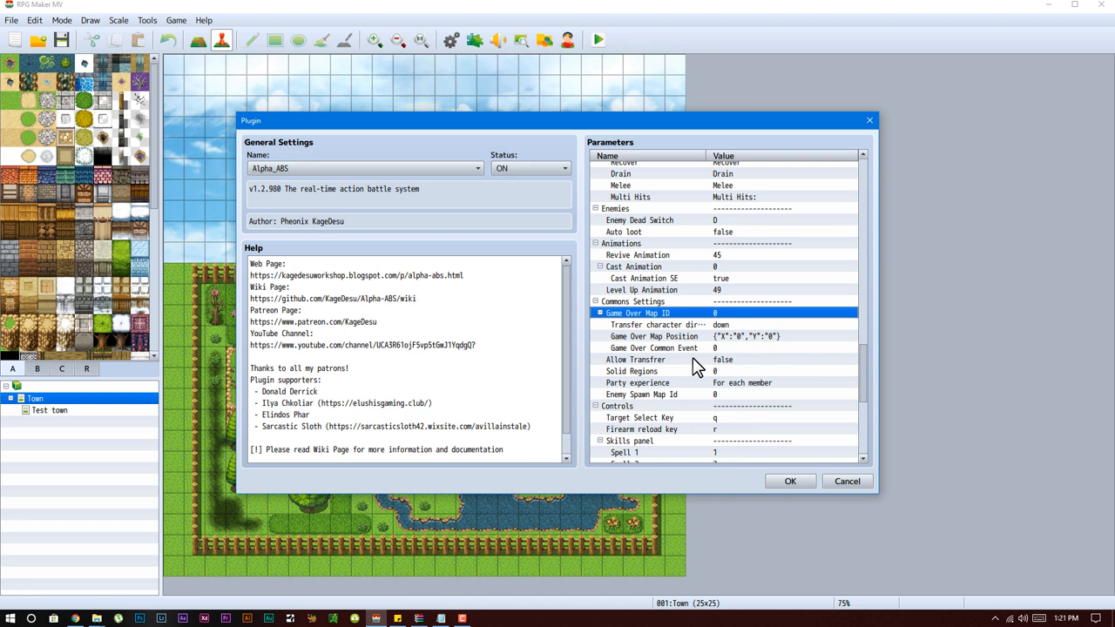
{"action": "left_click", "coordinate": [653, 325]}
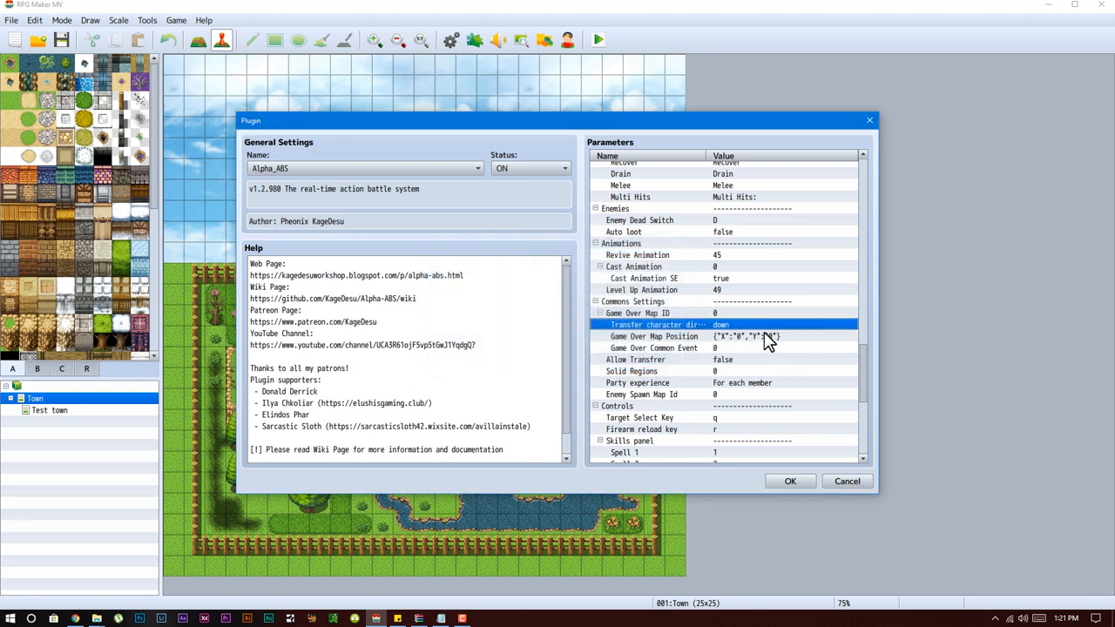
{"action": "double_click", "coordinate": [749, 336]}
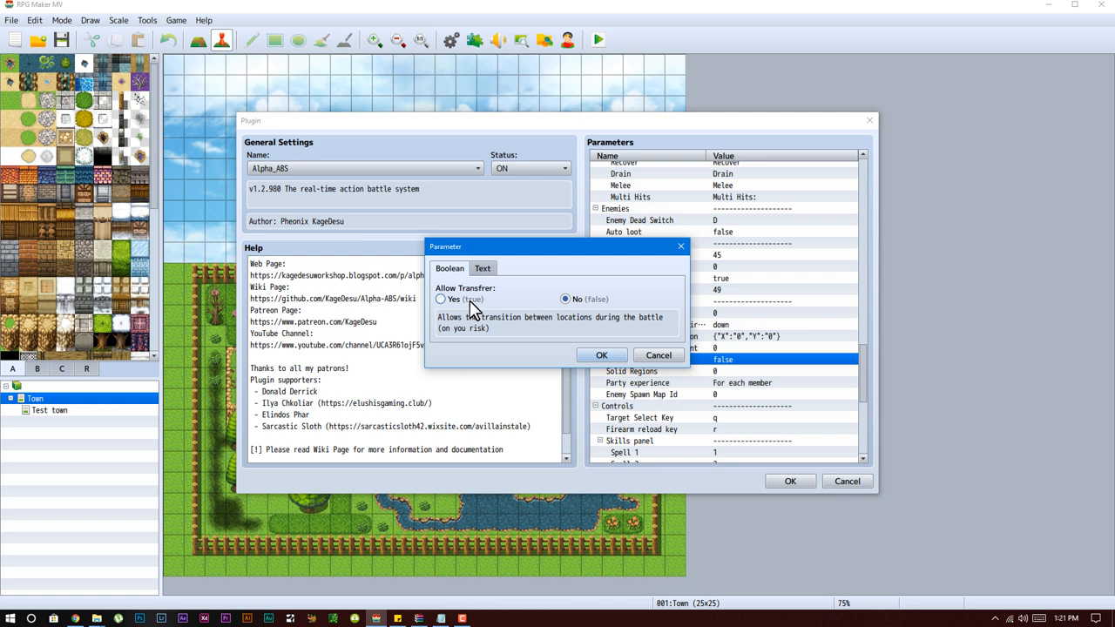
Step: Confirm Yes (true) for the Alpha_ABS Allow Transfer parameter
{"action": "left_click", "coordinate": [601, 354]}
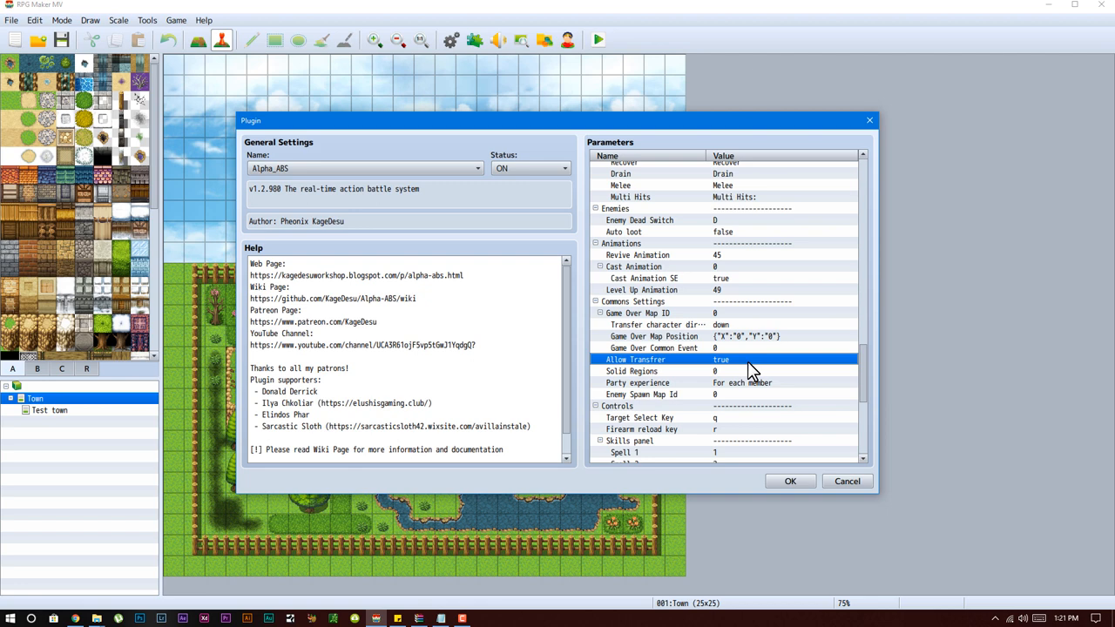
{"action": "mouse_move", "coordinate": [749, 366]}
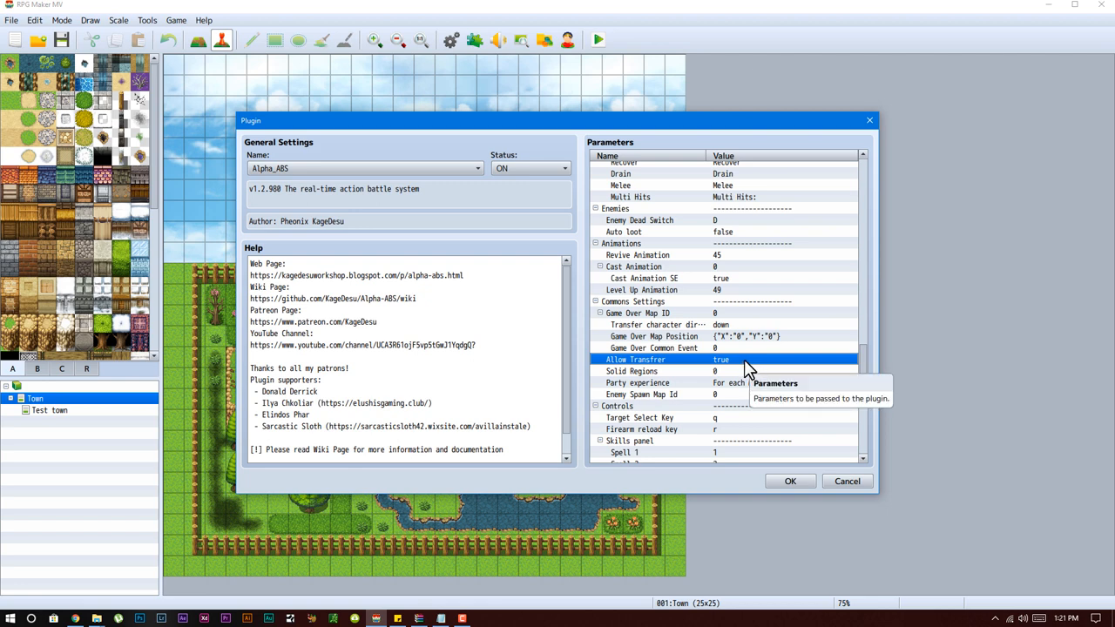
{"action": "mouse_move", "coordinate": [740, 368]}
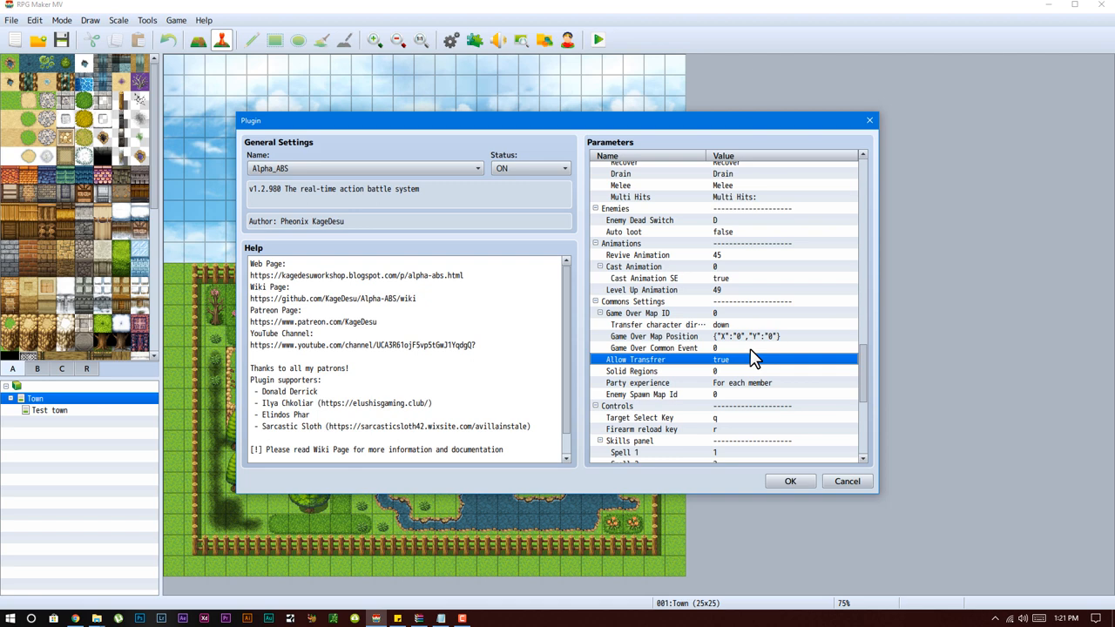
{"action": "mouse_move", "coordinate": [747, 364]}
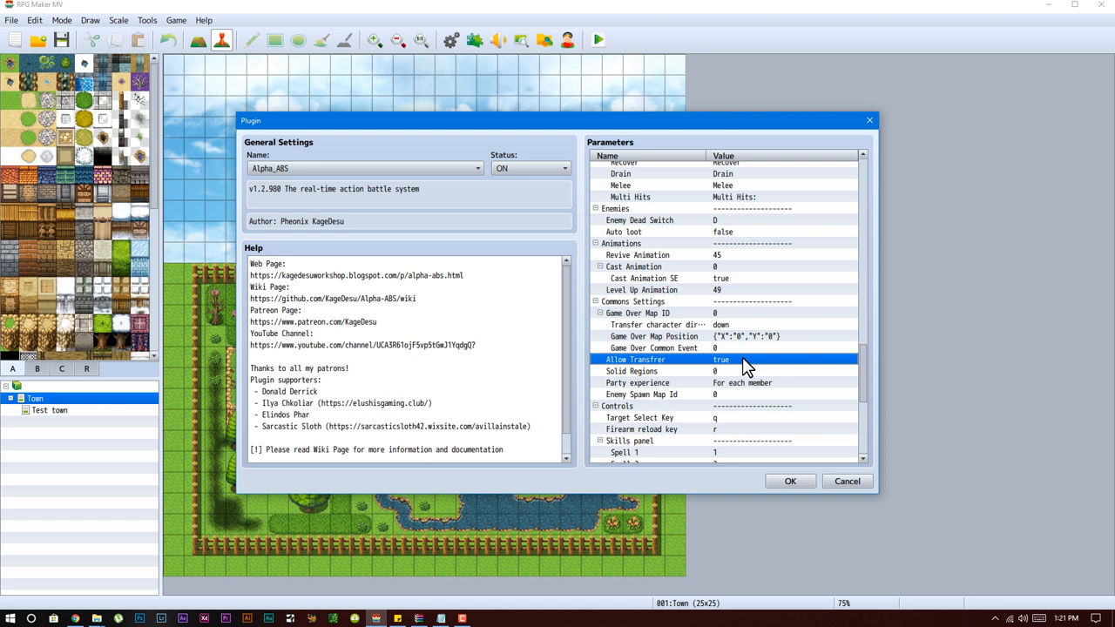
{"action": "mouse_move", "coordinate": [902, 96]}
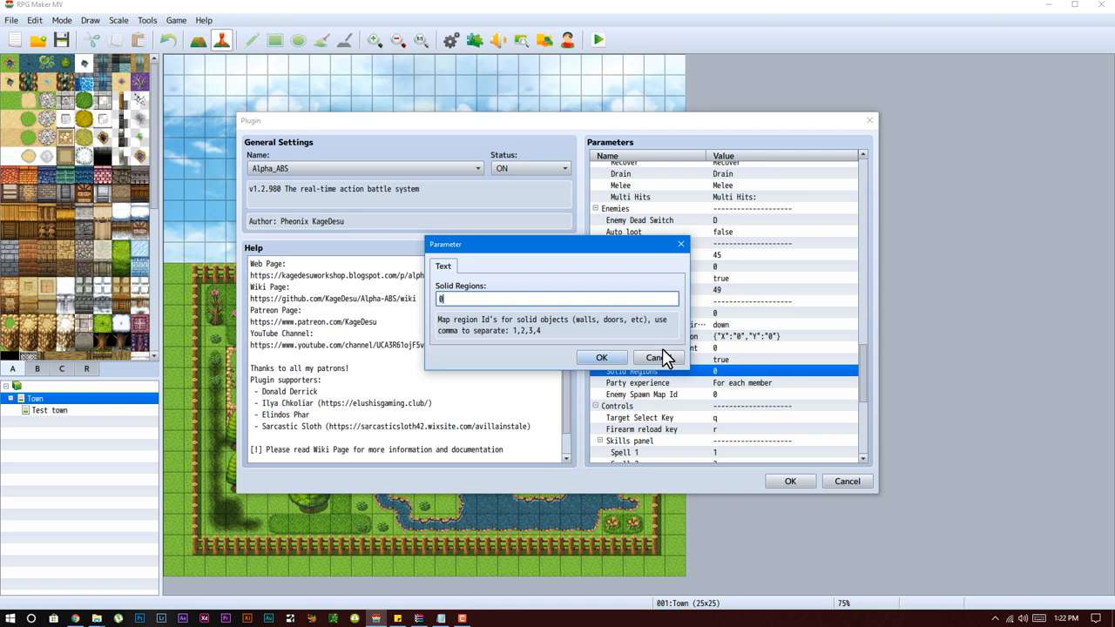
{"action": "mouse_move", "coordinate": [662, 358]}
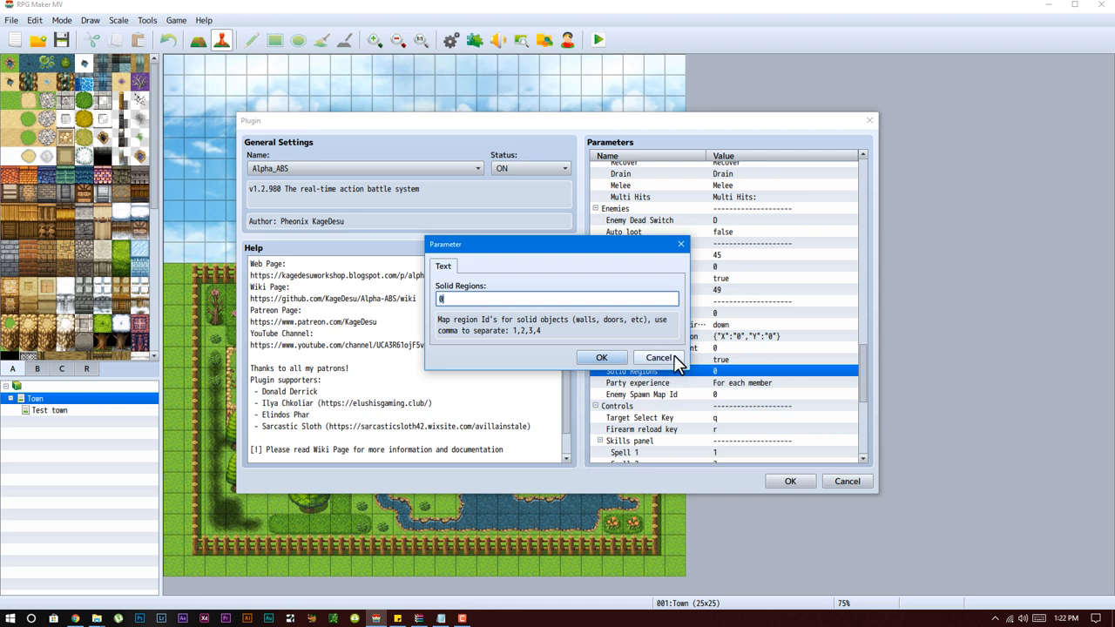
{"action": "mouse_move", "coordinate": [659, 358]}
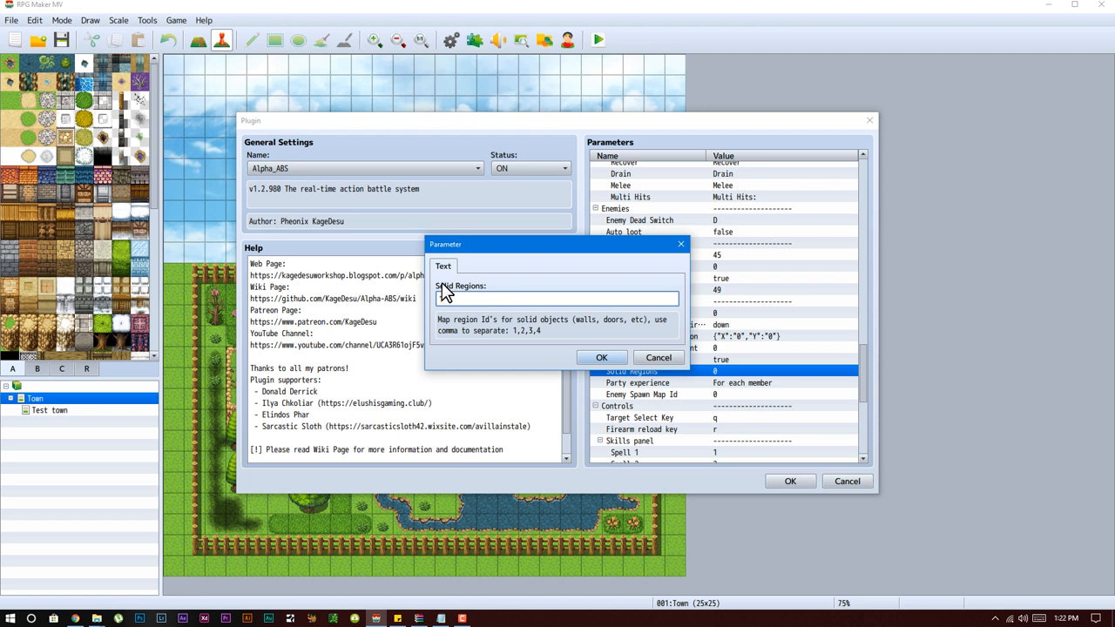
Step: Enter 1 for Solid Regions, then discard the edit, keeping it at 0
{"action": "type", "text": "1"}
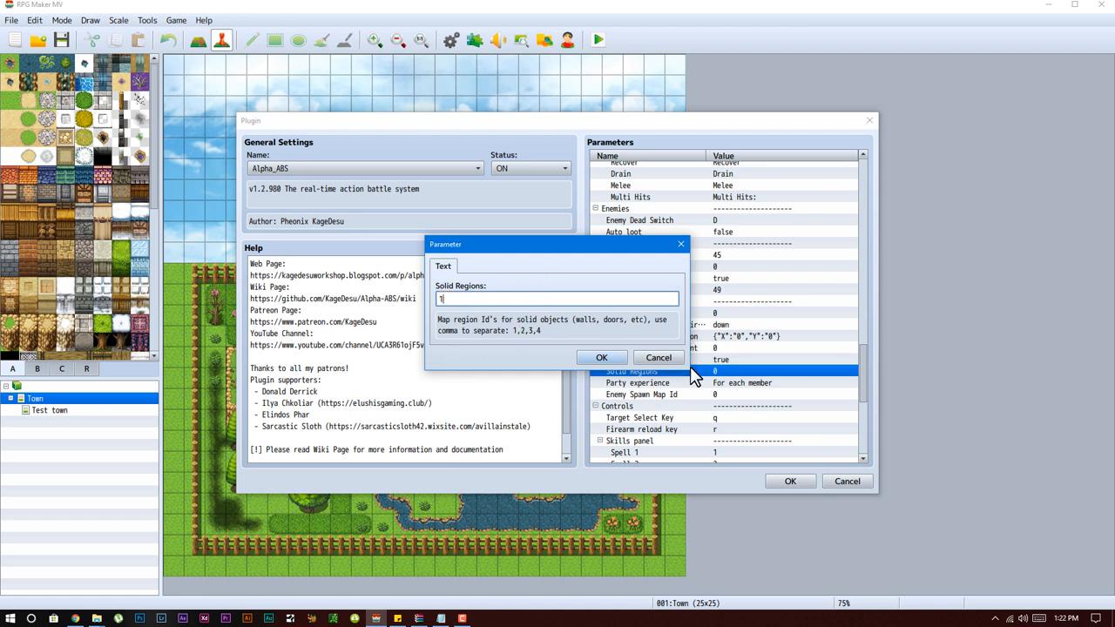
{"action": "left_click", "coordinate": [601, 357]}
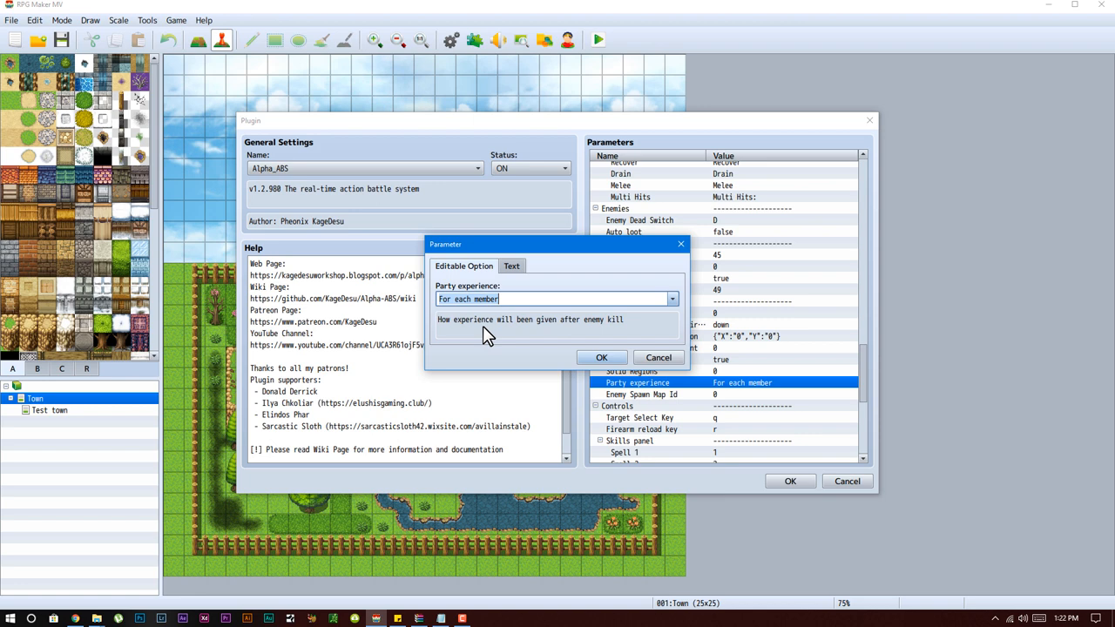
Step: Cancel the Party experience editor keeping For each member, and scroll down to Controls
{"action": "left_click", "coordinate": [671, 299]}
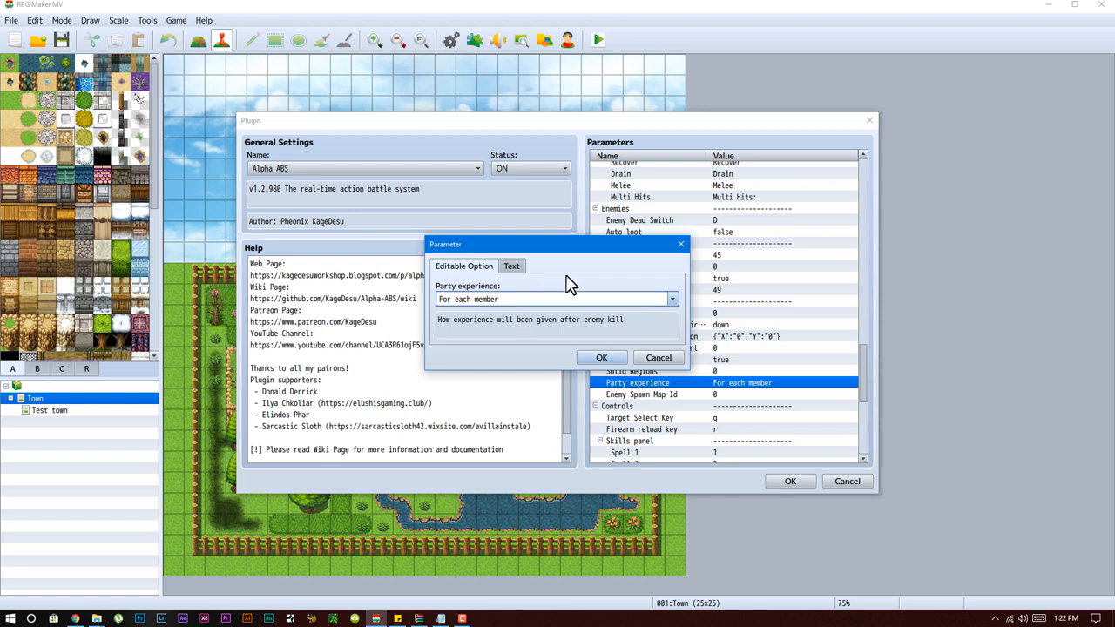
{"action": "left_click", "coordinate": [601, 357]}
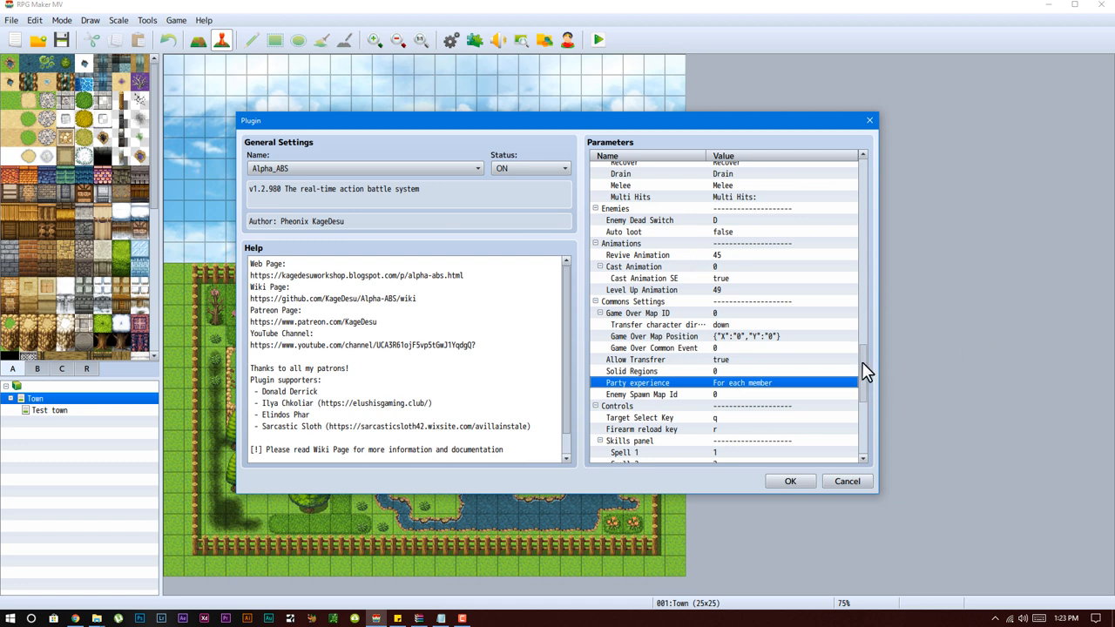
{"action": "scroll", "scroll_direction": "down", "scroll_amount": 3}
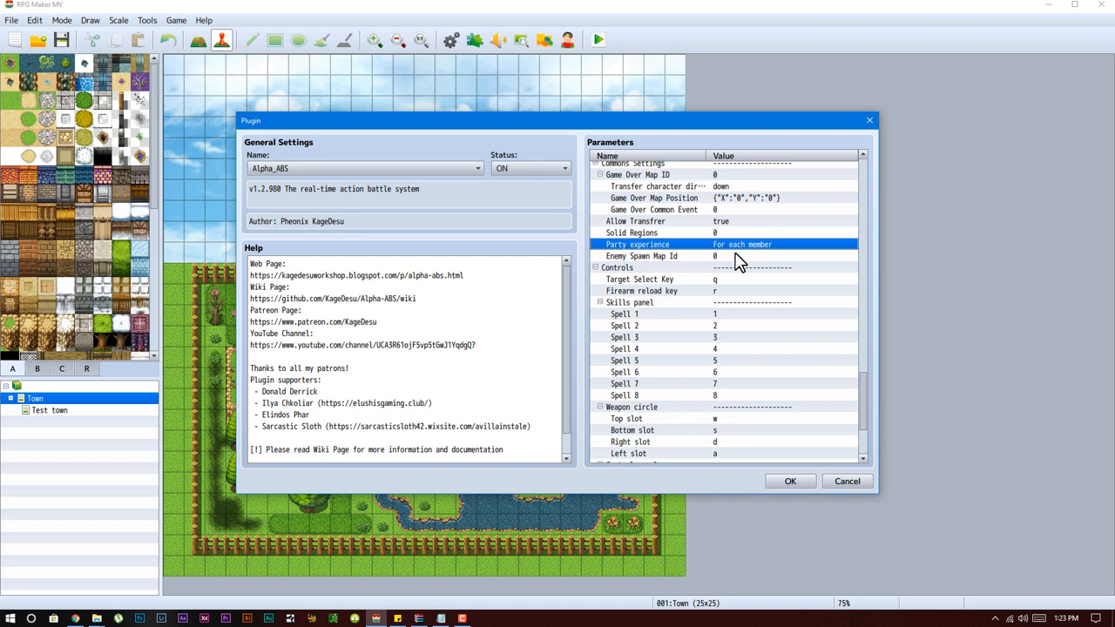
Step: Inspect Target Select Key (q) and Firearm reload key (r) unchanged, then select Spell 1
{"action": "left_click", "coordinate": [641, 256]}
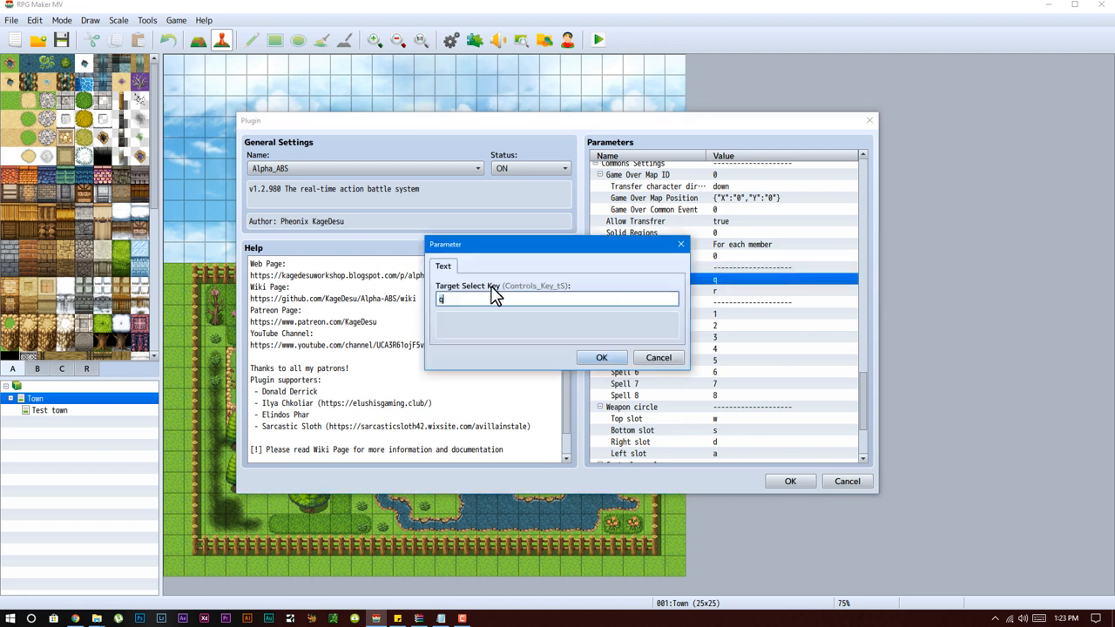
{"action": "mouse_move", "coordinate": [659, 357]}
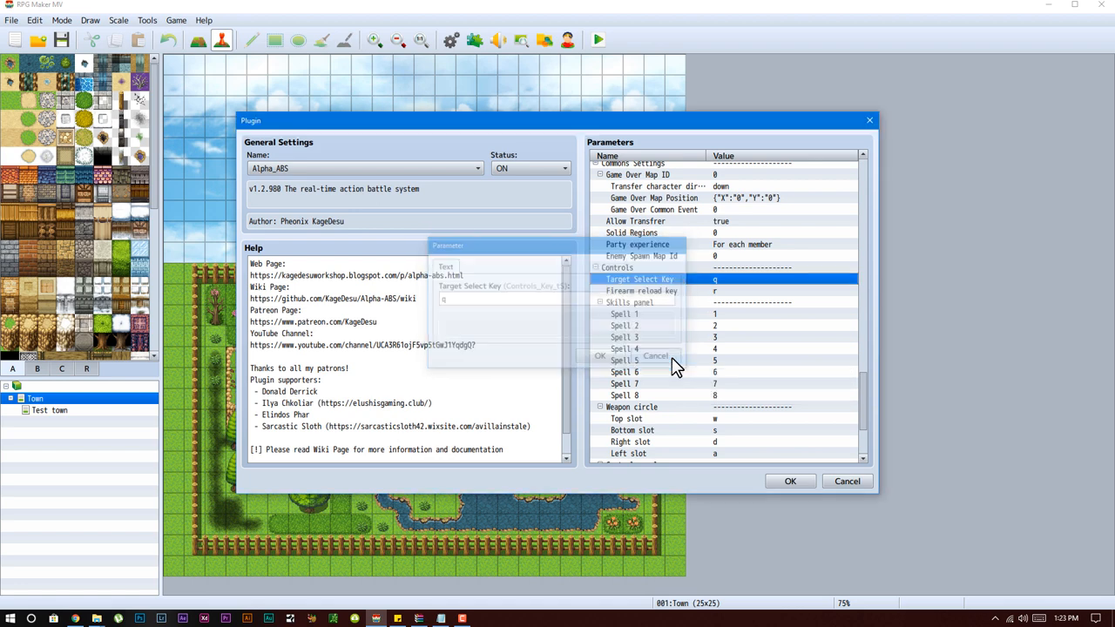
{"action": "left_click", "coordinate": [656, 356]}
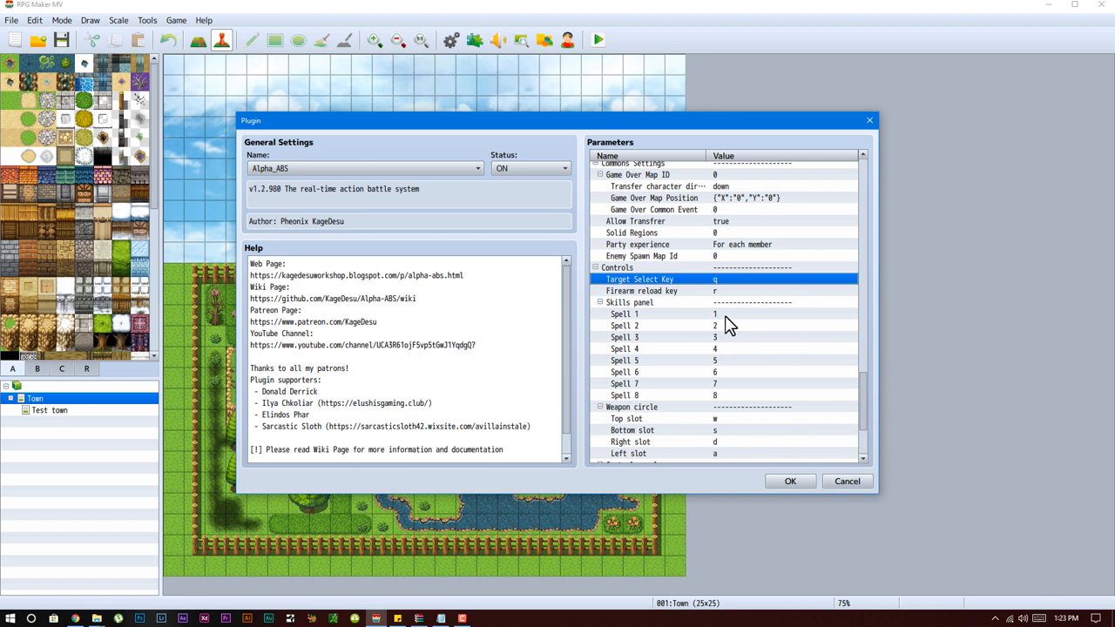
{"action": "left_click", "coordinate": [641, 291]}
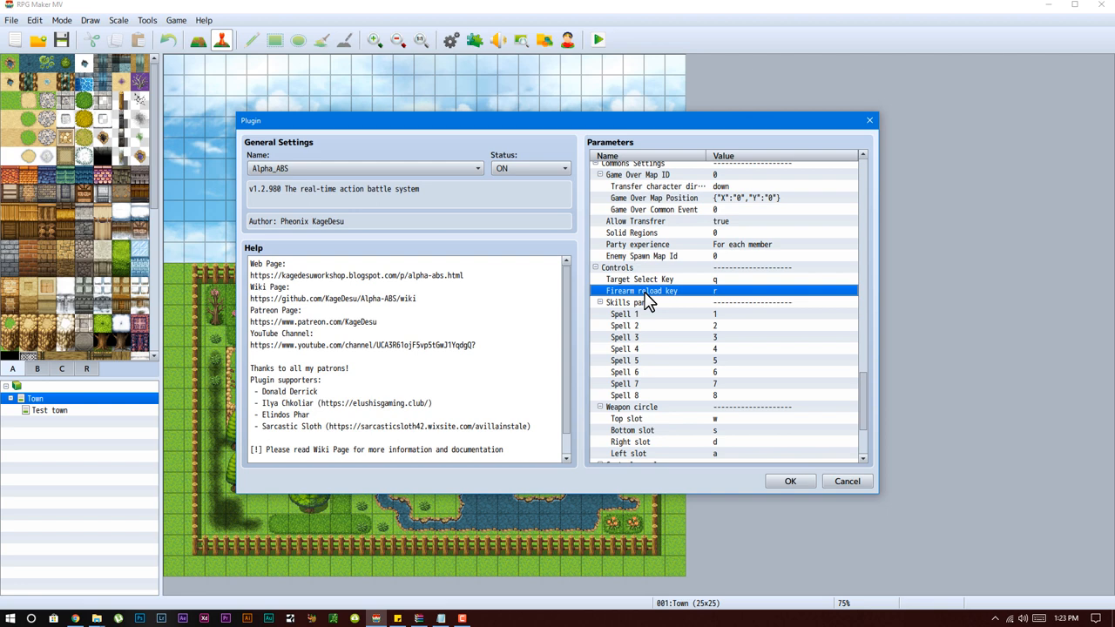
{"action": "mouse_move", "coordinate": [739, 304]}
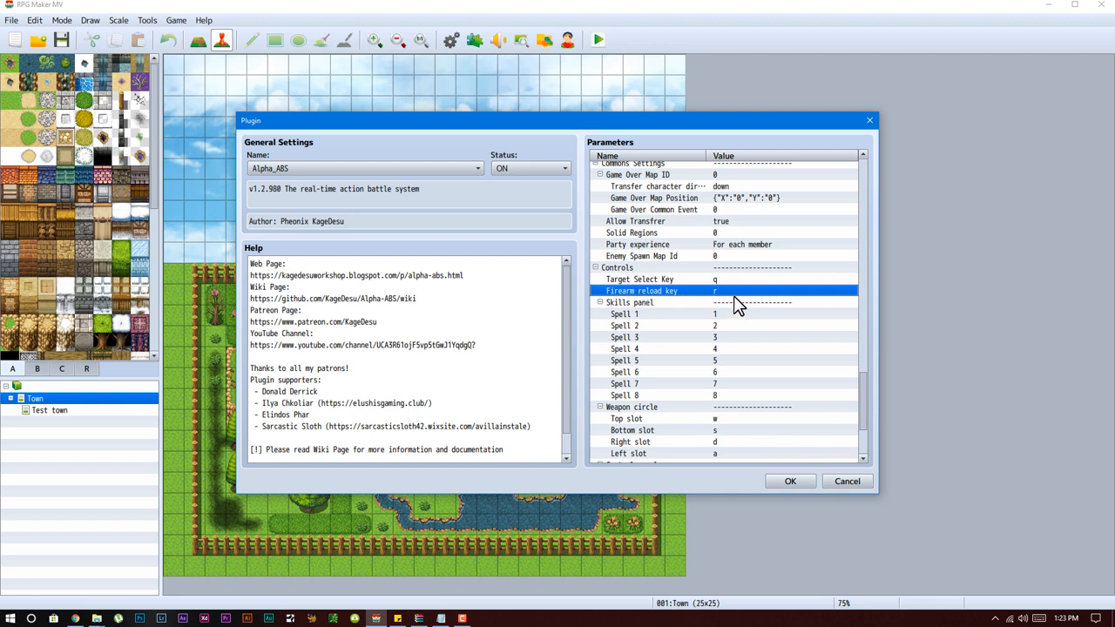
{"action": "mouse_move", "coordinate": [701, 304]}
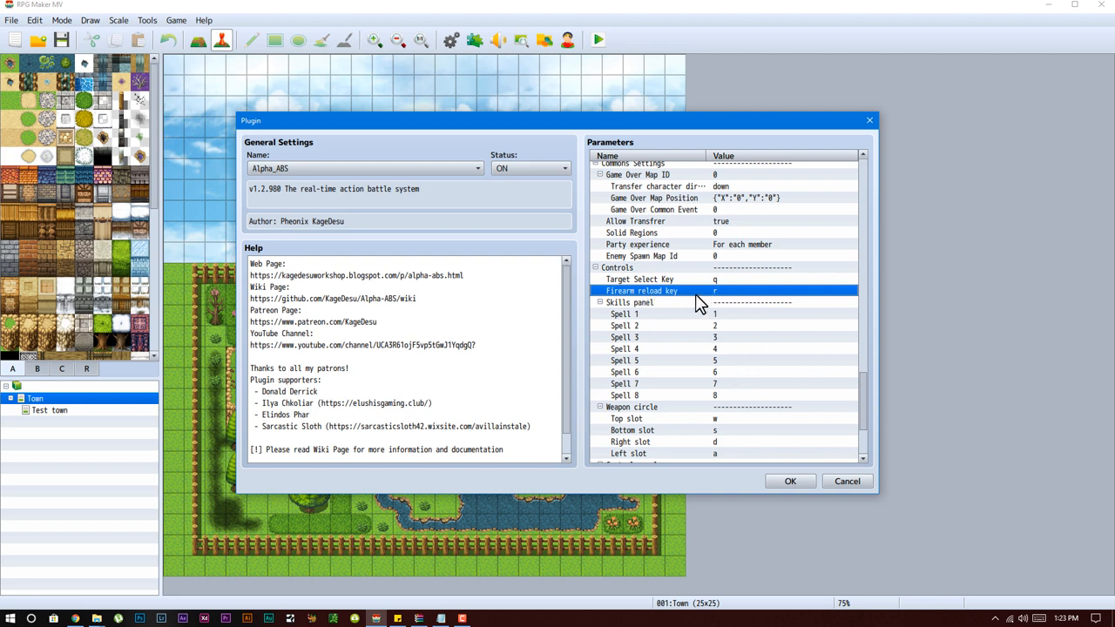
{"action": "mouse_move", "coordinate": [1105, 459]}
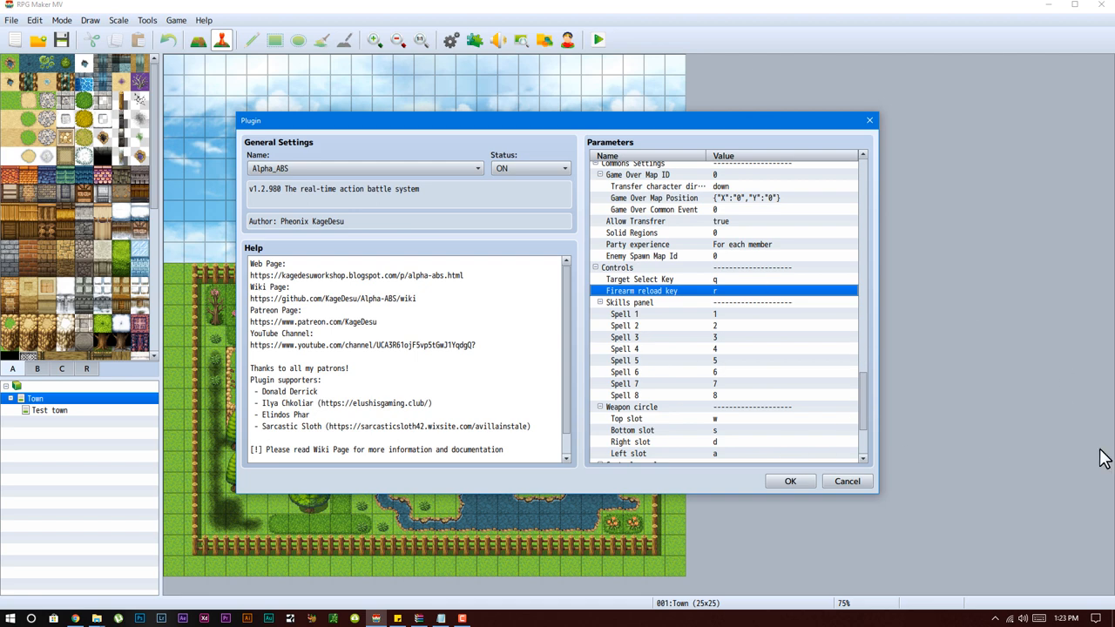
{"action": "mouse_move", "coordinate": [688, 379]}
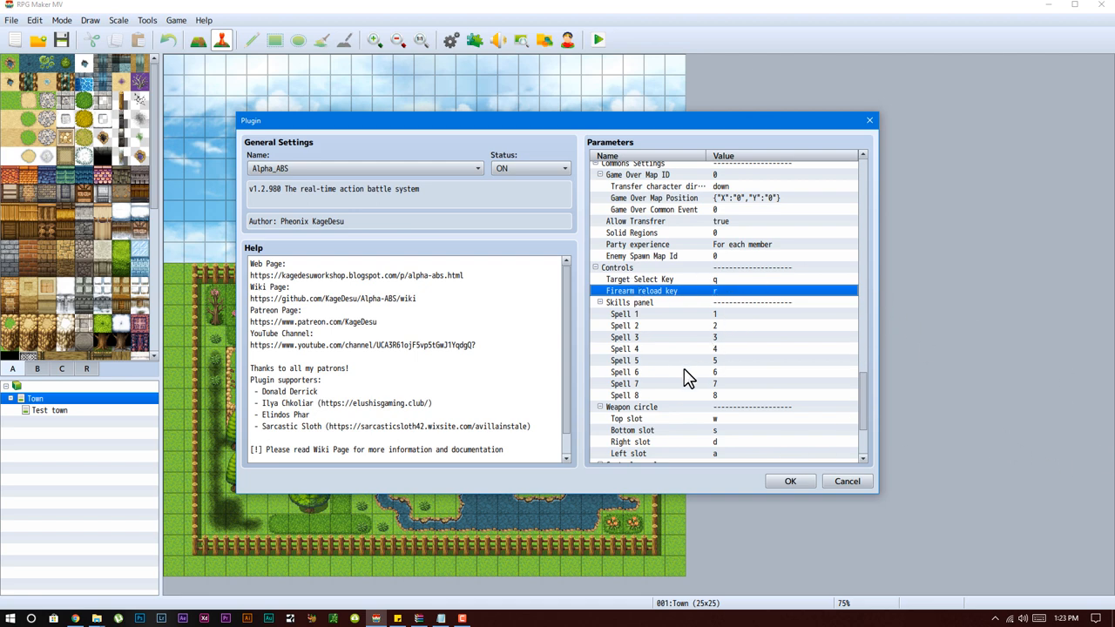
{"action": "mouse_move", "coordinate": [632, 331]}
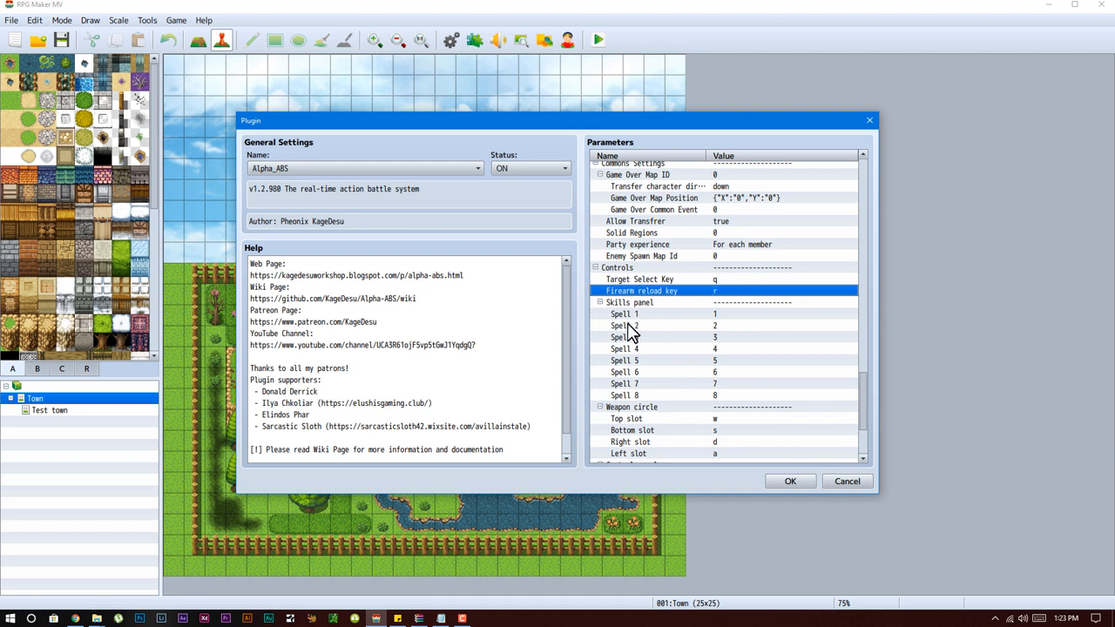
{"action": "left_click", "coordinate": [624, 313]}
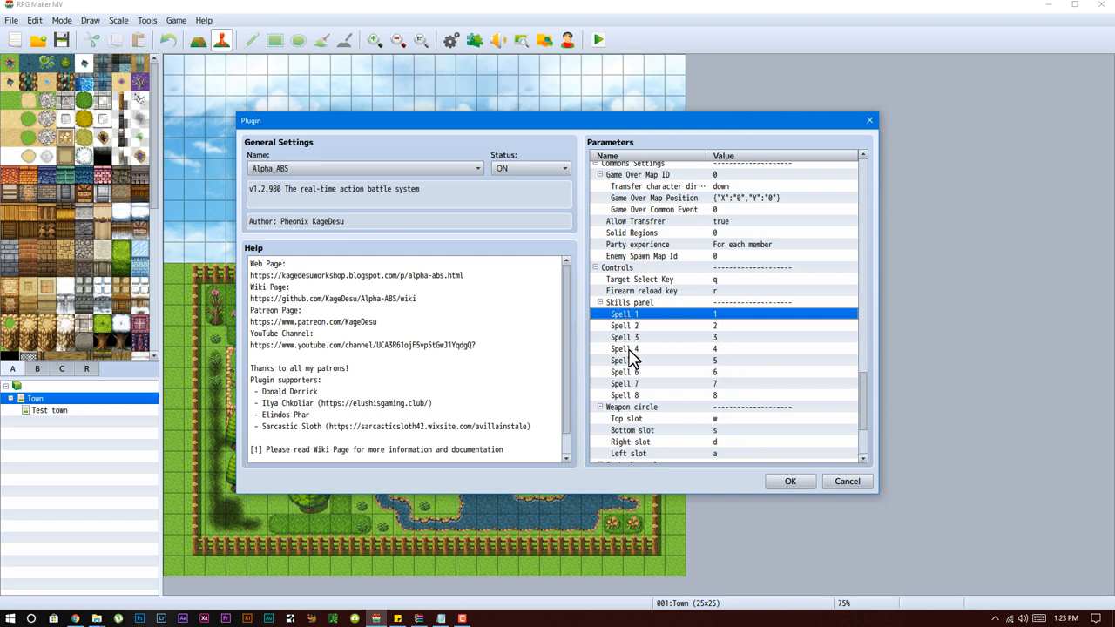
{"action": "mouse_move", "coordinate": [634, 331]}
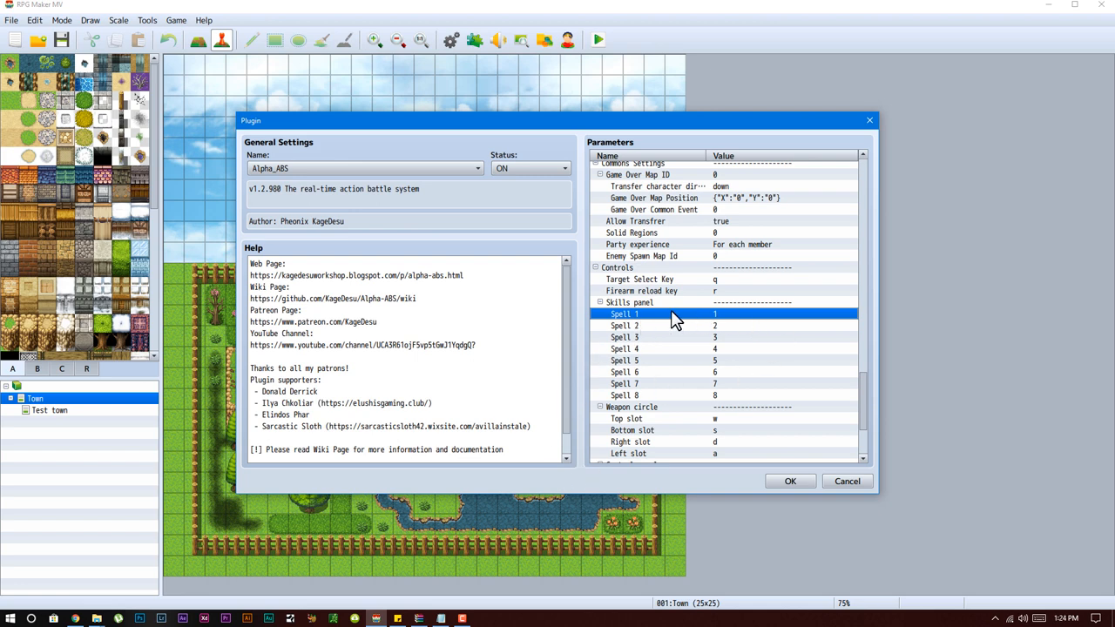
{"action": "mouse_move", "coordinate": [607, 329]}
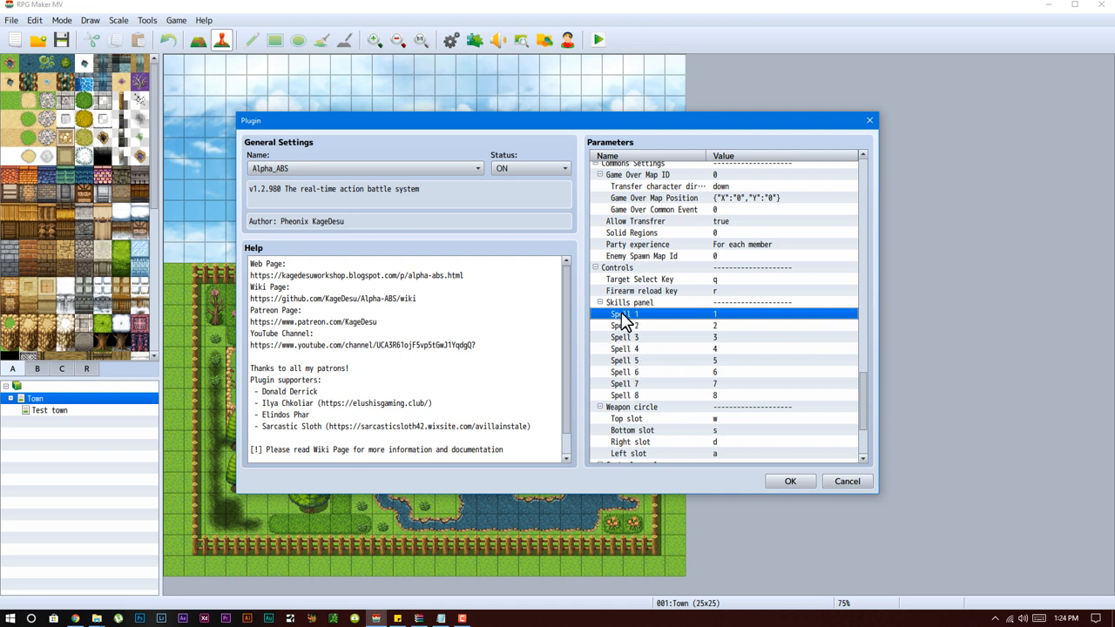
{"action": "mouse_move", "coordinate": [583, 312]}
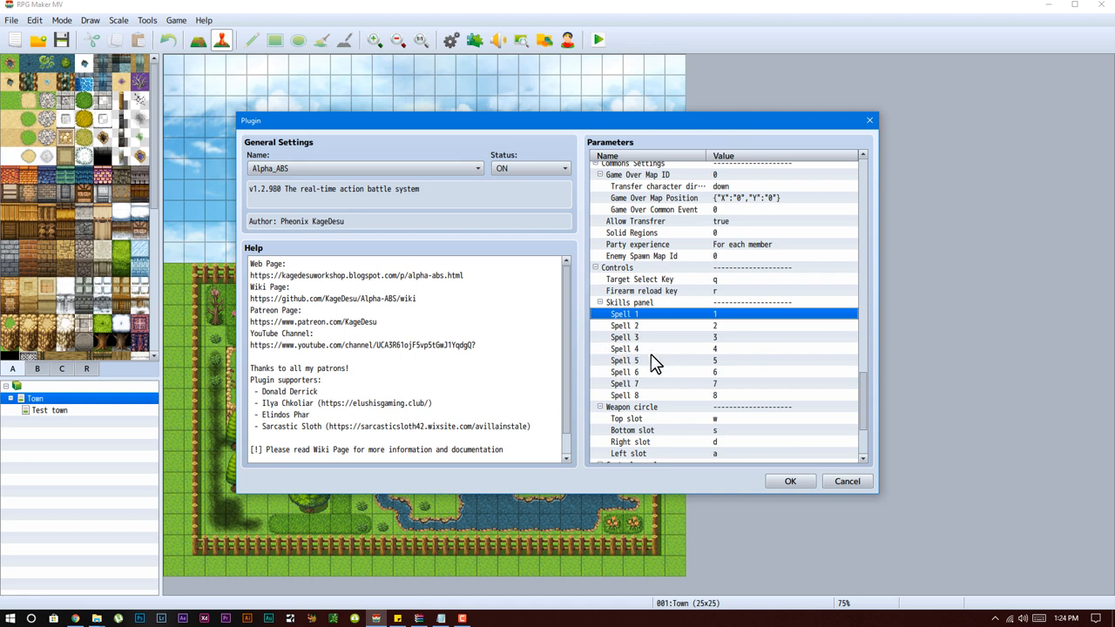
{"action": "mouse_move", "coordinate": [654, 357]}
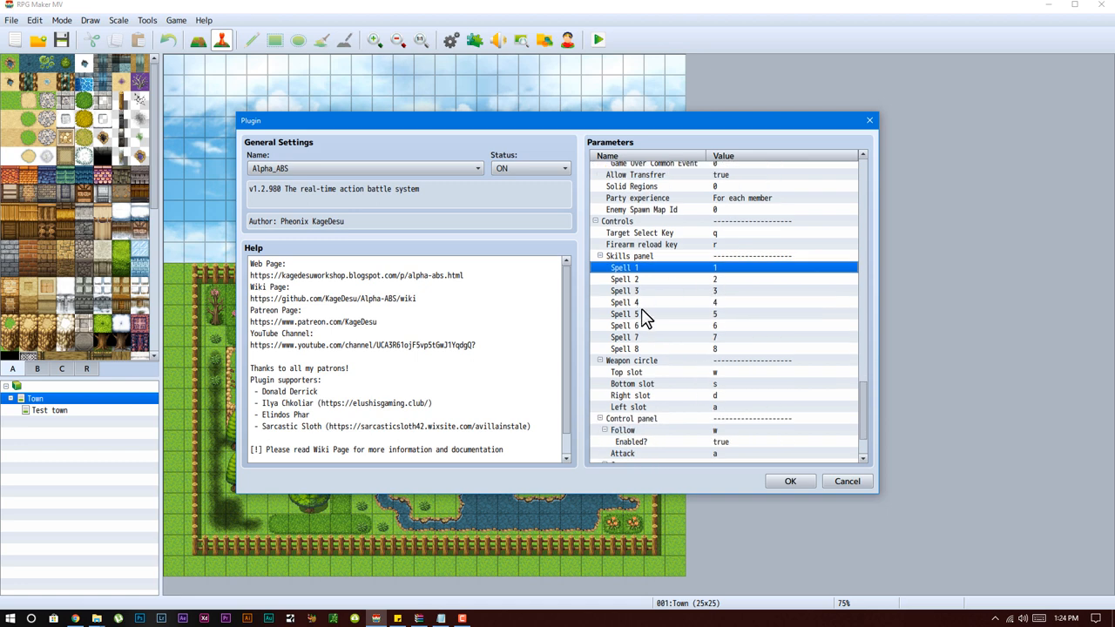
{"action": "double_click", "coordinate": [715, 314]}
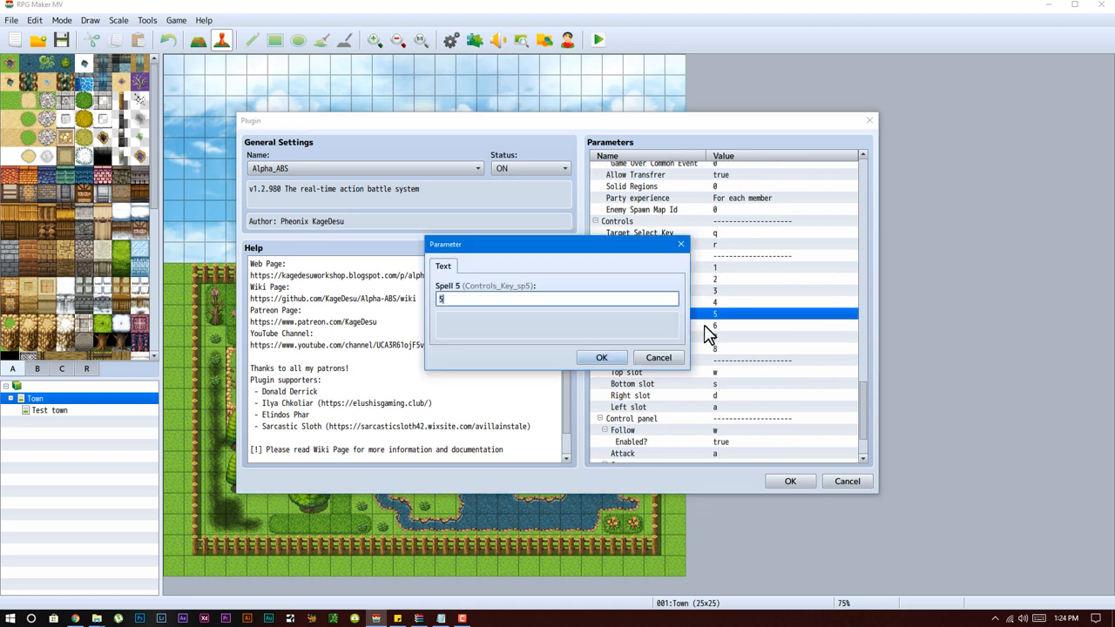
{"action": "left_click", "coordinate": [600, 357]}
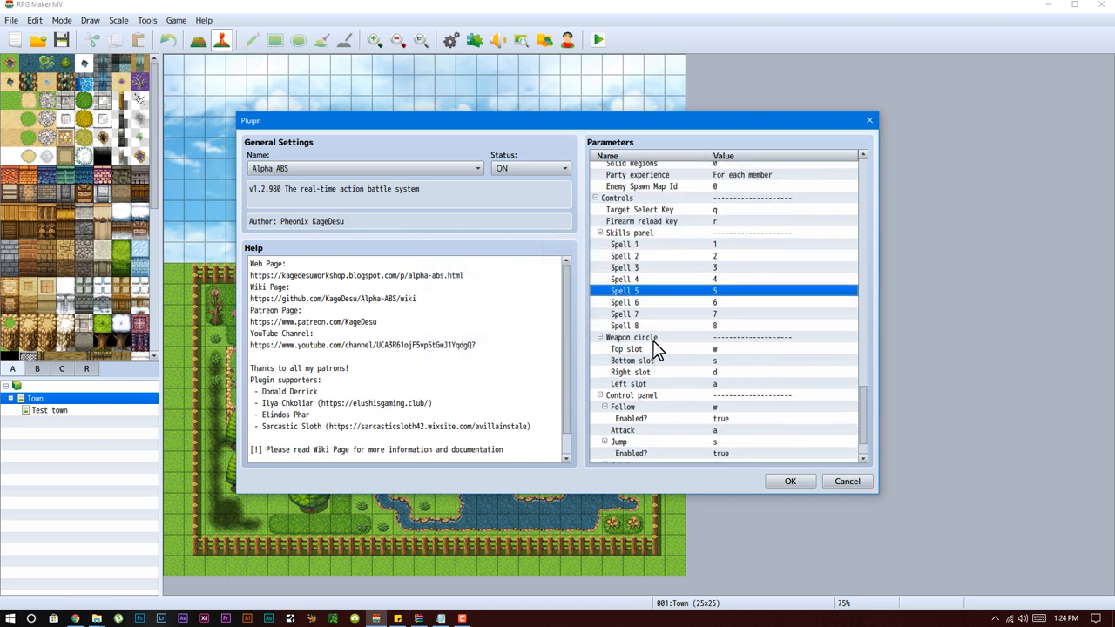
{"action": "mouse_move", "coordinate": [688, 364]}
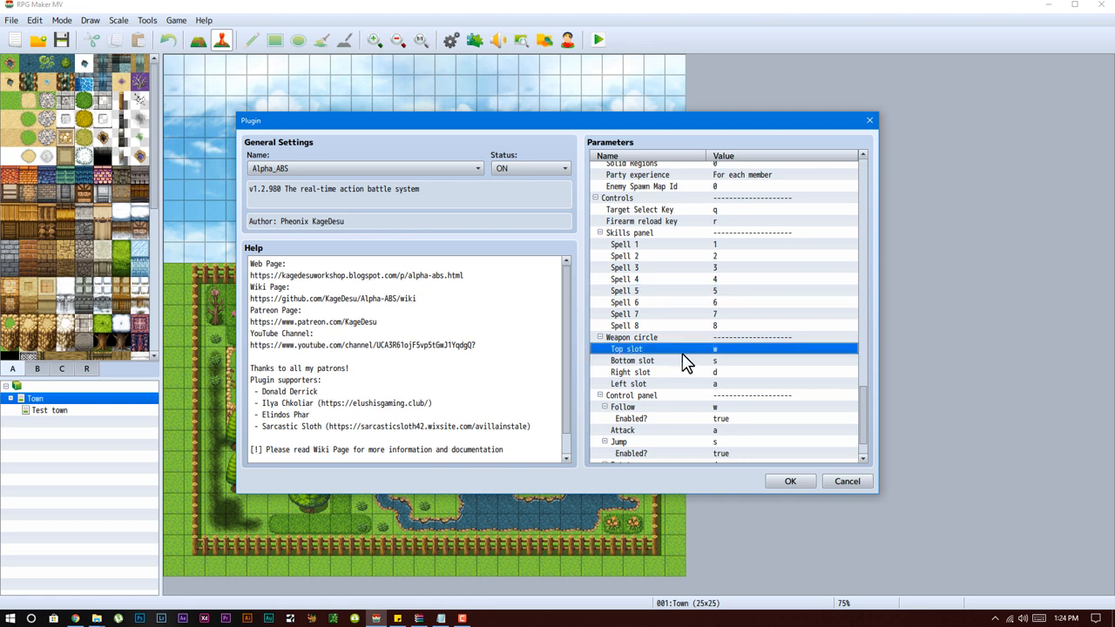
{"action": "mouse_move", "coordinate": [711, 351]}
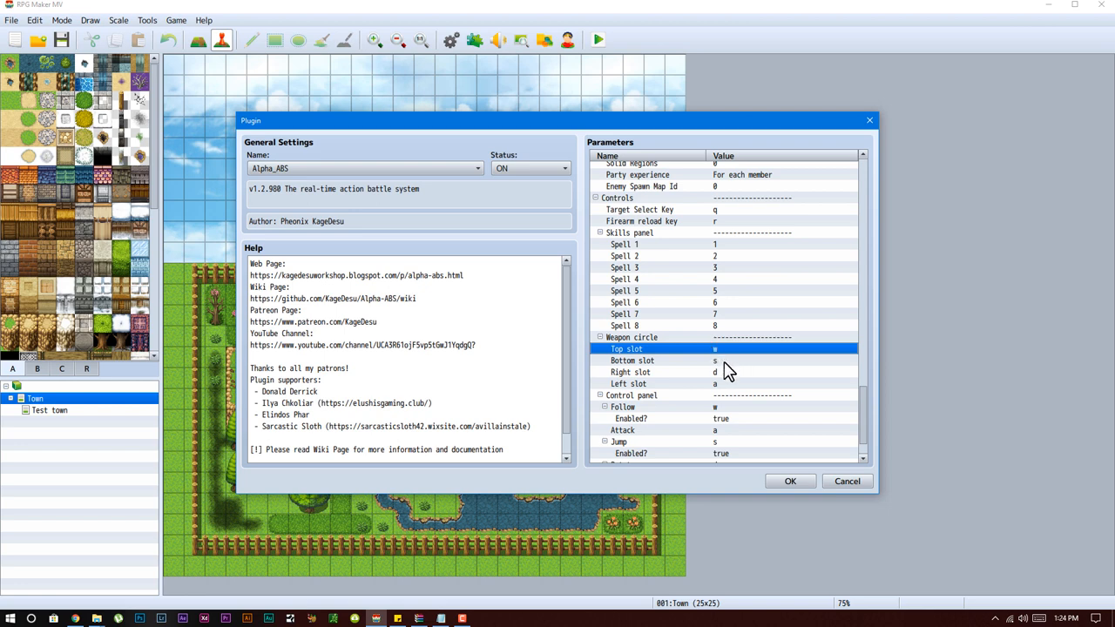
{"action": "mouse_move", "coordinate": [726, 370]}
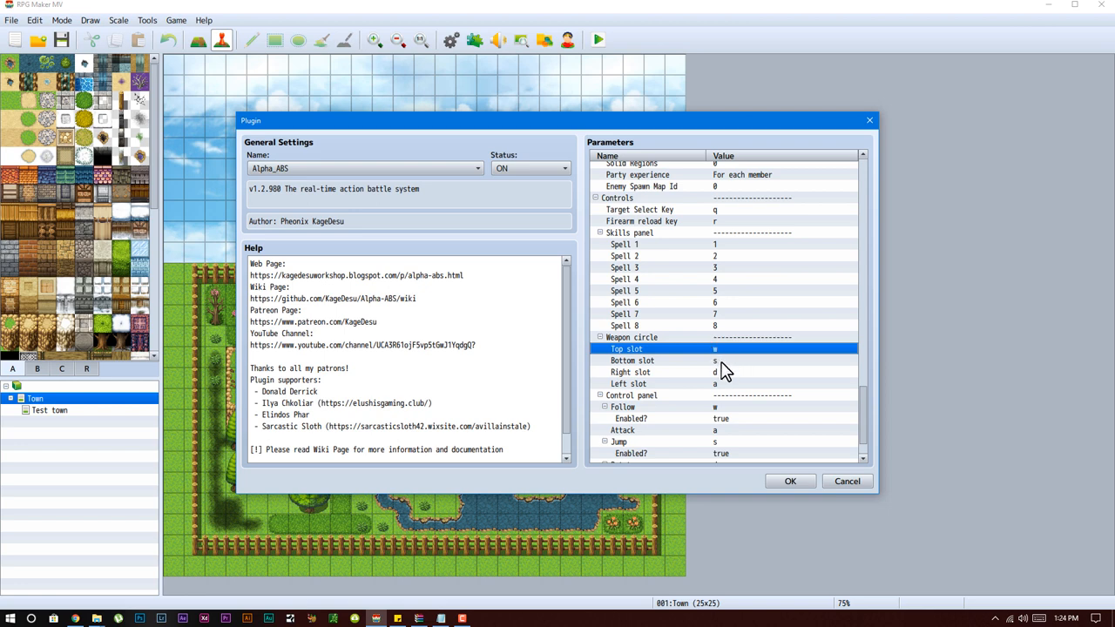
{"action": "mouse_move", "coordinate": [670, 385]}
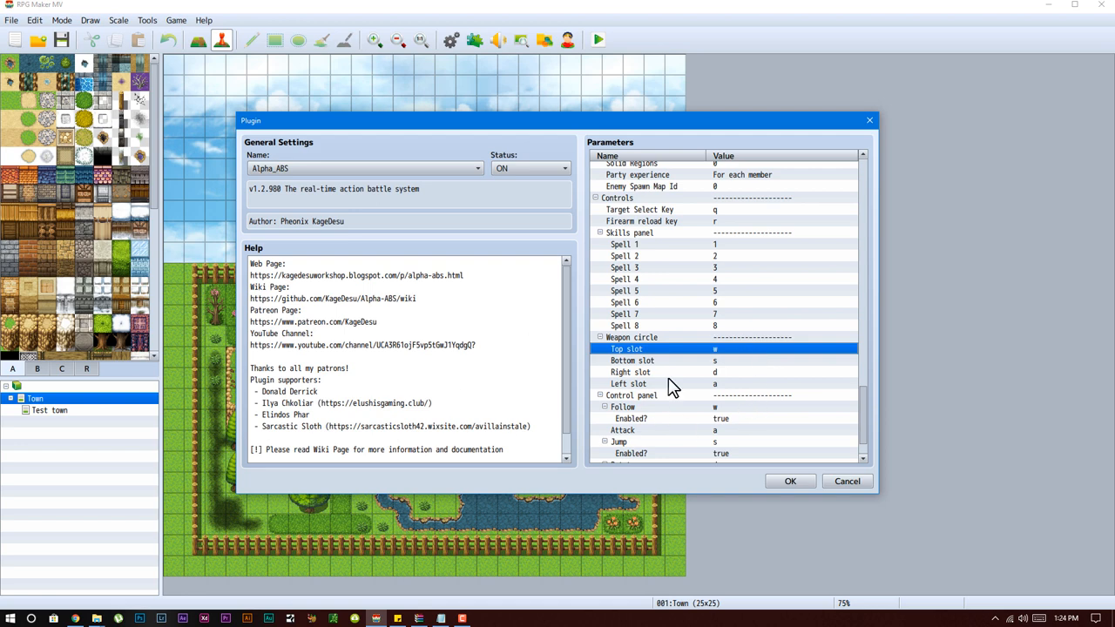
Step: Inspect the Control panel keys Rotate (d), Follow (w) and Weapons (e) without changes
{"action": "scroll", "scroll_direction": "down", "scroll_amount": 3}
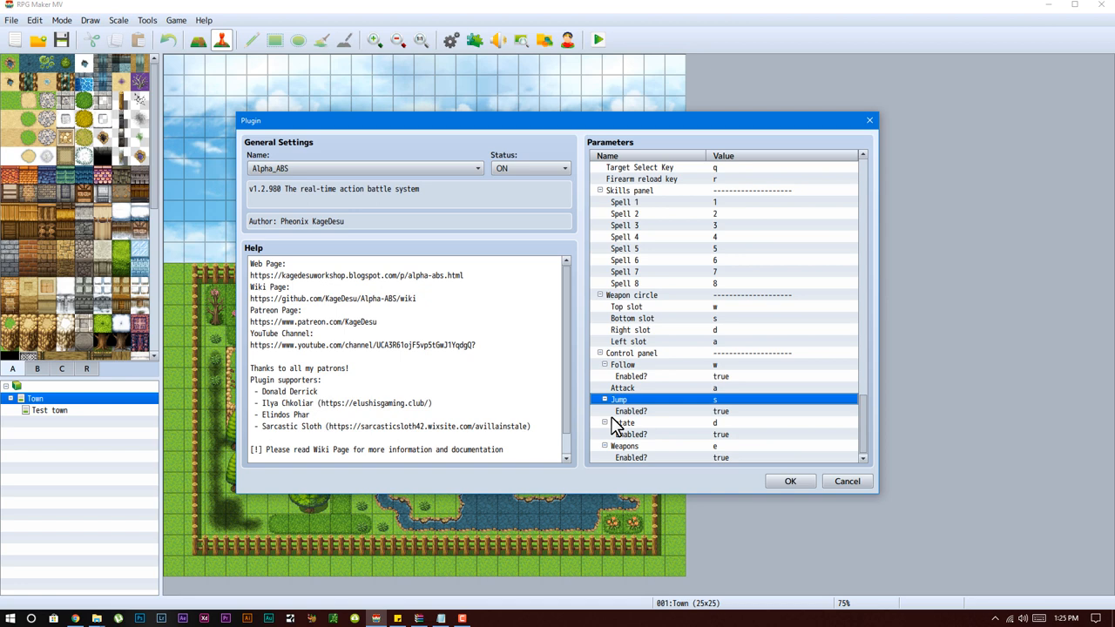
{"action": "left_click", "coordinate": [623, 423]}
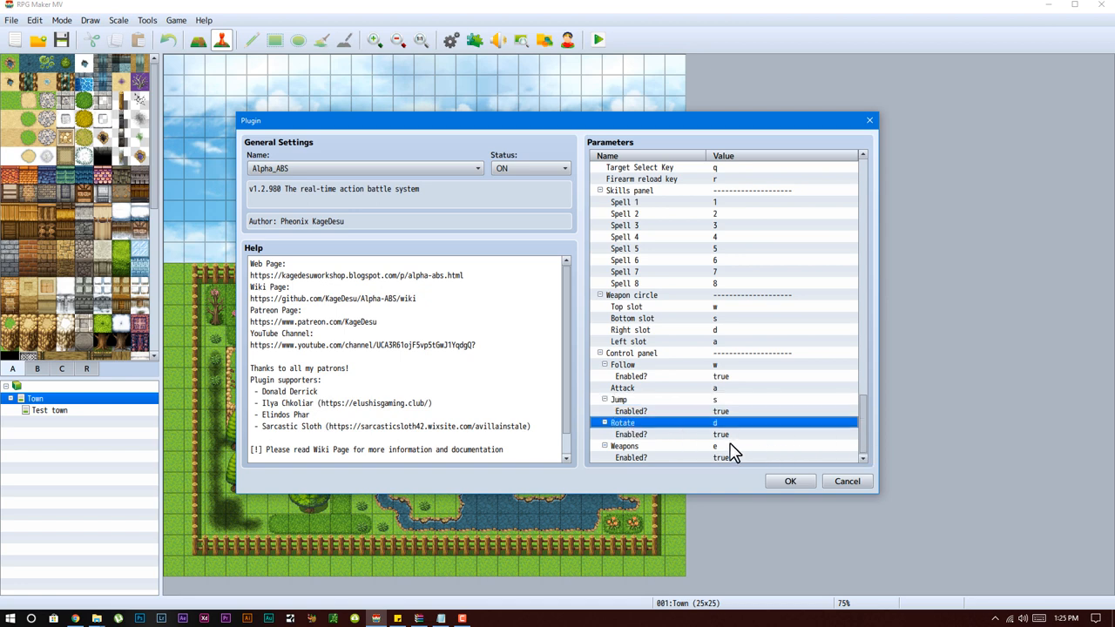
{"action": "mouse_move", "coordinate": [738, 442]}
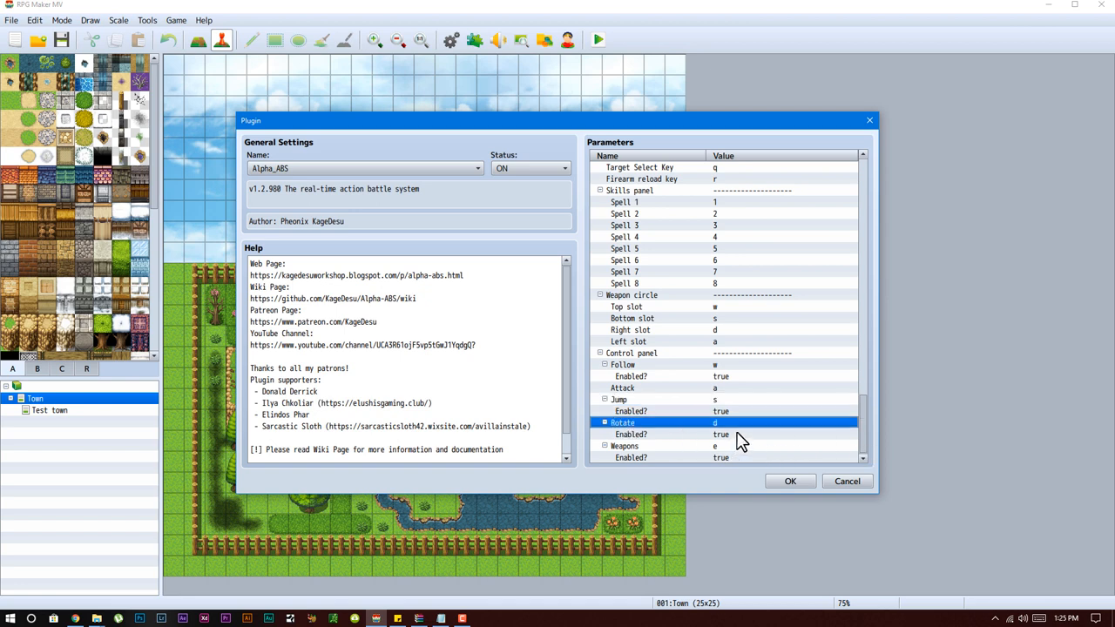
{"action": "mouse_move", "coordinate": [737, 422]}
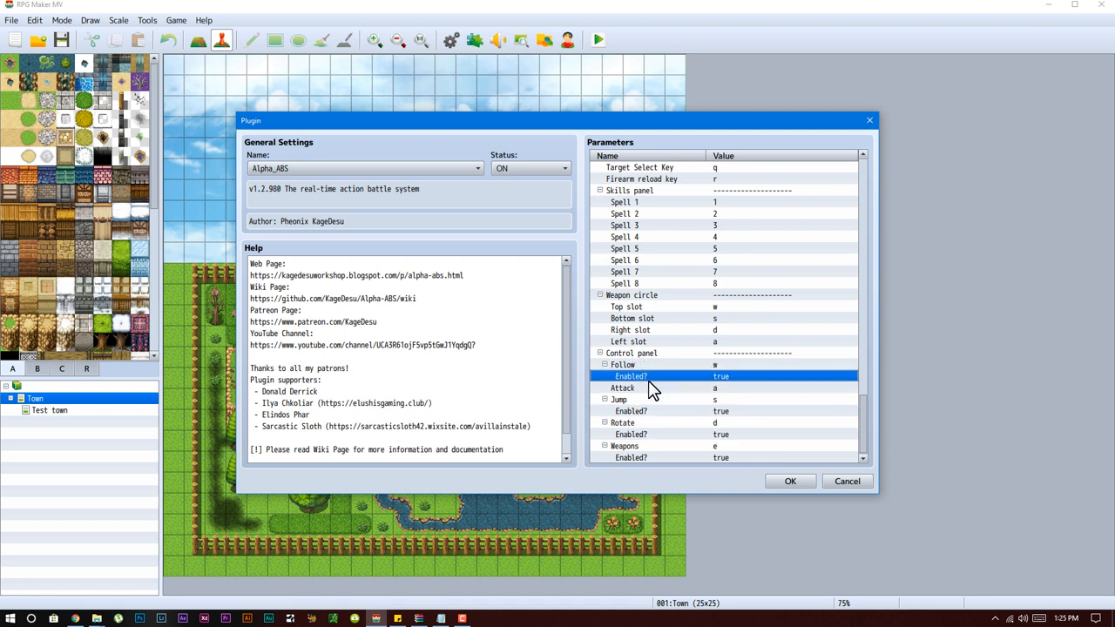
{"action": "left_click", "coordinate": [632, 353]}
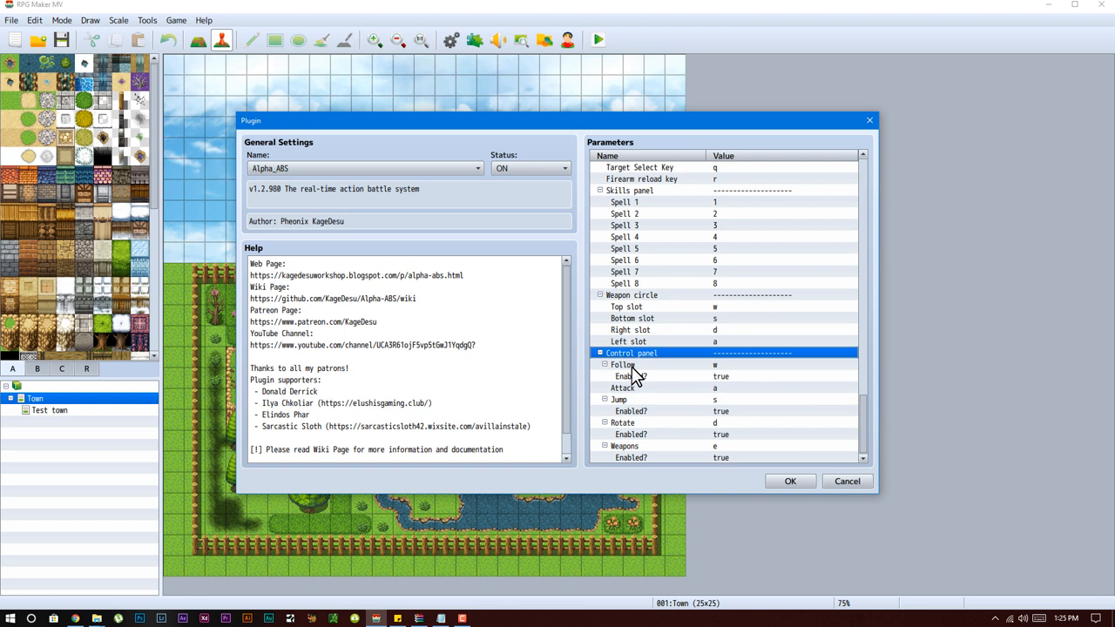
{"action": "left_click", "coordinate": [623, 364]}
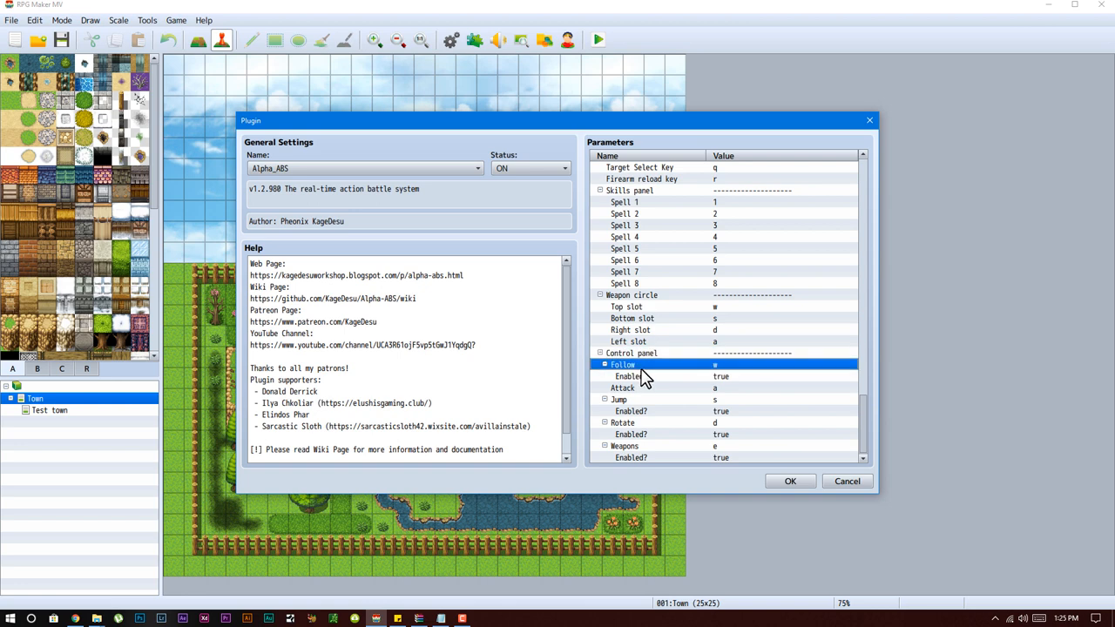
{"action": "mouse_move", "coordinate": [653, 375]}
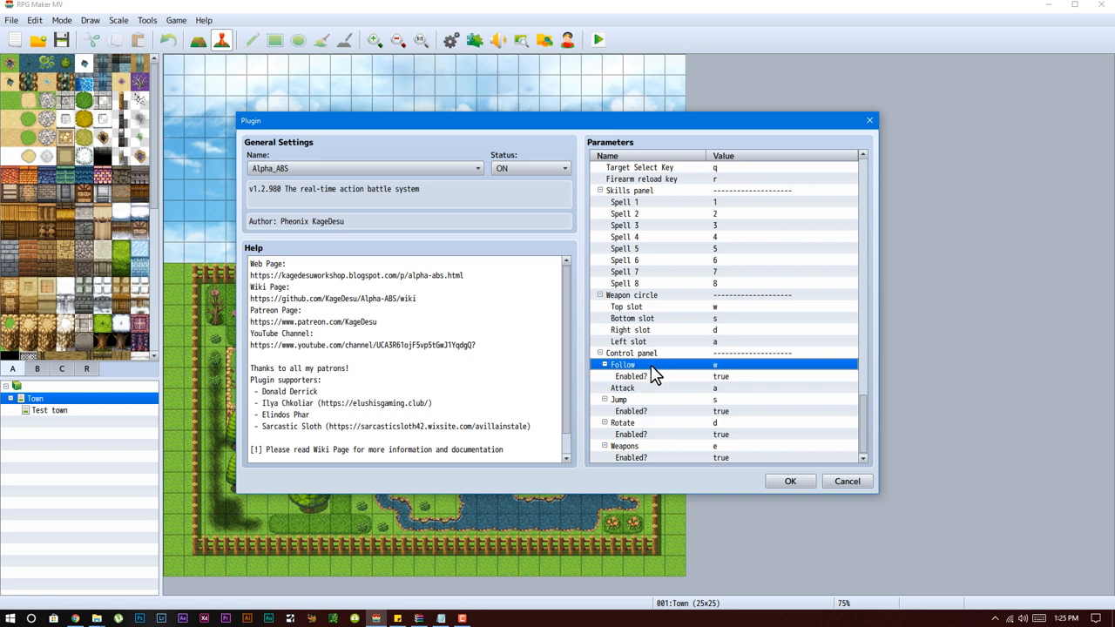
{"action": "left_click", "coordinate": [624, 446]}
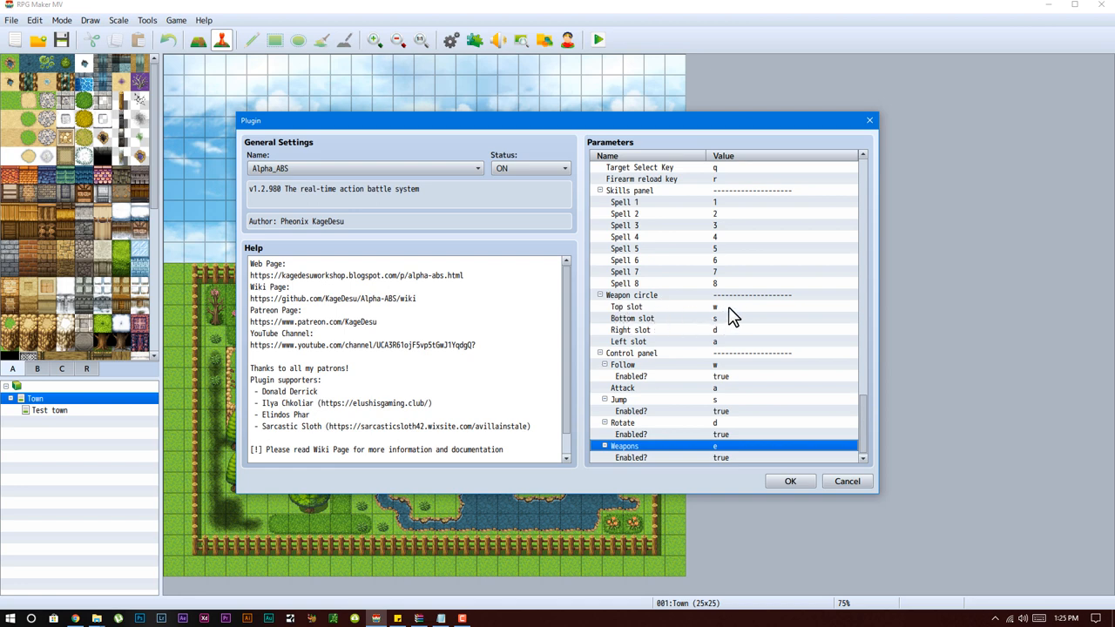
{"action": "mouse_move", "coordinate": [620, 310]}
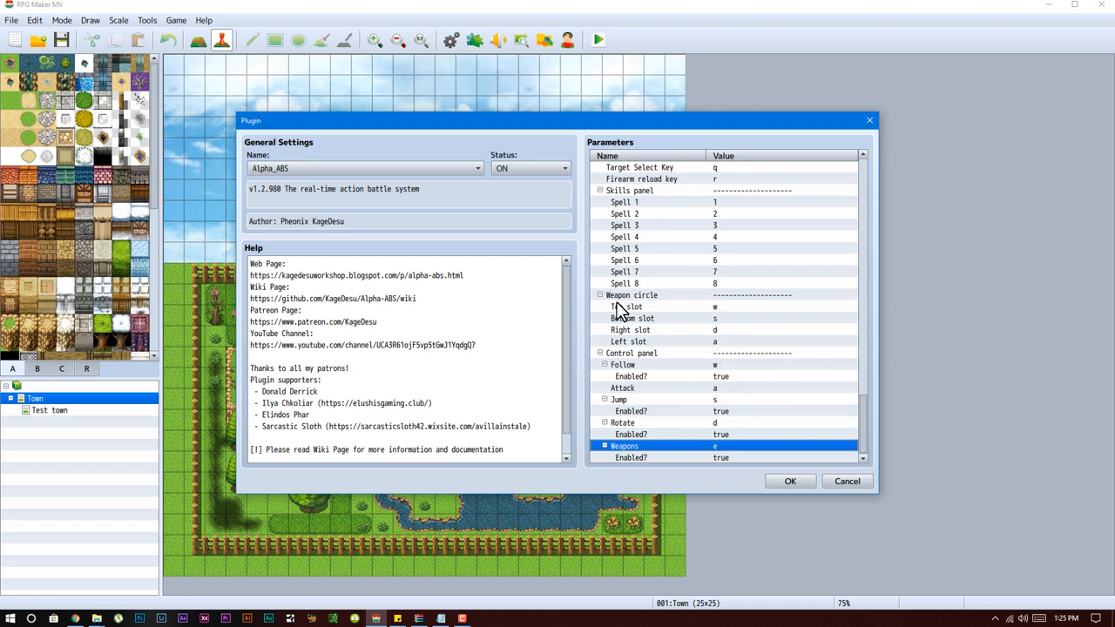
{"action": "mouse_move", "coordinate": [740, 366]}
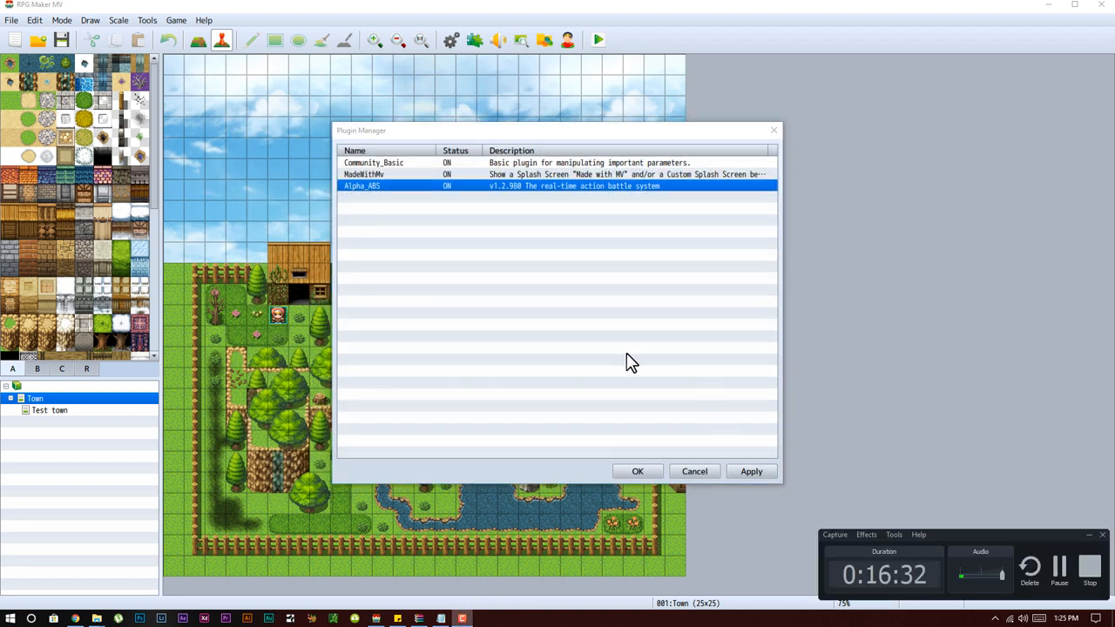
Step: Close the Plugin Manager with OK, then close the game Database window
{"action": "left_click", "coordinate": [637, 471]}
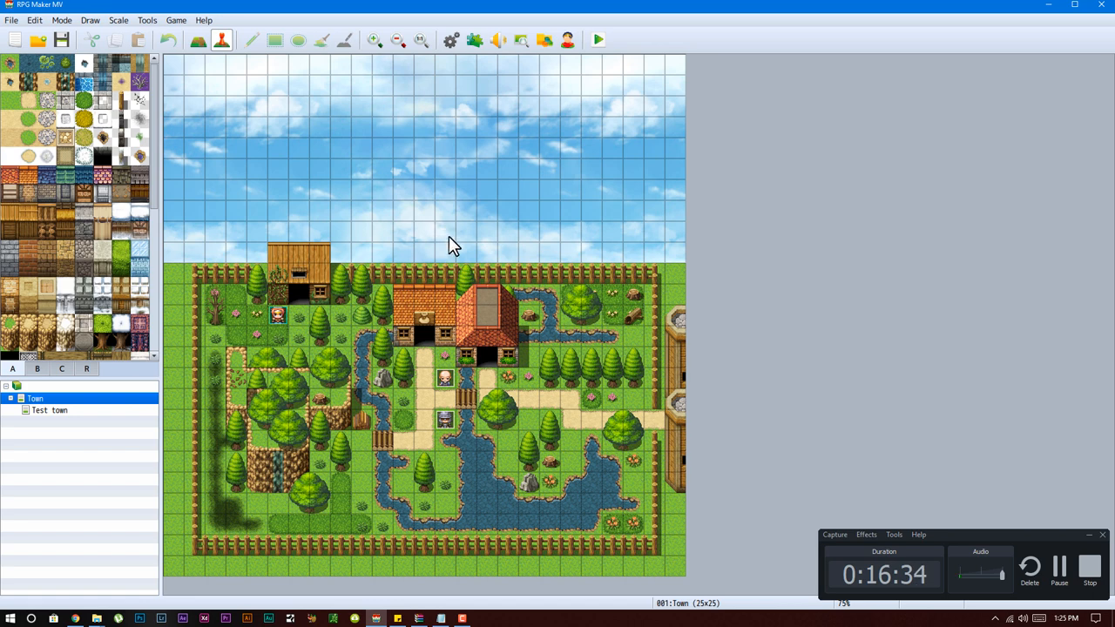
{"action": "mouse_move", "coordinate": [402, 226]}
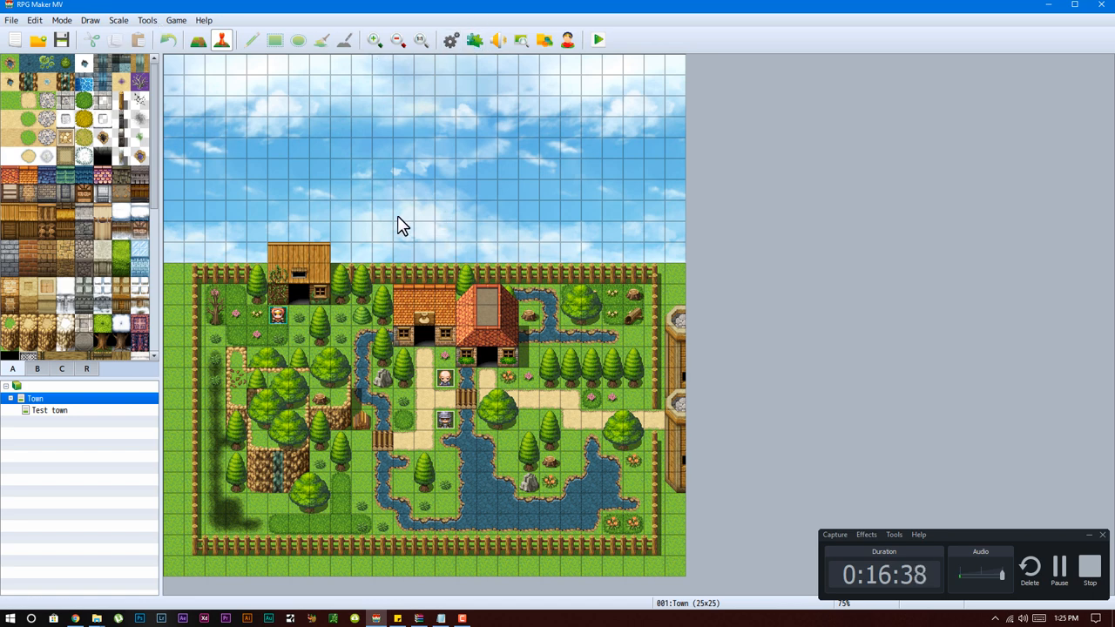
{"action": "mouse_move", "coordinate": [146, 24]}
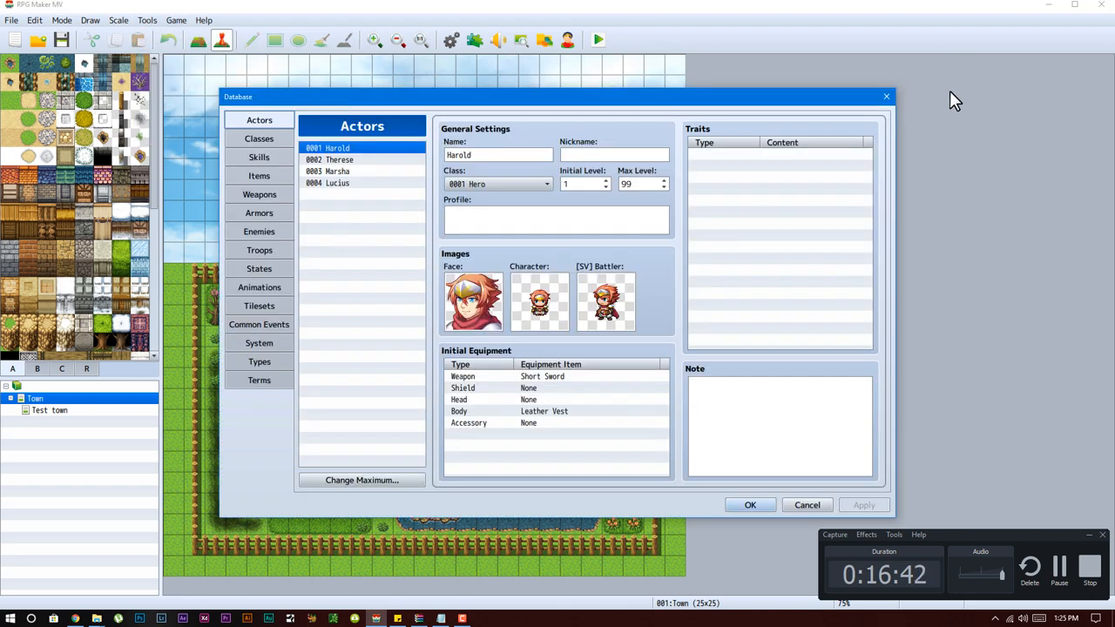
{"action": "mouse_move", "coordinate": [886, 96]}
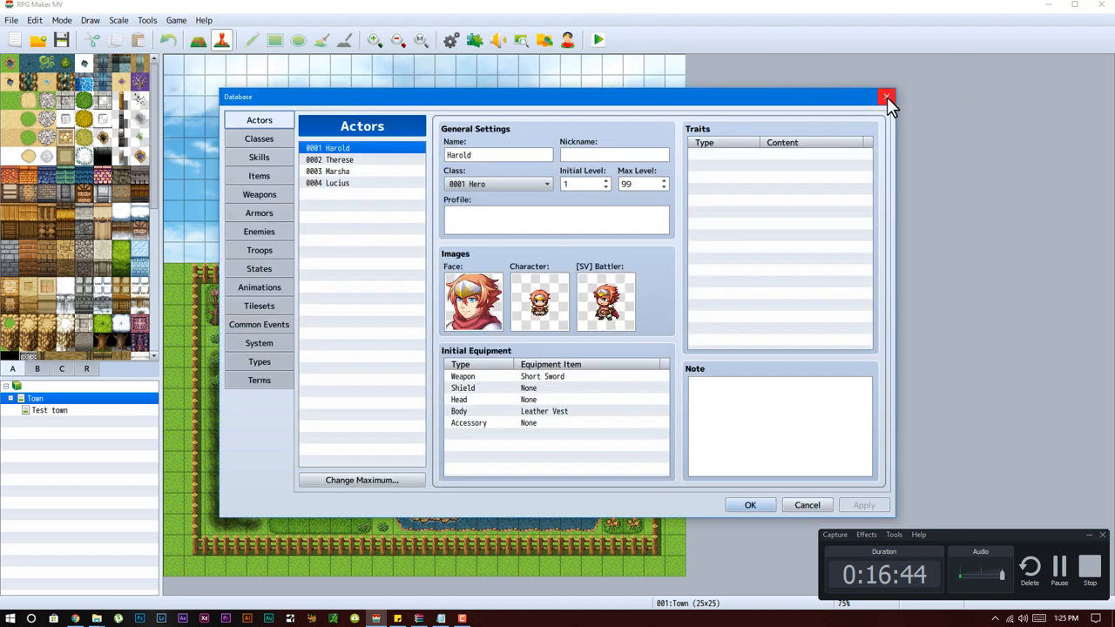
{"action": "left_click", "coordinate": [887, 96]}
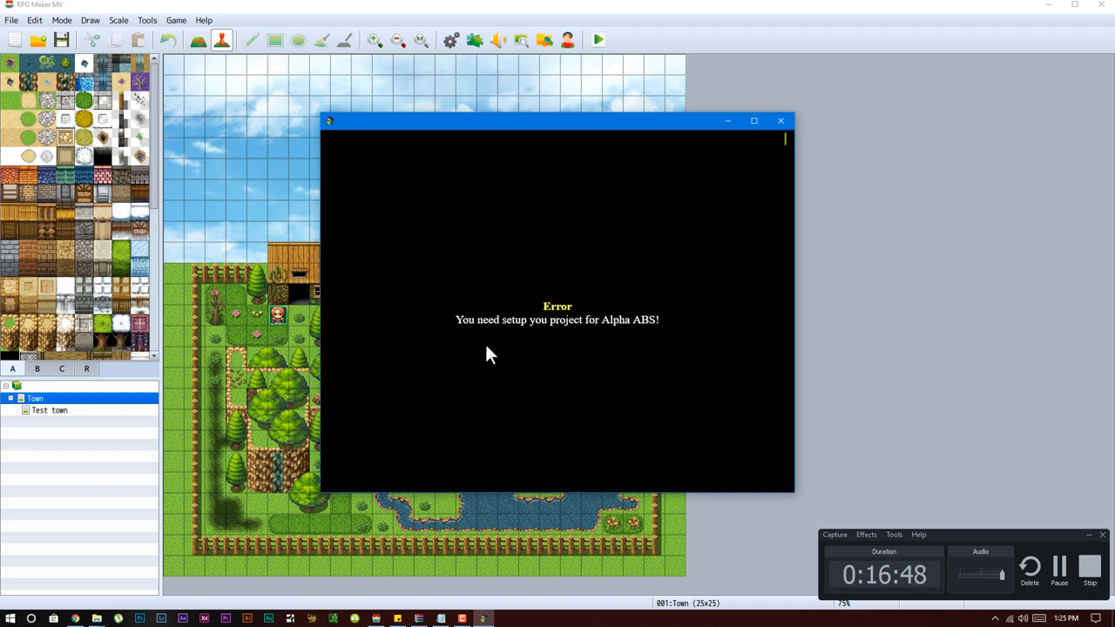
{"action": "mouse_move", "coordinate": [536, 340]}
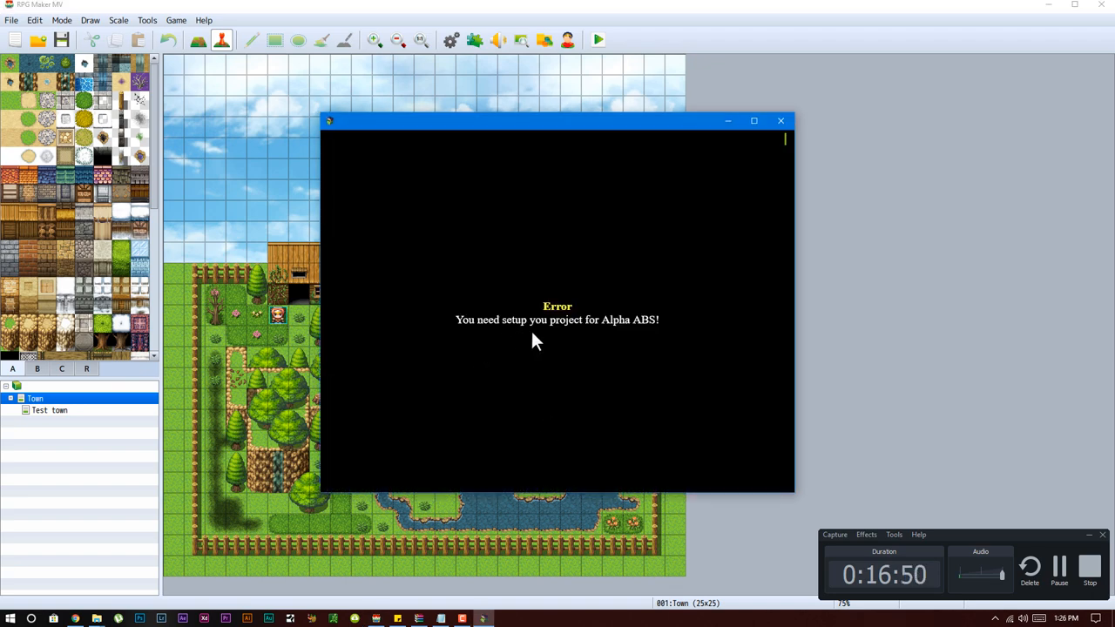
{"action": "mouse_move", "coordinate": [582, 360]}
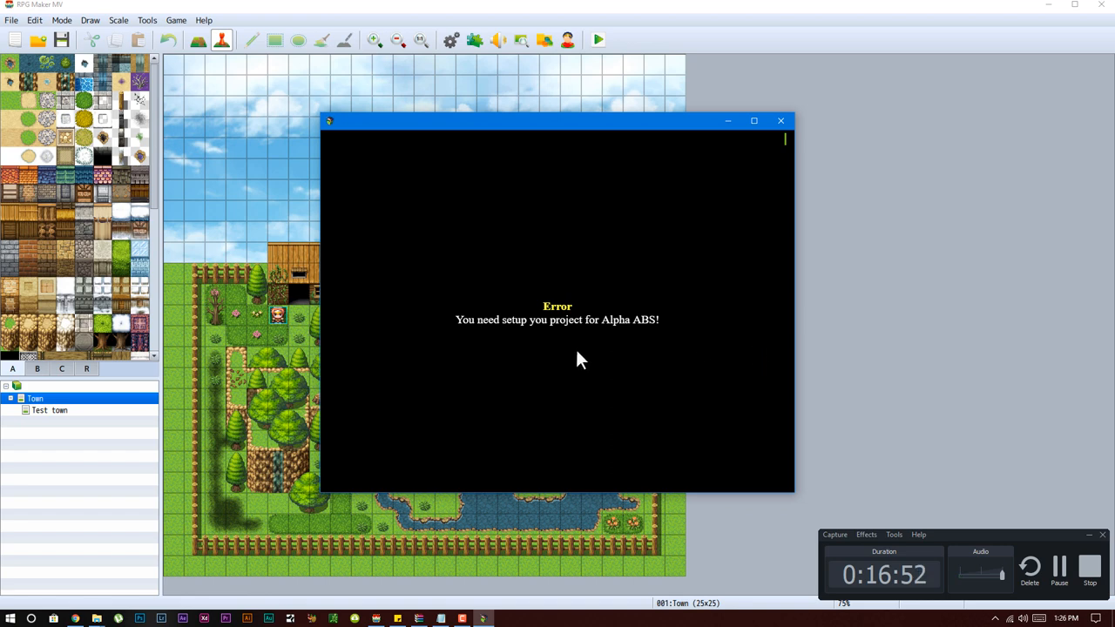
{"action": "mouse_move", "coordinate": [778, 417]}
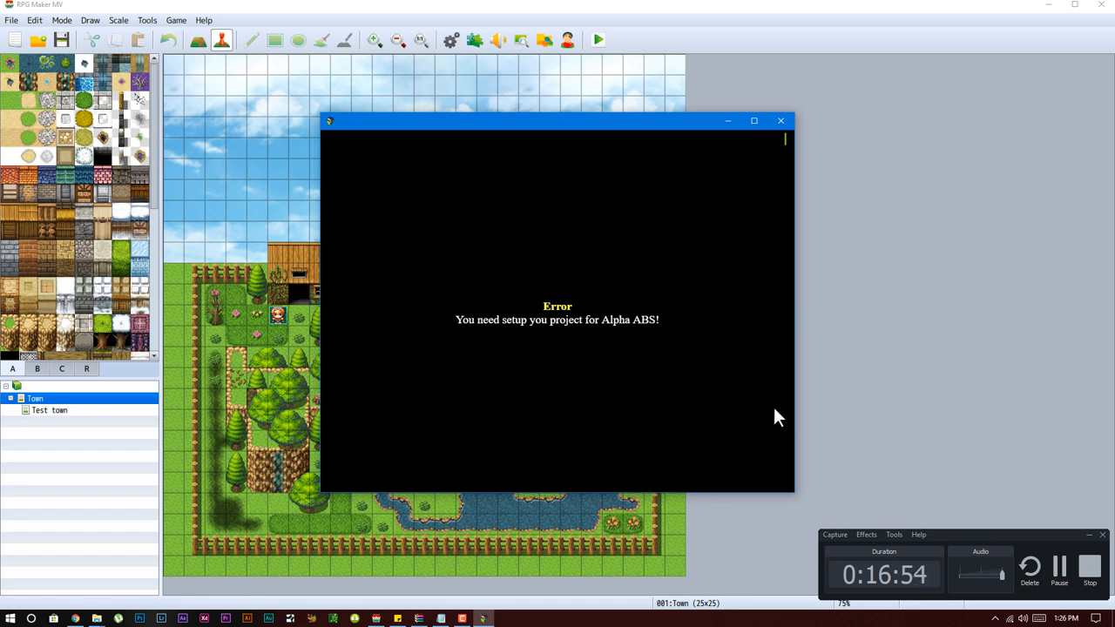